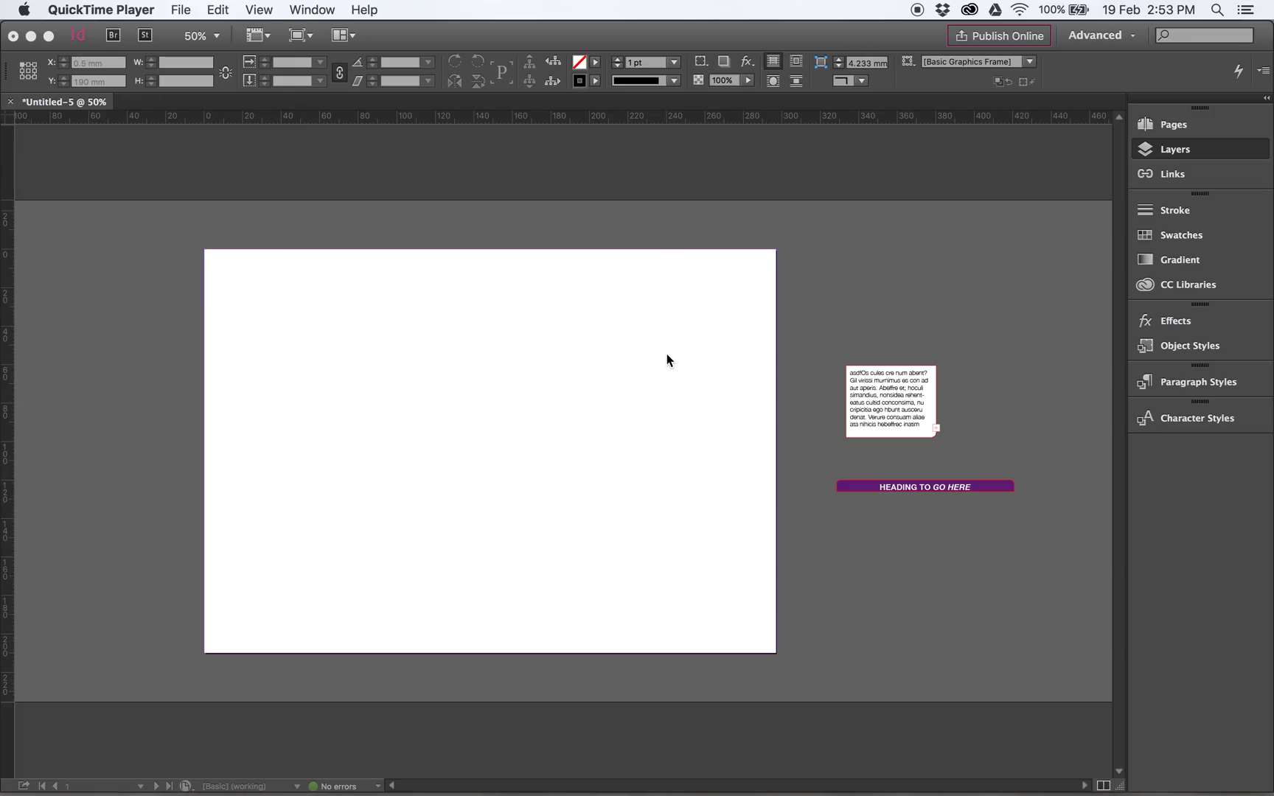
mouse_move(874, 289)
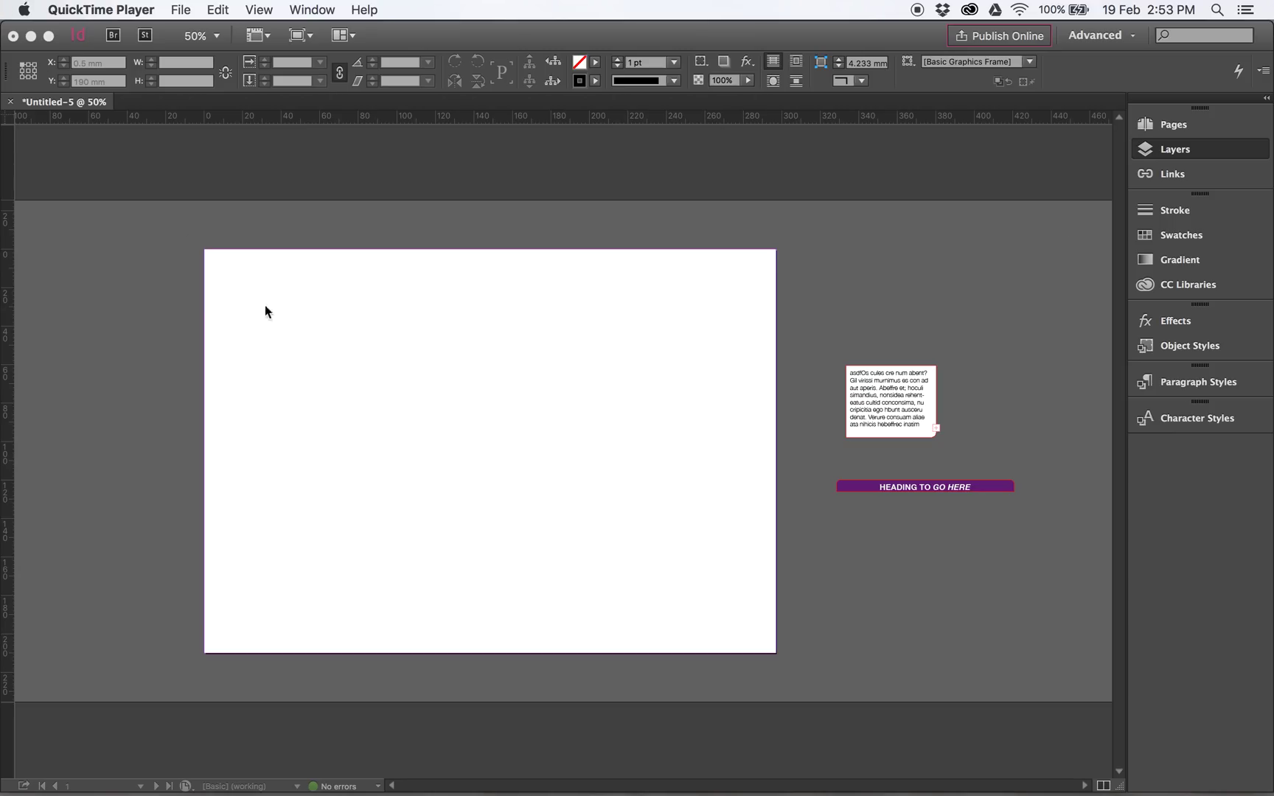
mouse_move(143, 9)
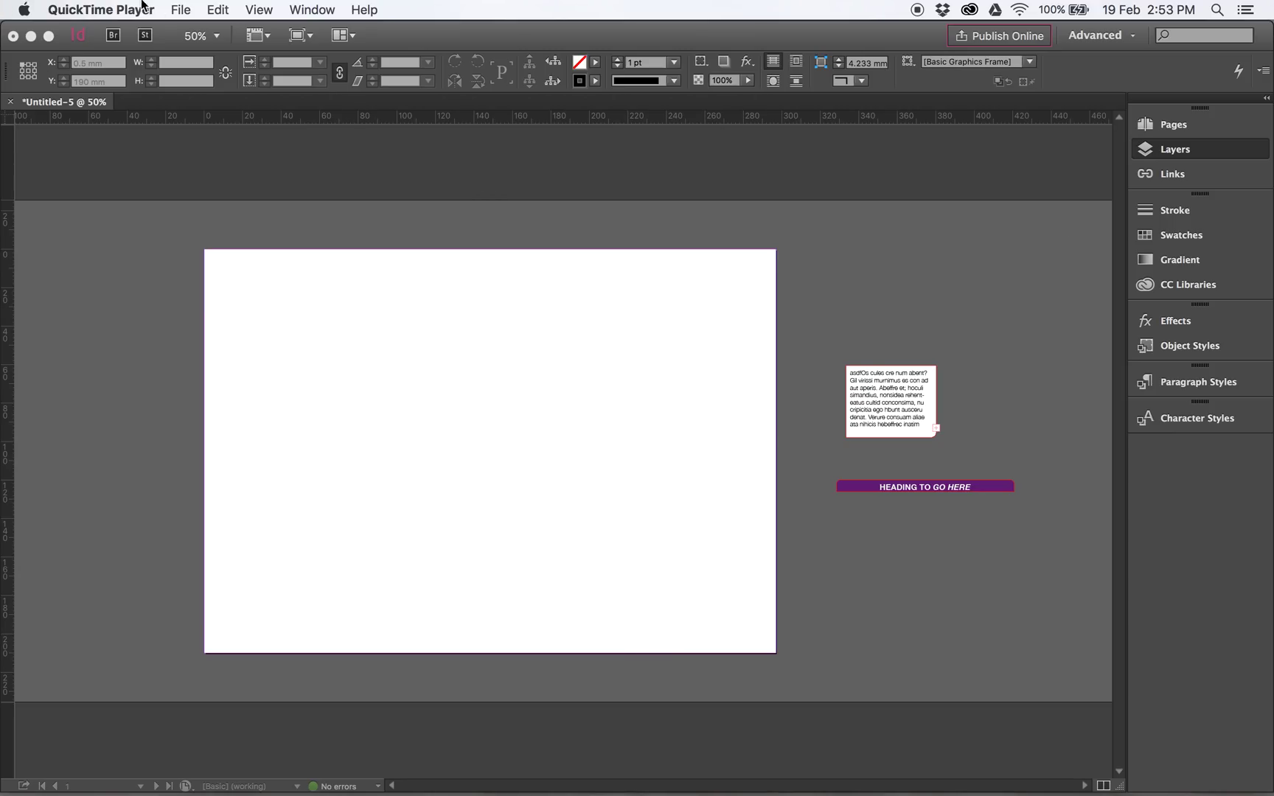
Place food_brochure_to_trace (1).jpeg so the brochure scan fills the page.
click(148, 10)
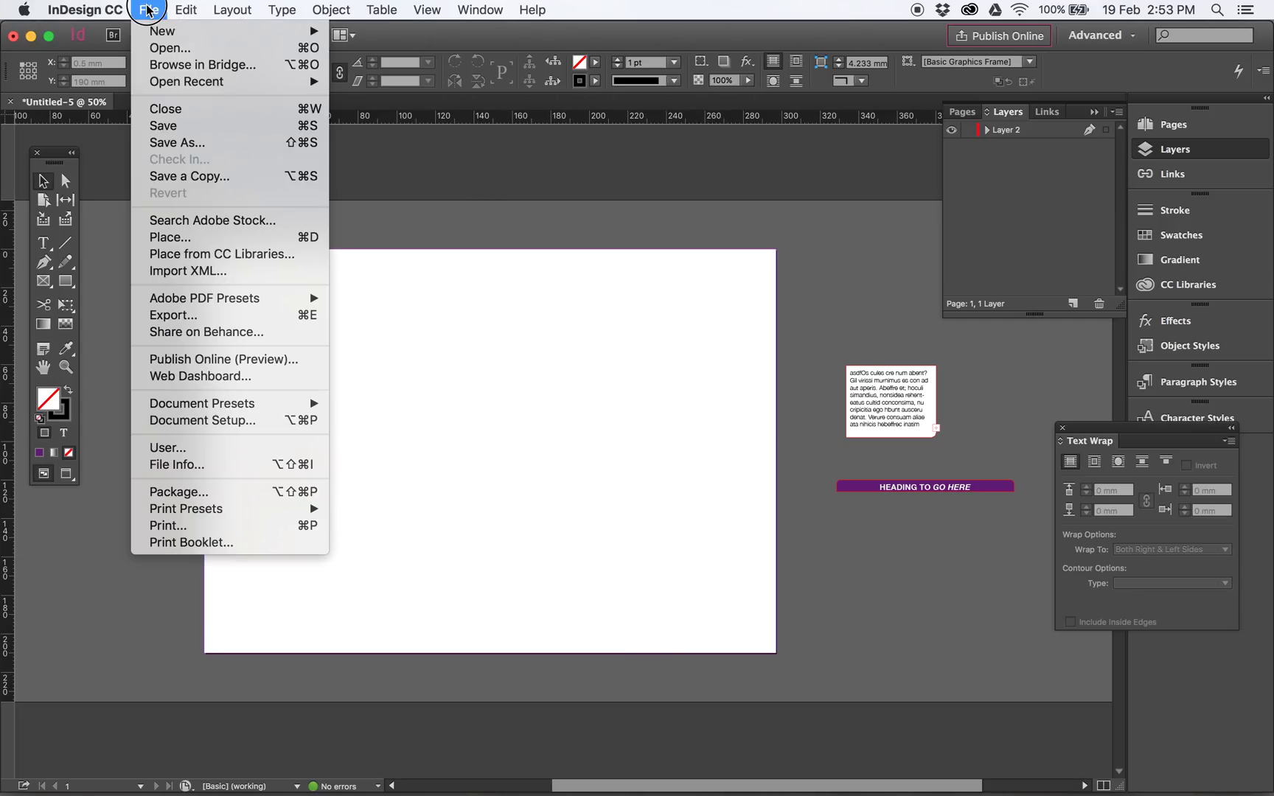
click(170, 236)
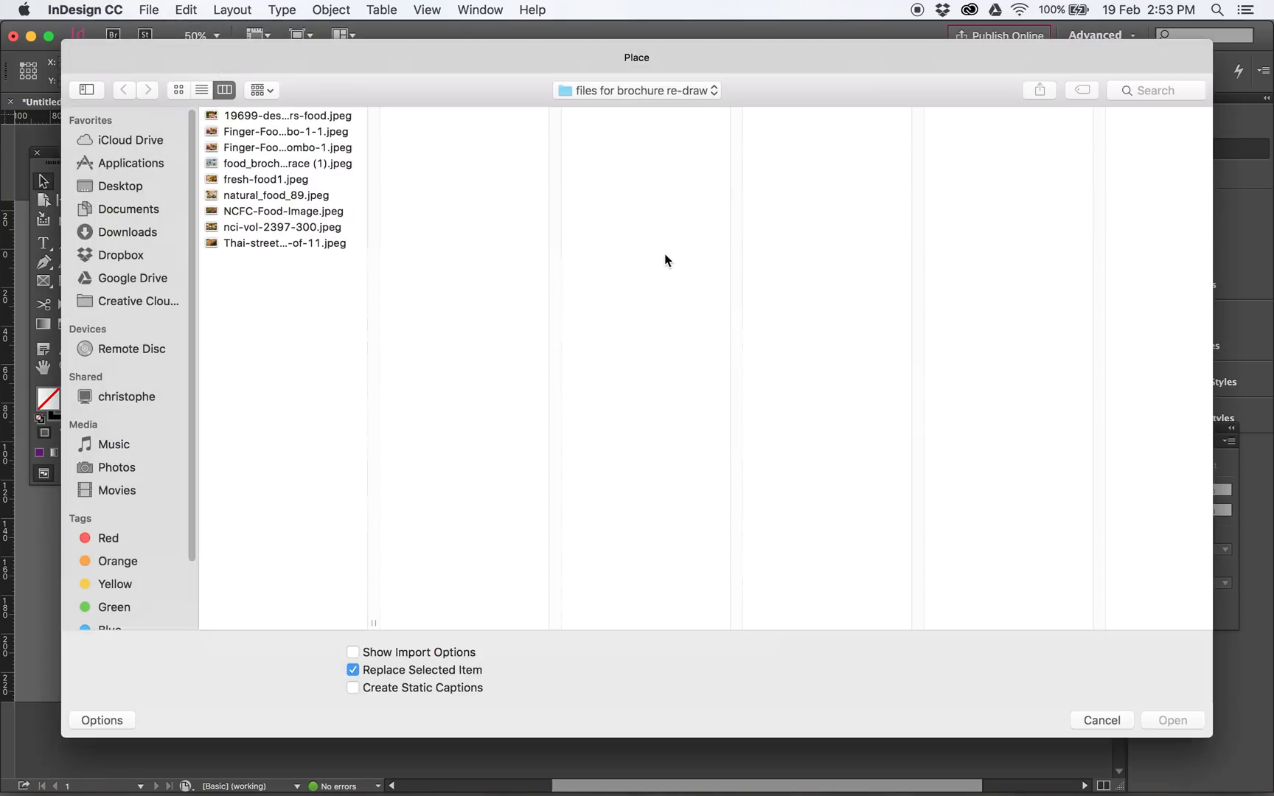
mouse_move(280, 169)
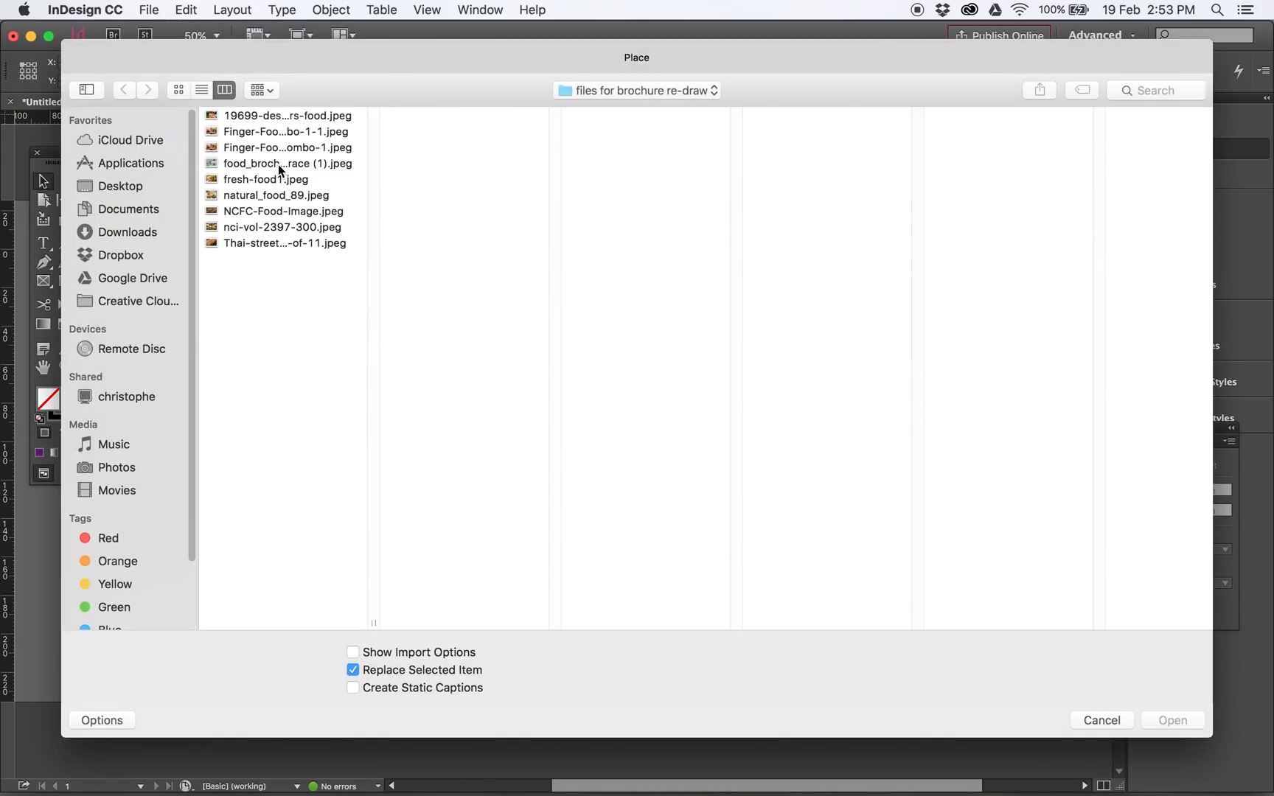
click(285, 164)
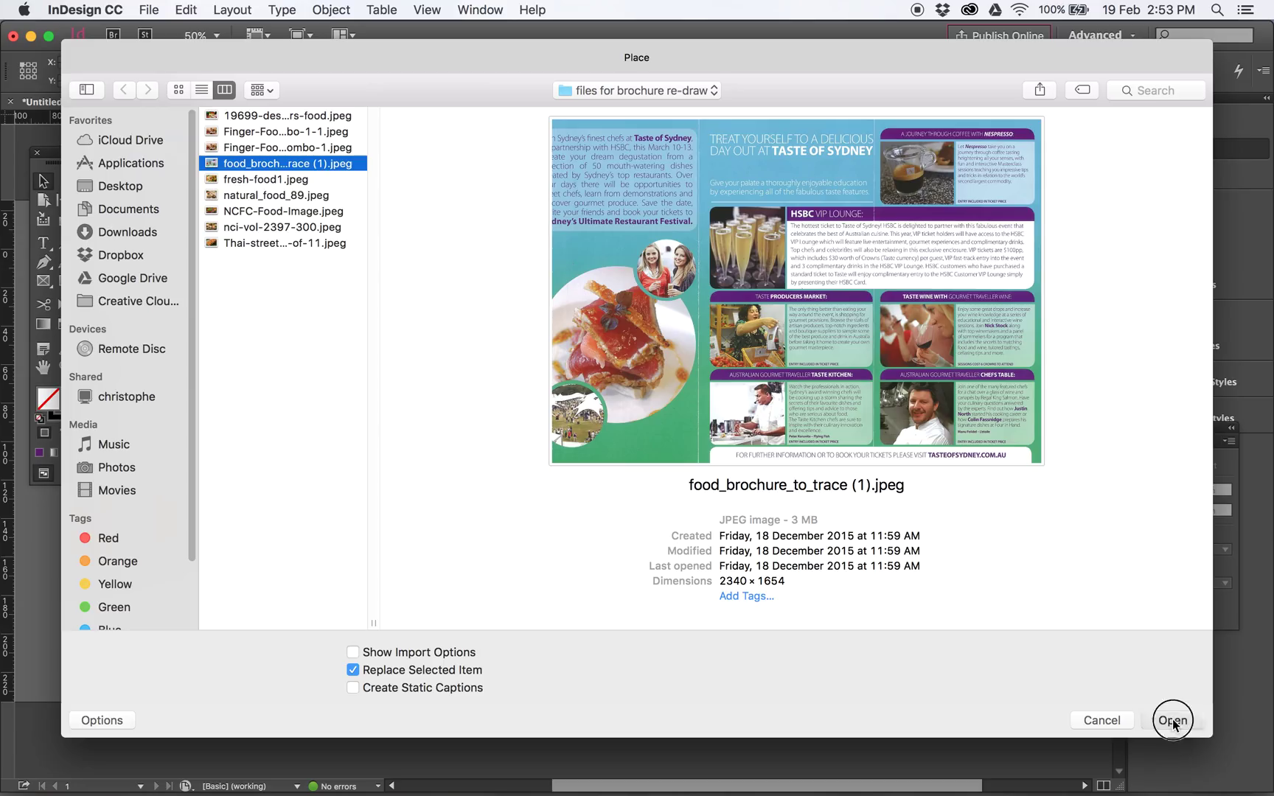
click(1172, 720)
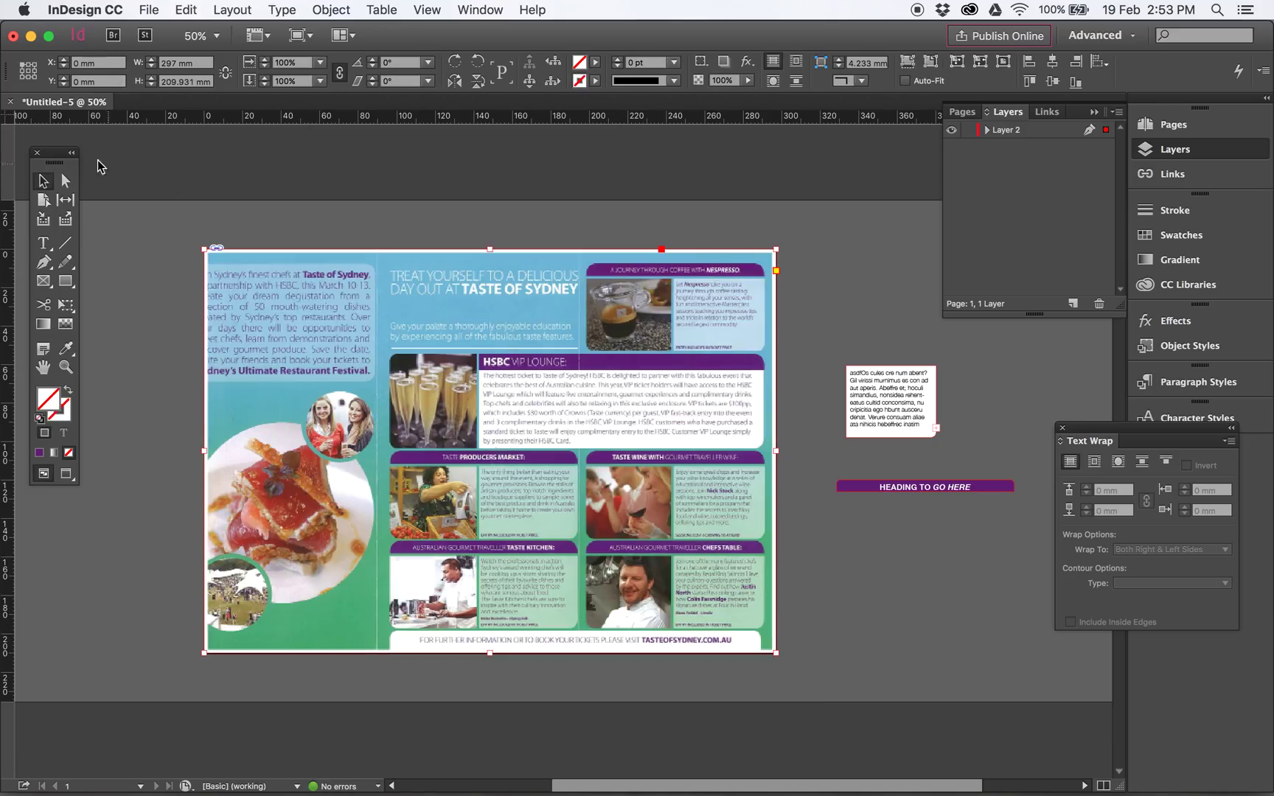
mouse_move(564, 143)
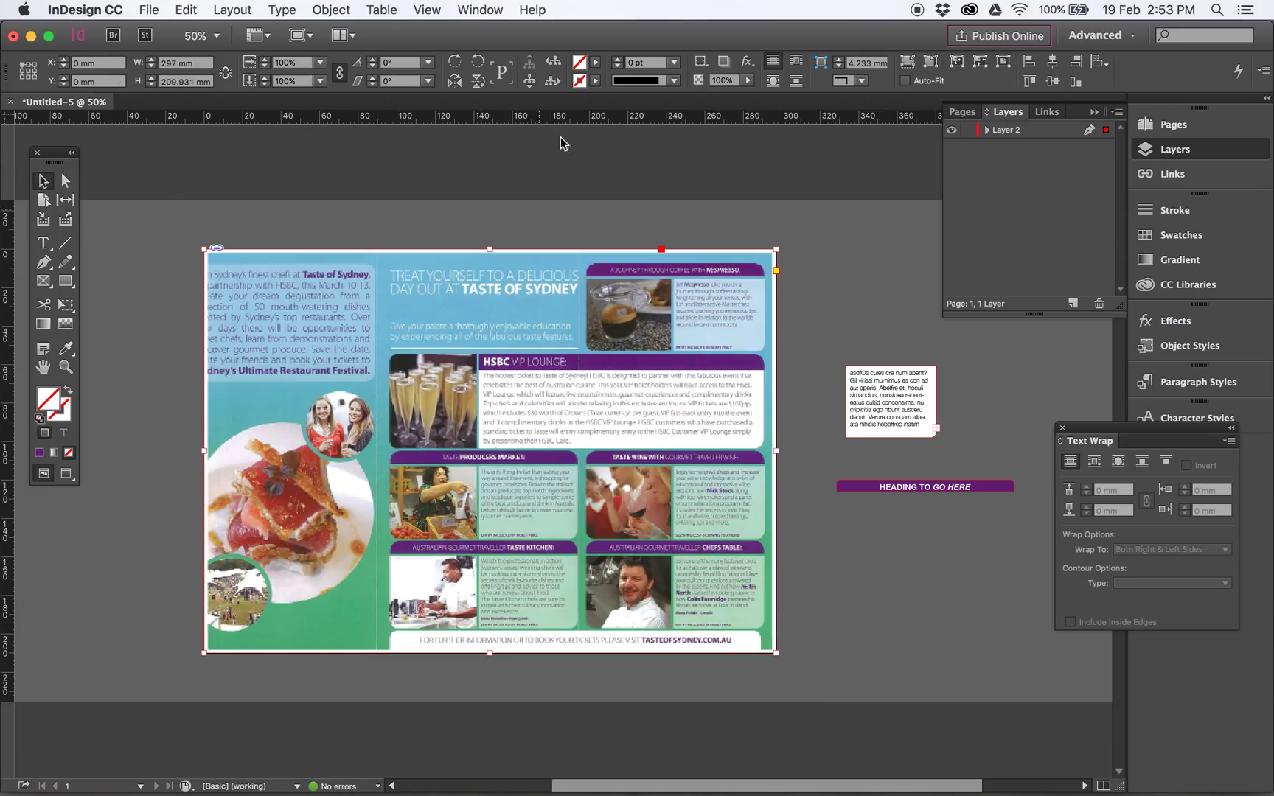
mouse_move(1032, 473)
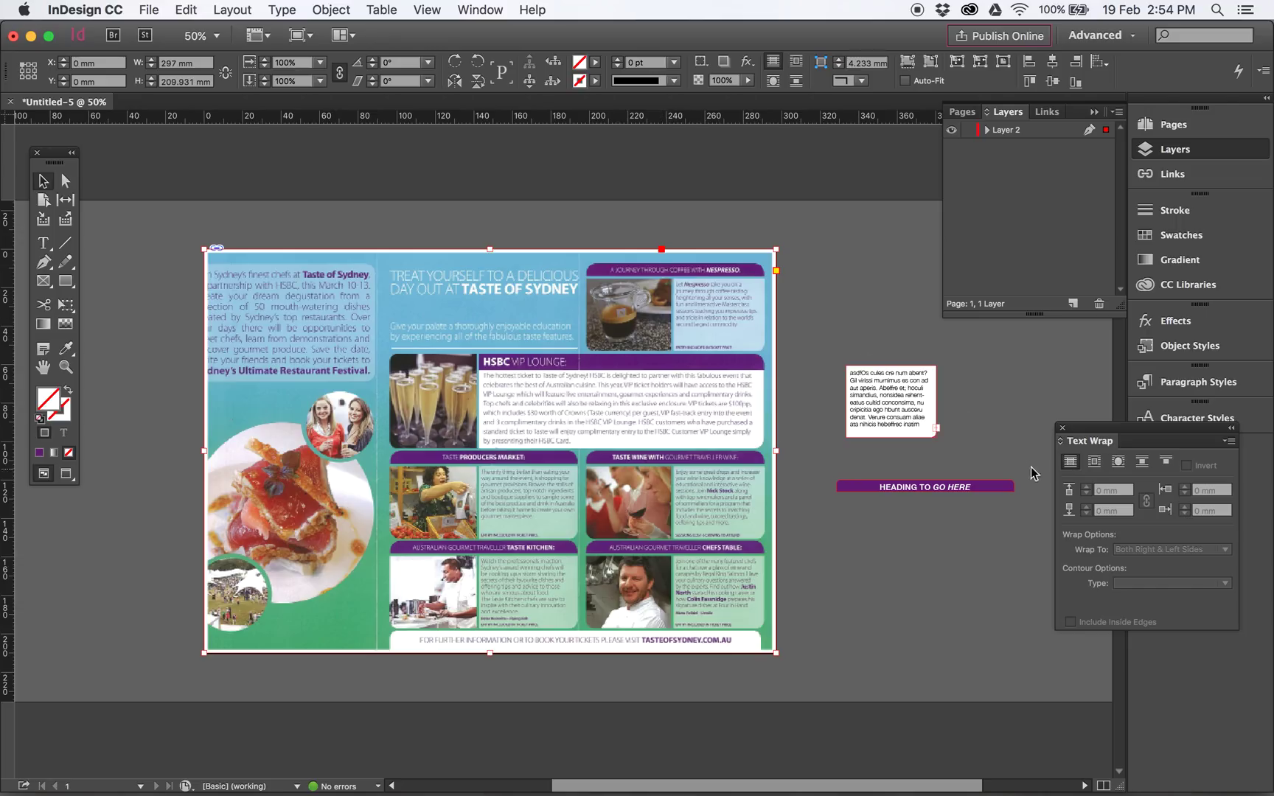
mouse_move(833, 309)
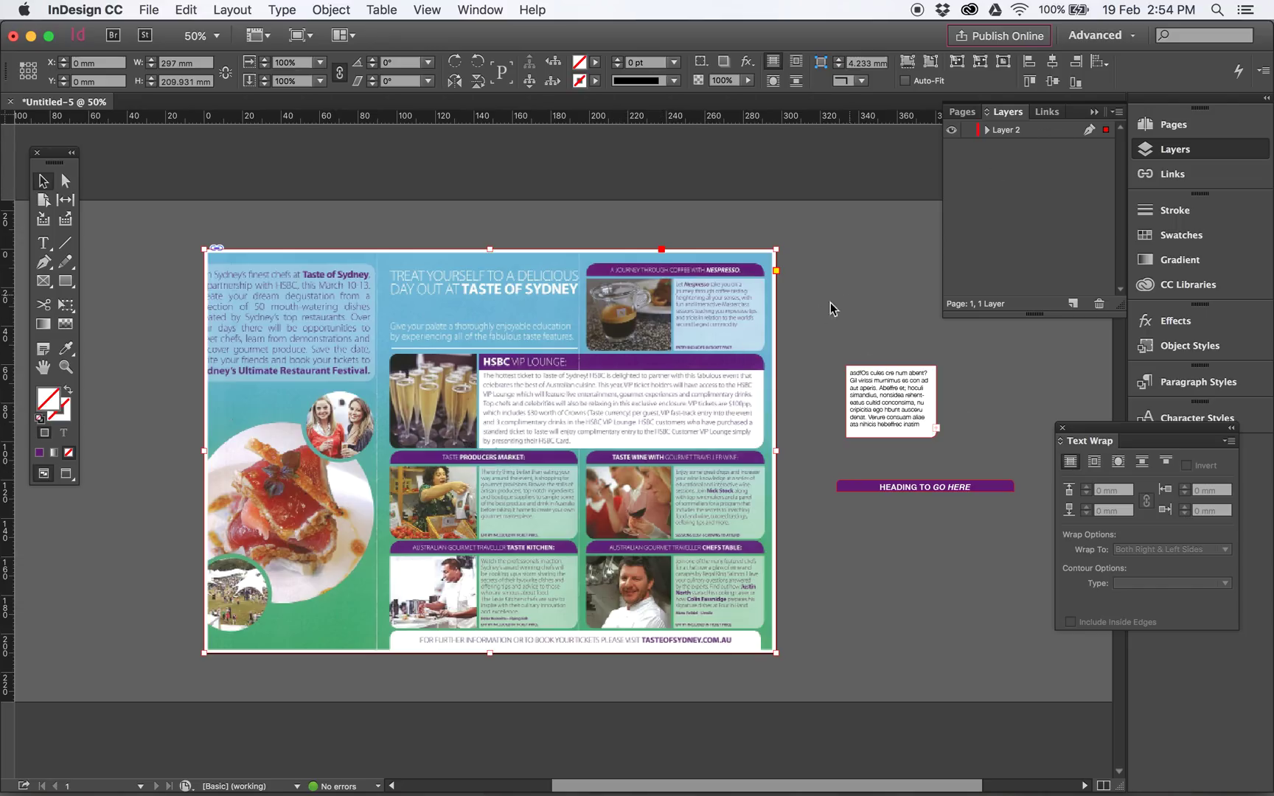
Rename the scan's layer BACKGROUND and add a CONTENT layer above it.
double_click(1008, 130)
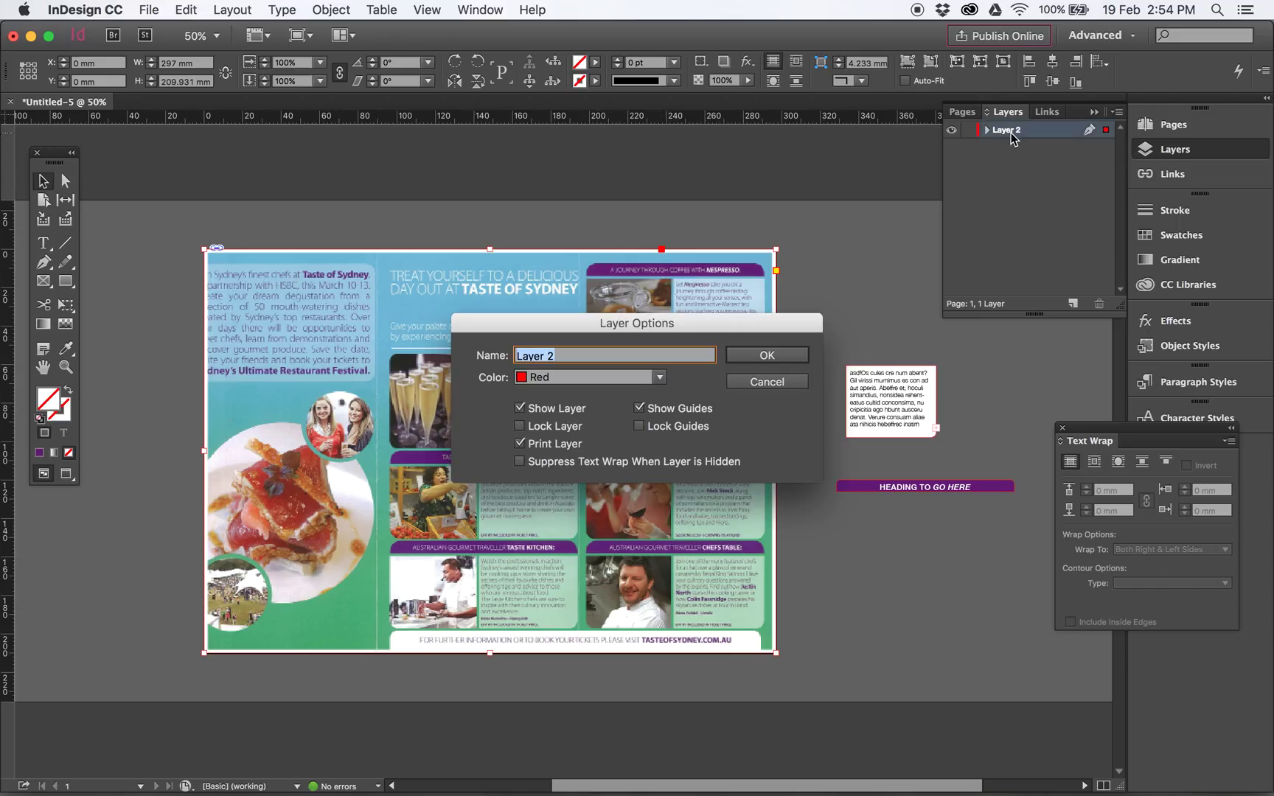
text(BACKGROUND)
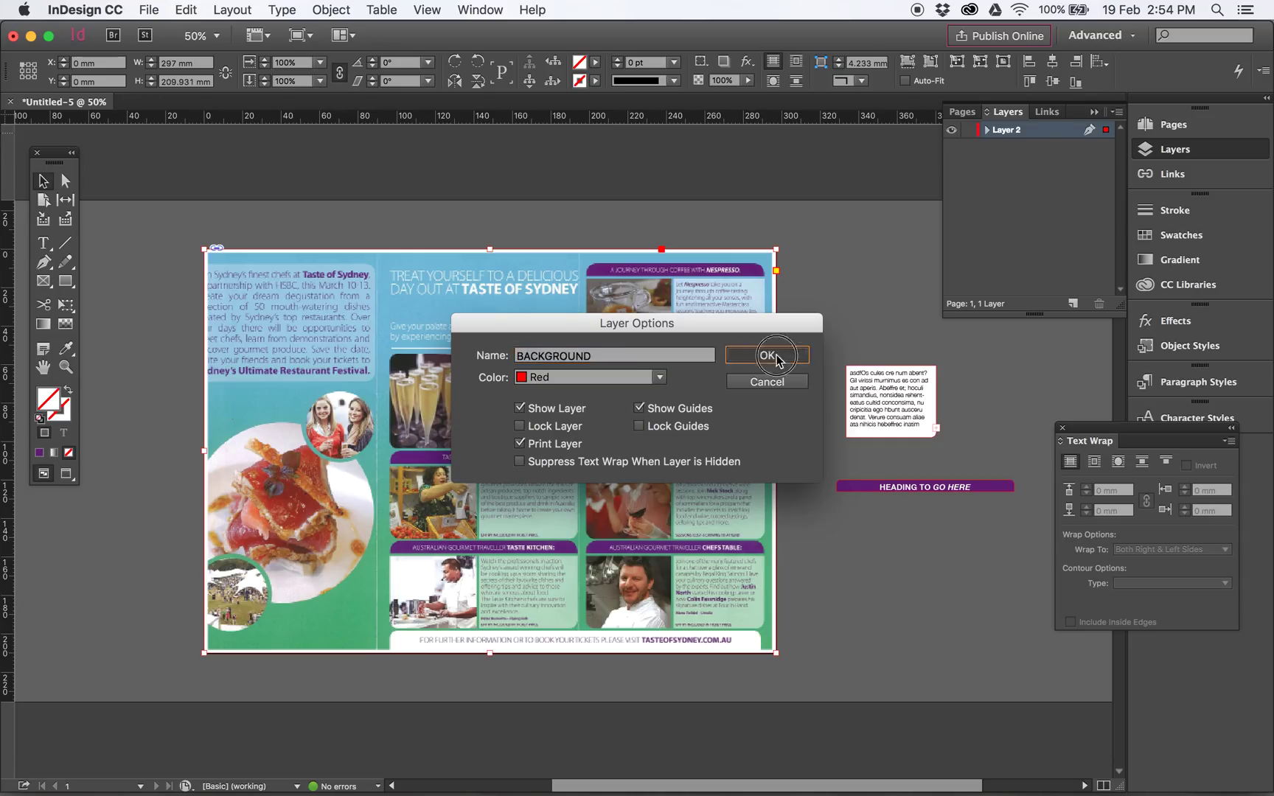
click(767, 355)
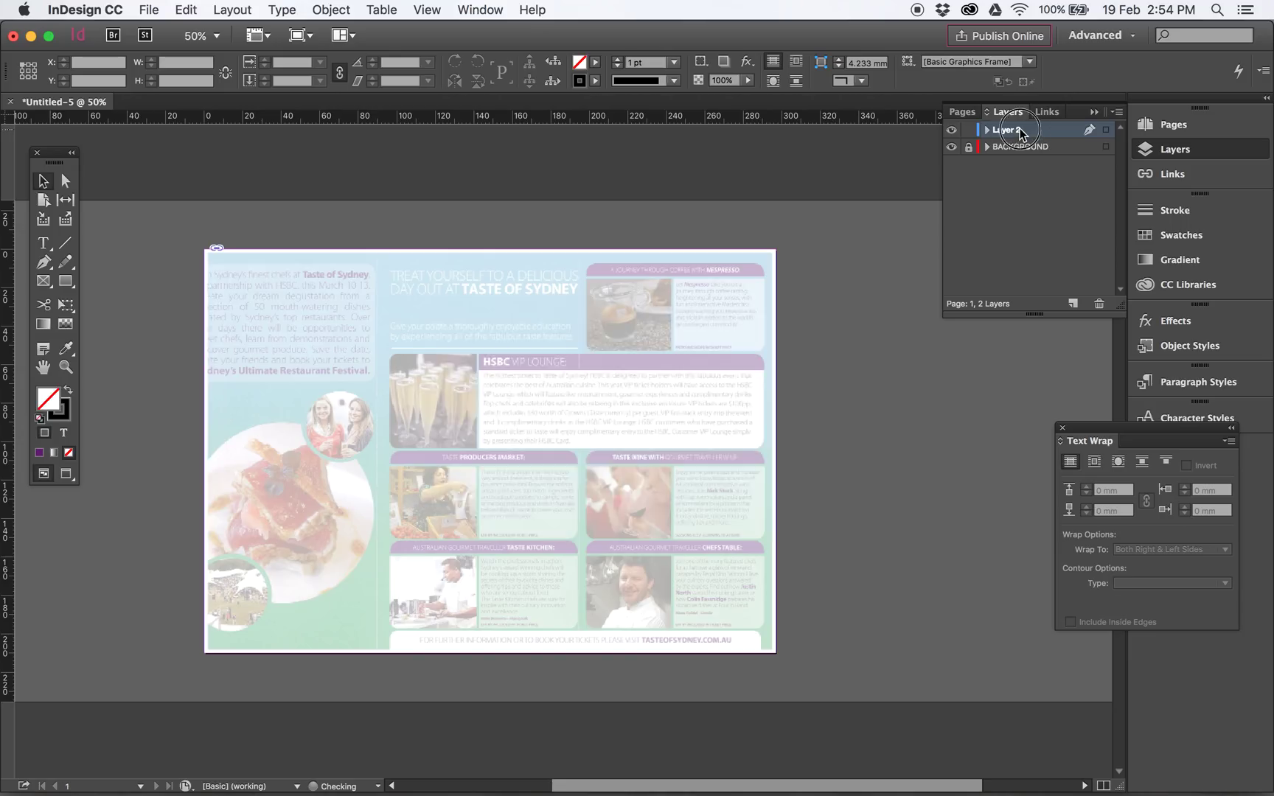
double_click(1007, 129)
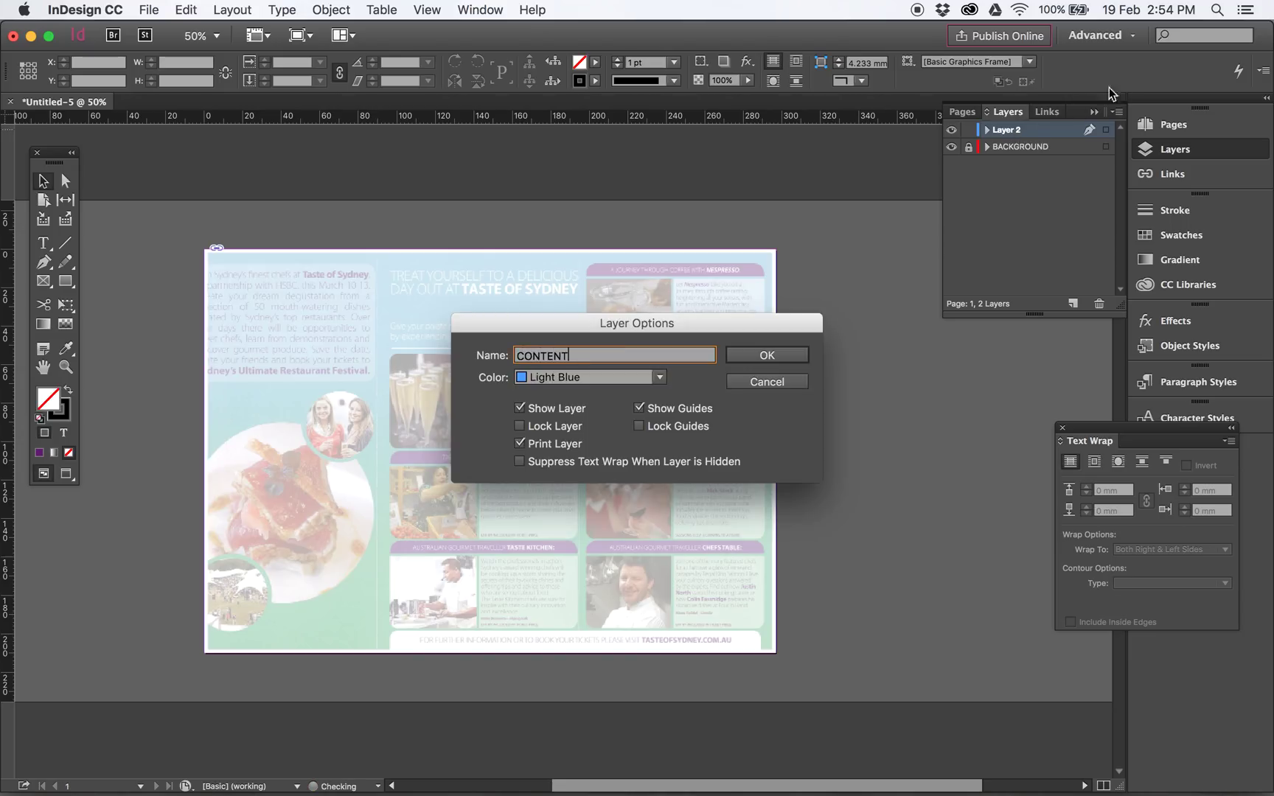
click(763, 356)
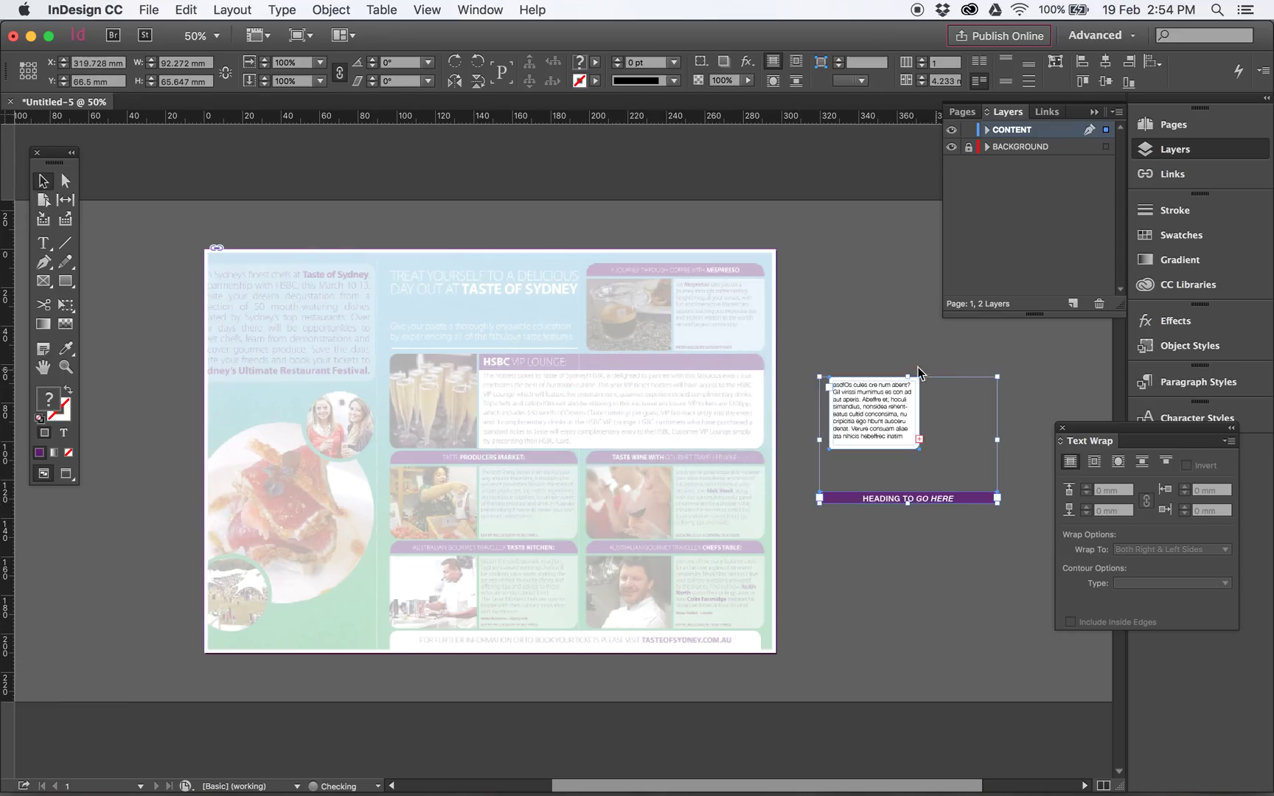
mouse_move(408, 465)
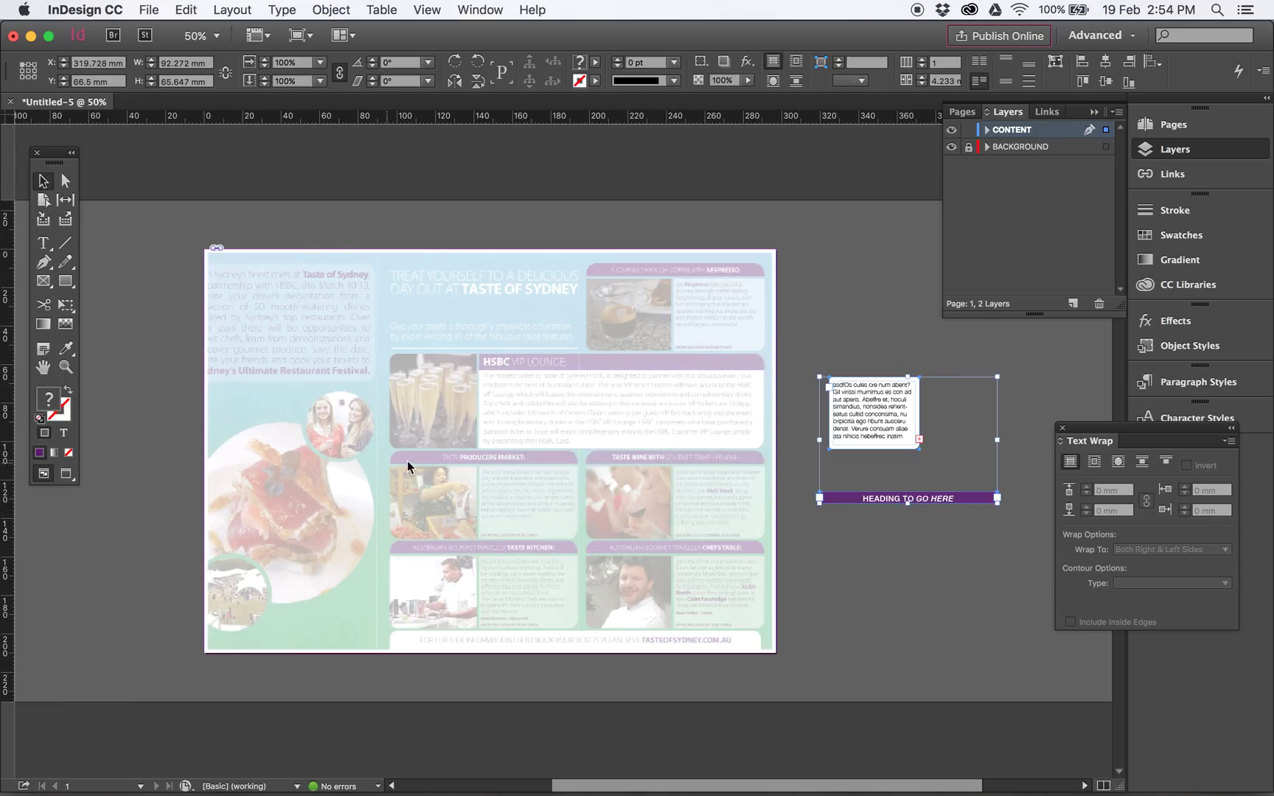
mouse_move(365, 443)
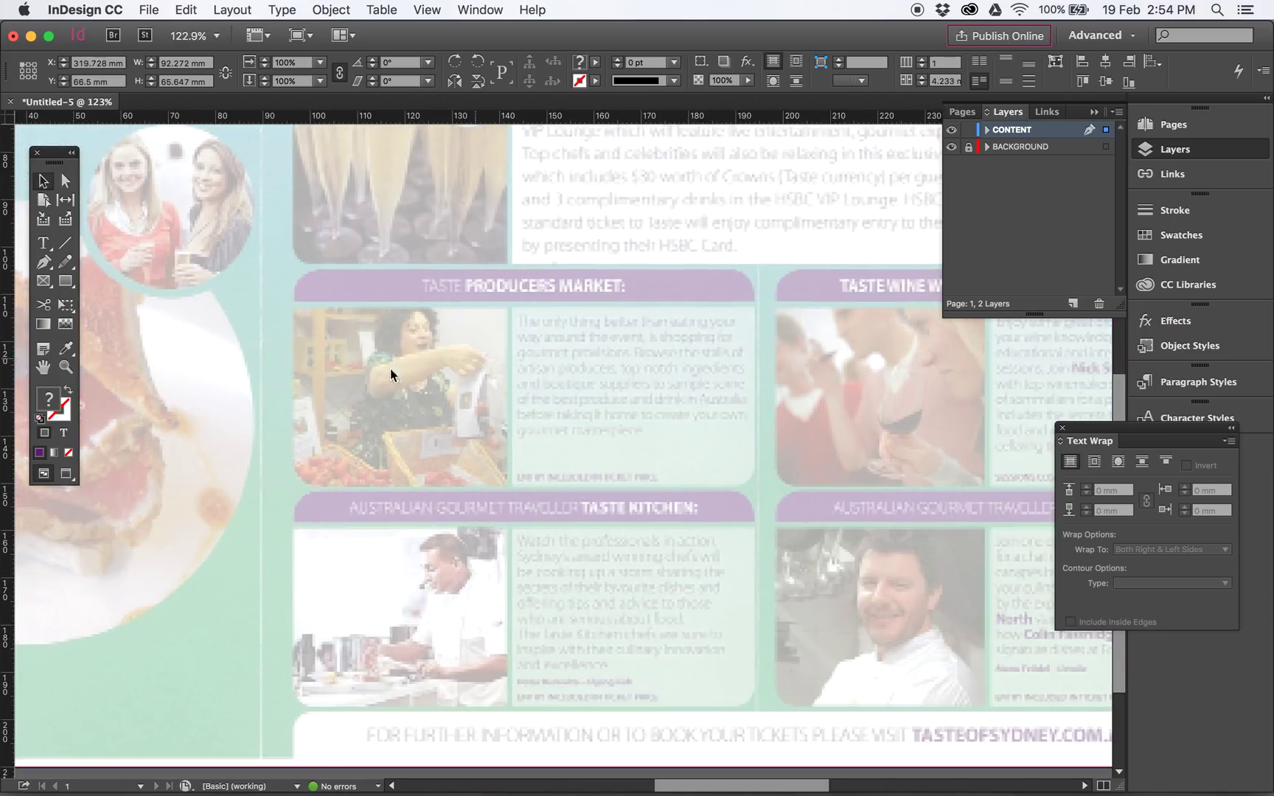
mouse_move(547, 371)
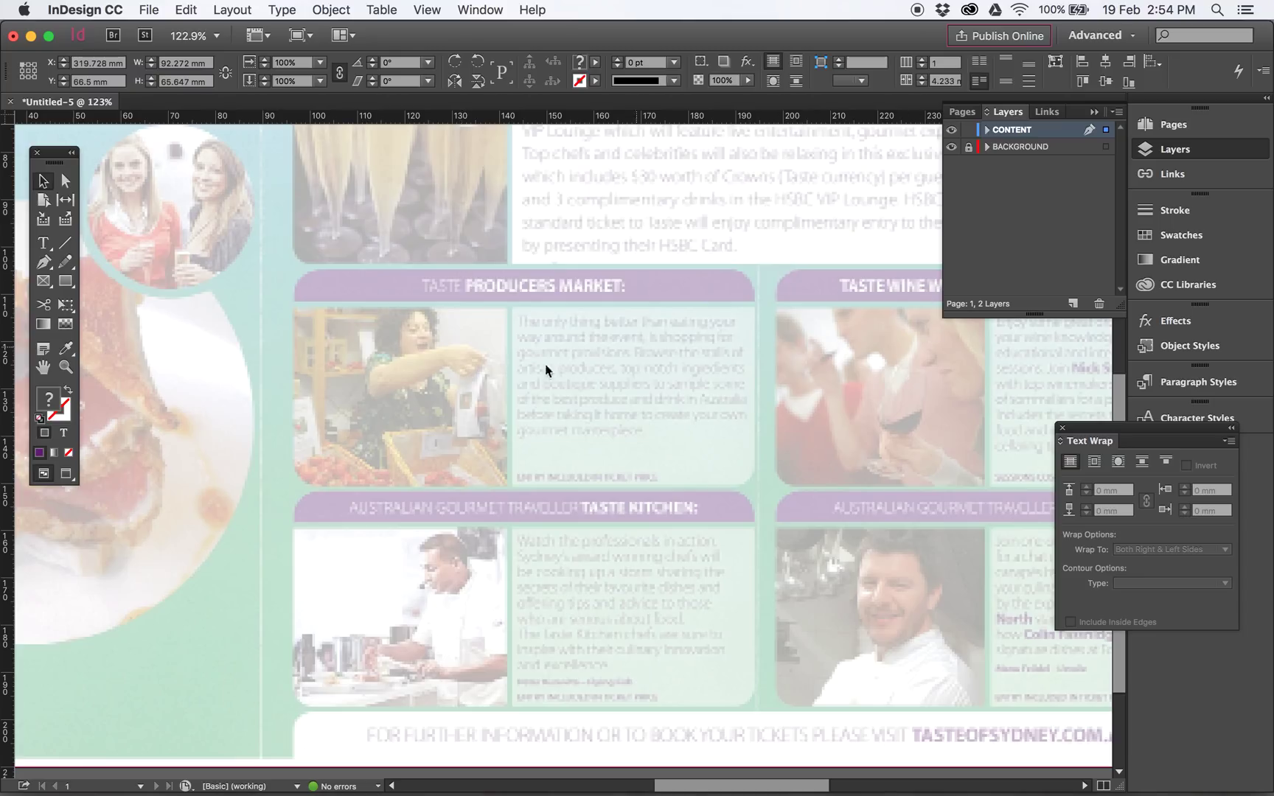
mouse_move(65, 243)
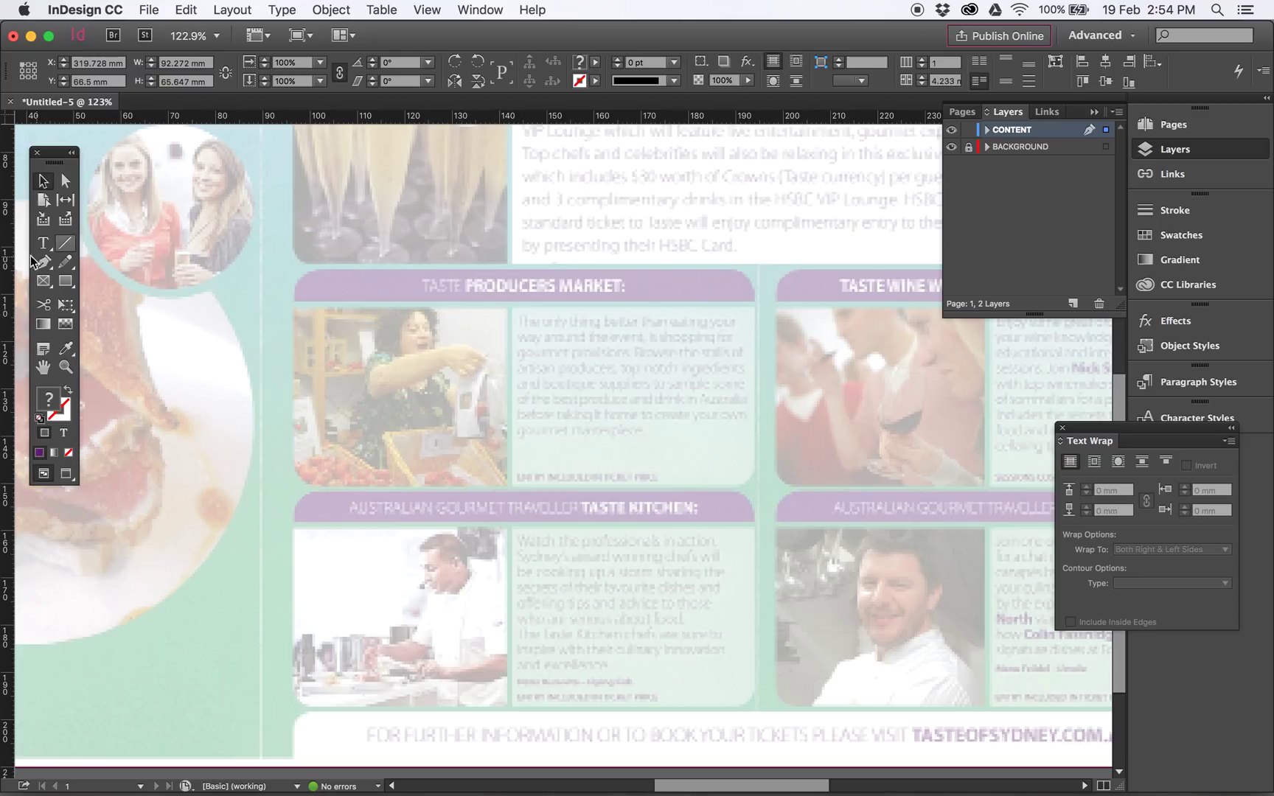
Draw a rectangle frame over the Producers Market photo and round its bottom-left corner.
click(43, 243)
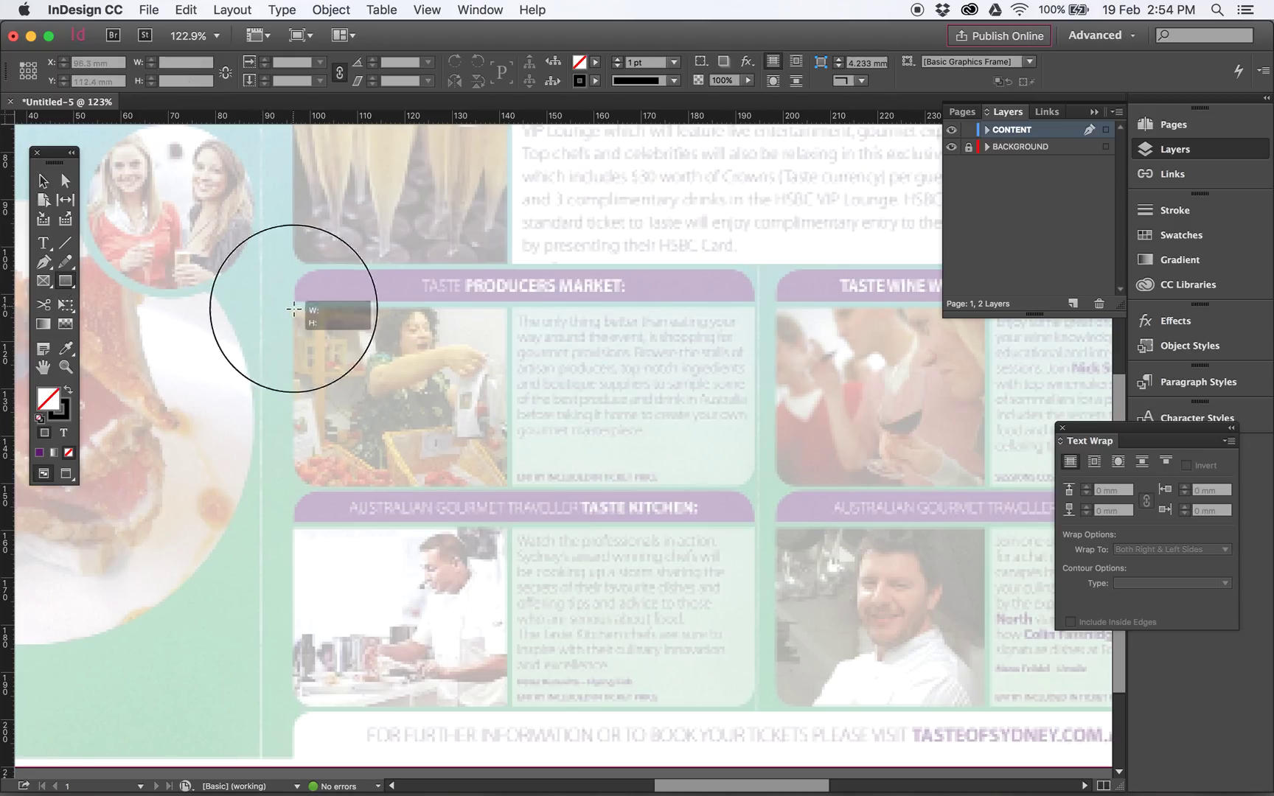
drag(293, 309, 508, 487)
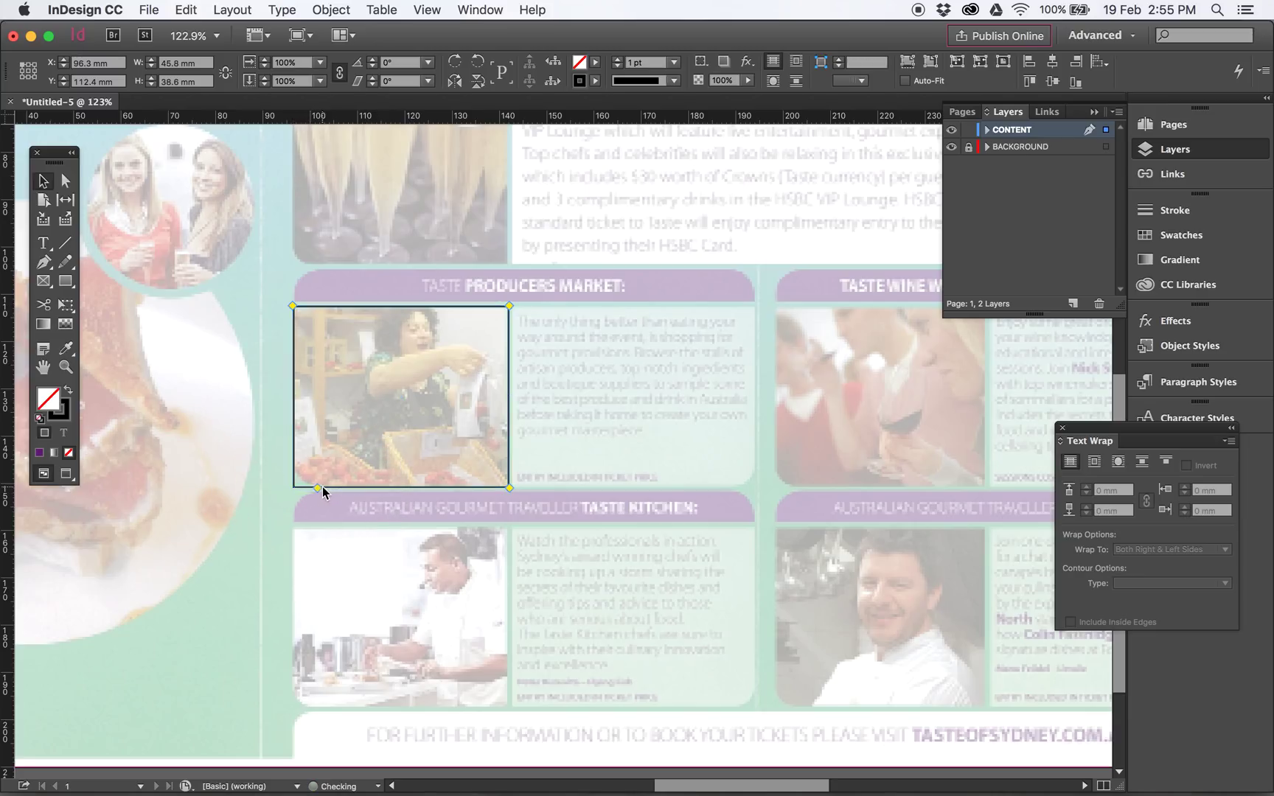
drag(319, 488, 319, 488)
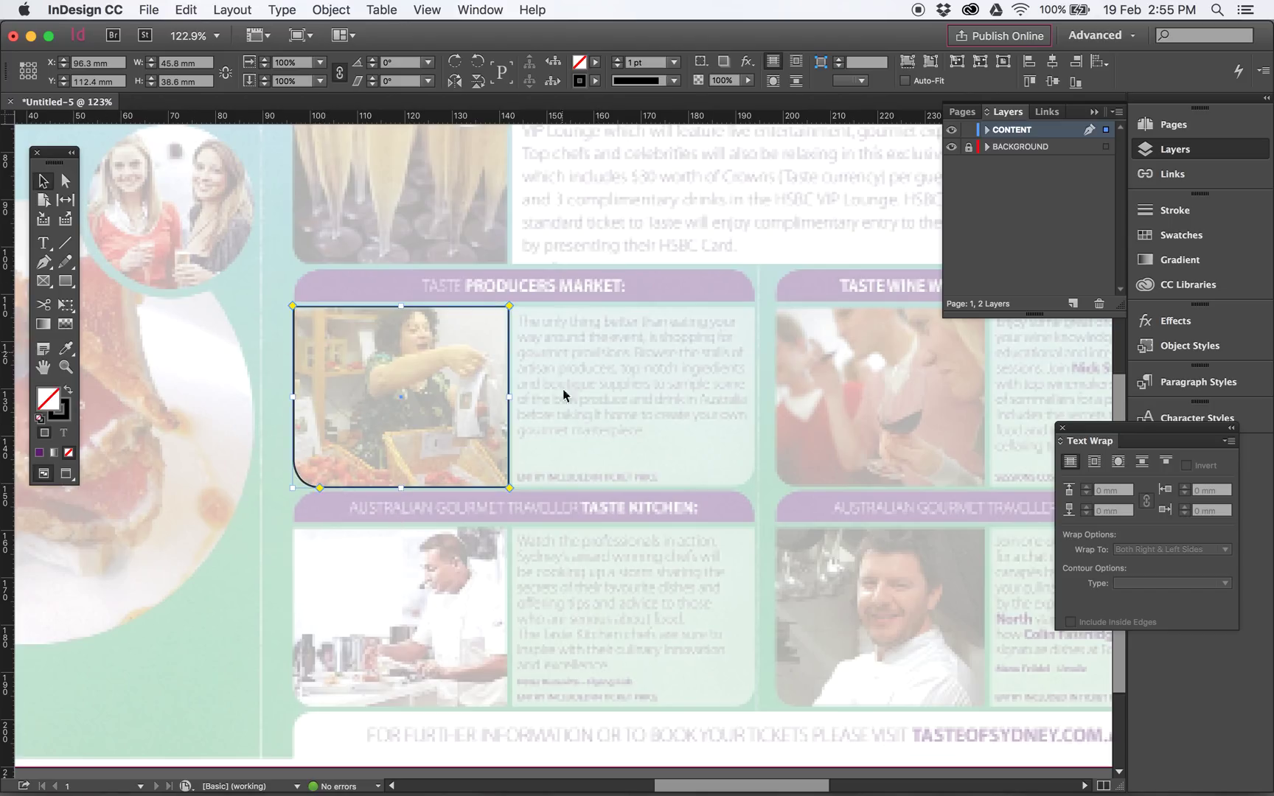
Place the Finger-Food-Combo sushi photo in the rounded frame and fit it proportionally.
click(148, 9)
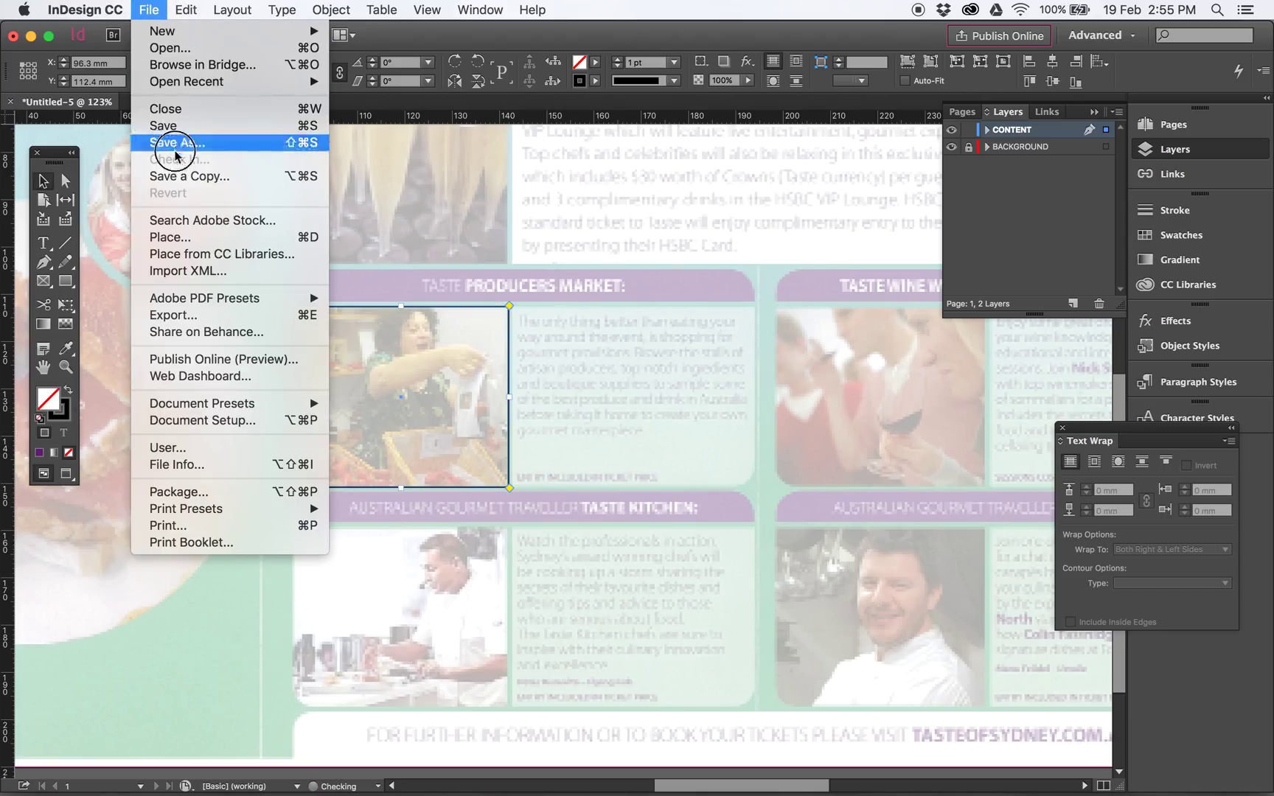
click(170, 237)
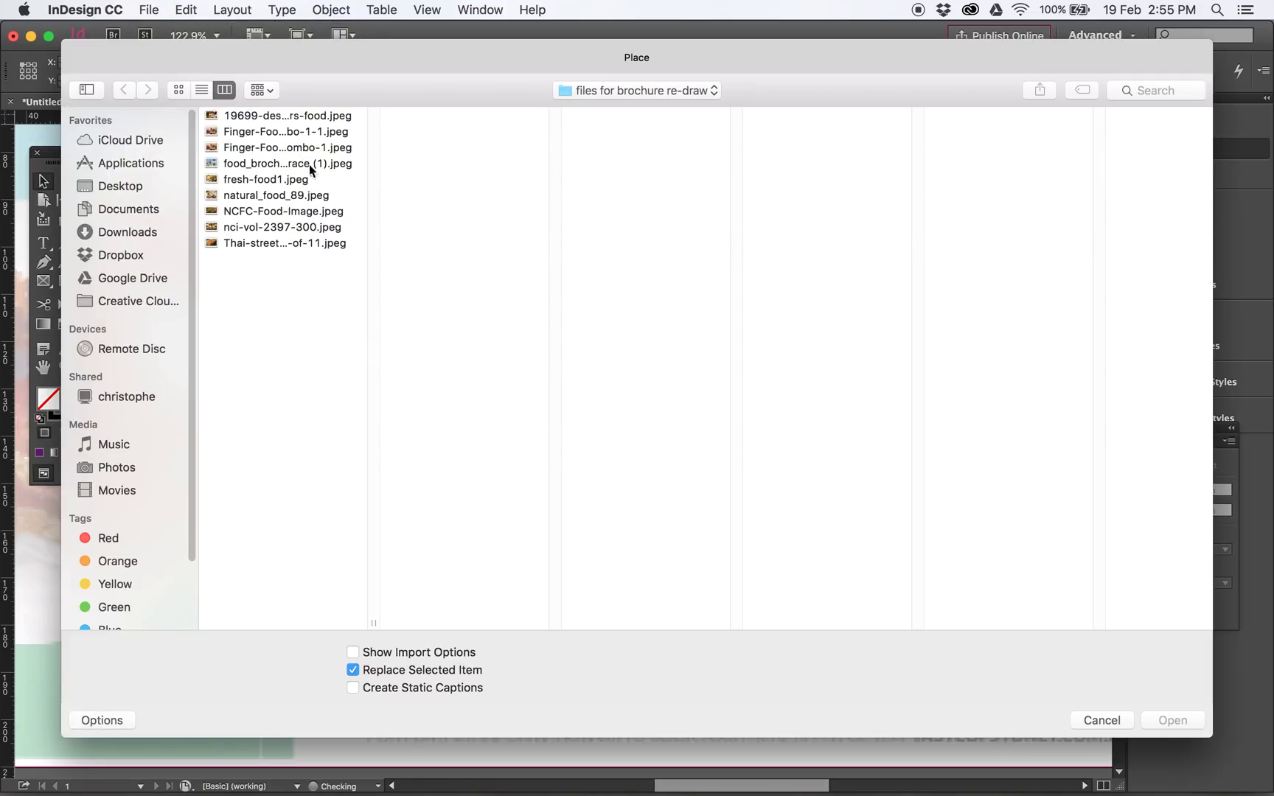
click(285, 130)
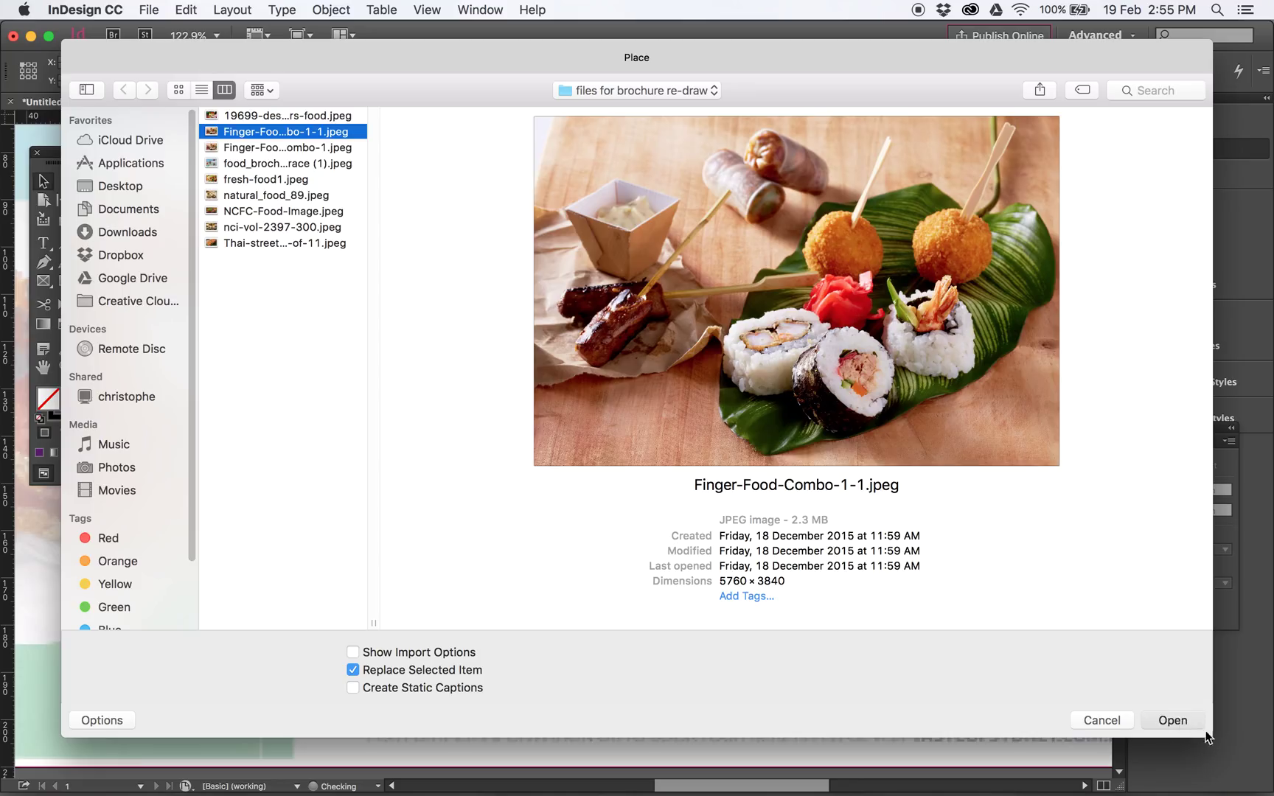
click(1172, 719)
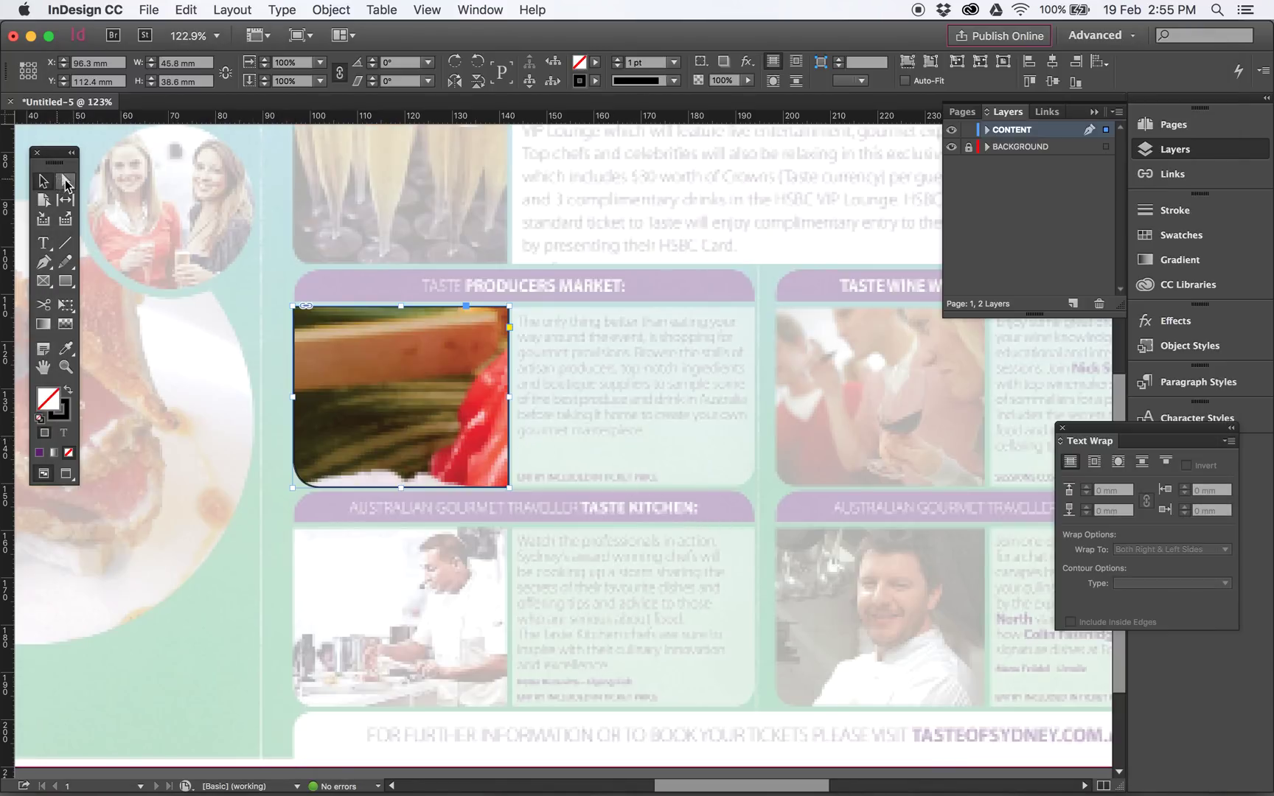
click(66, 182)
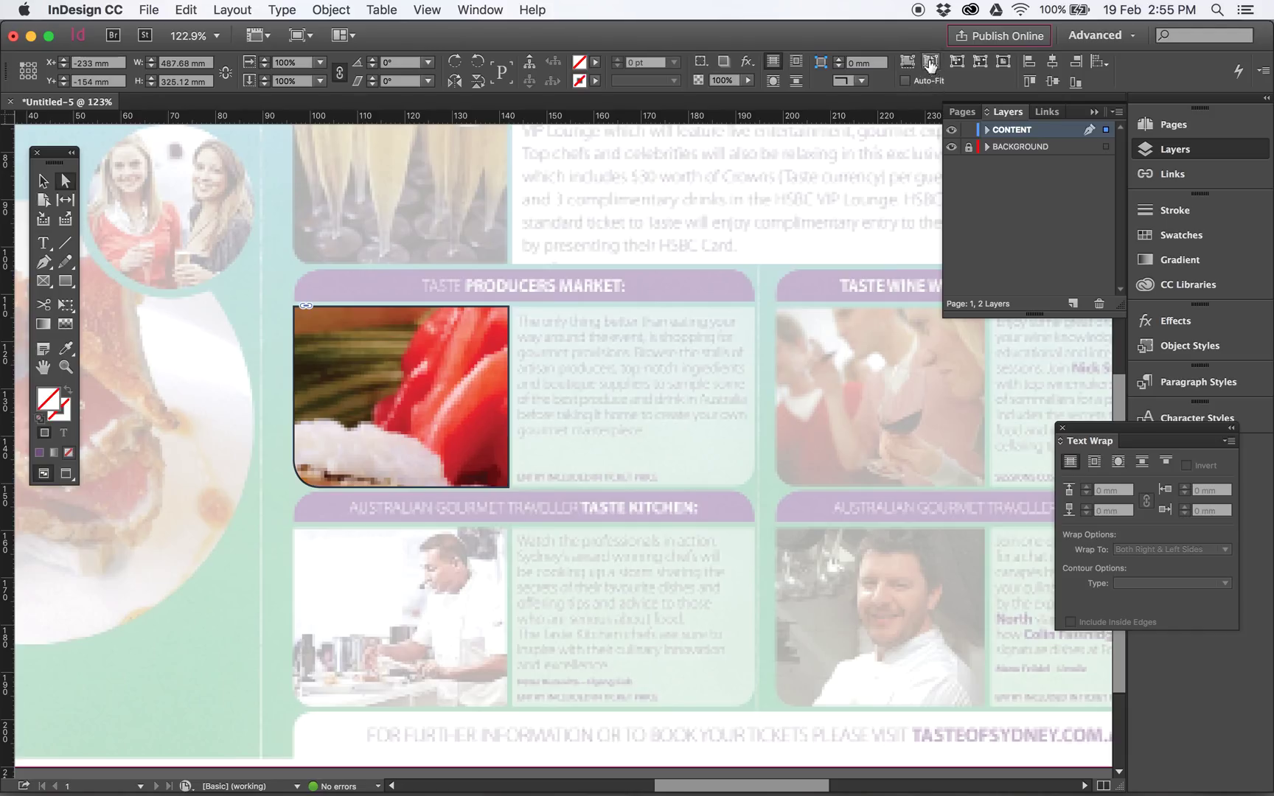
mouse_move(936, 69)
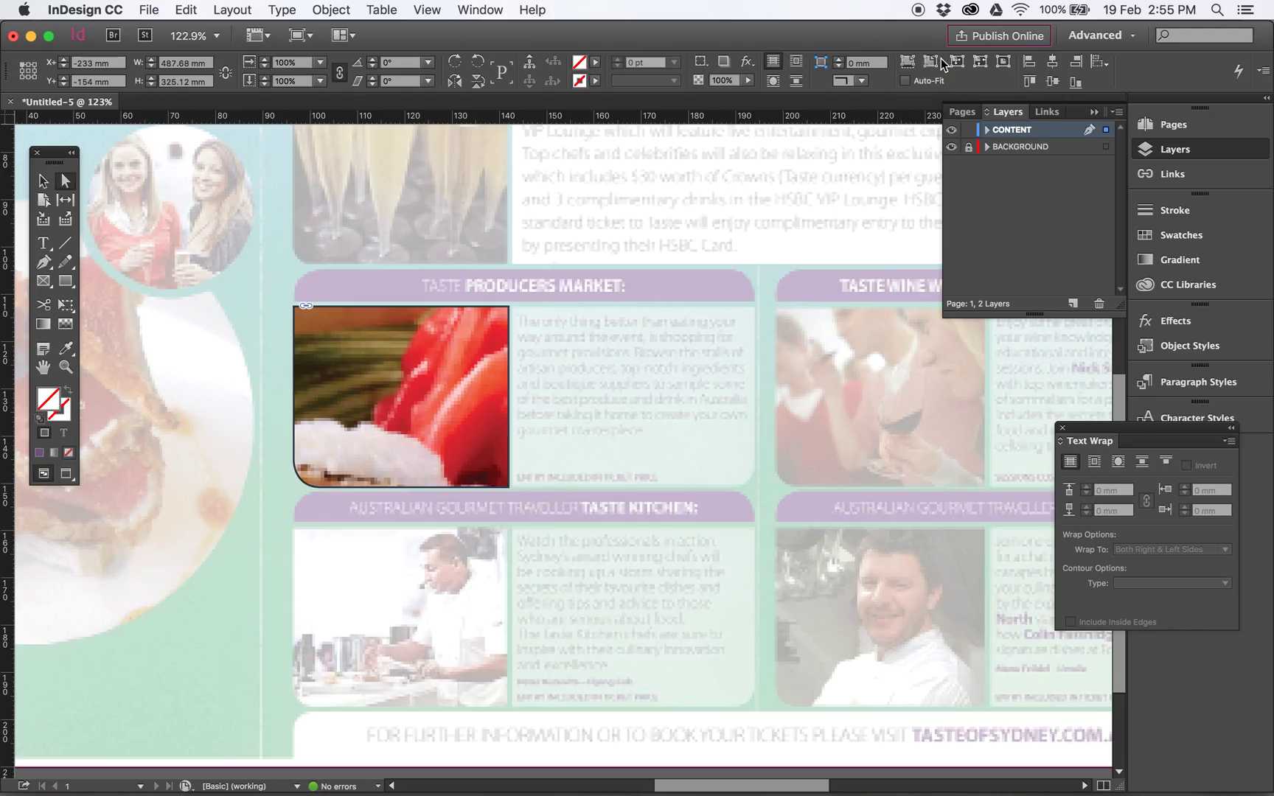
click(929, 62)
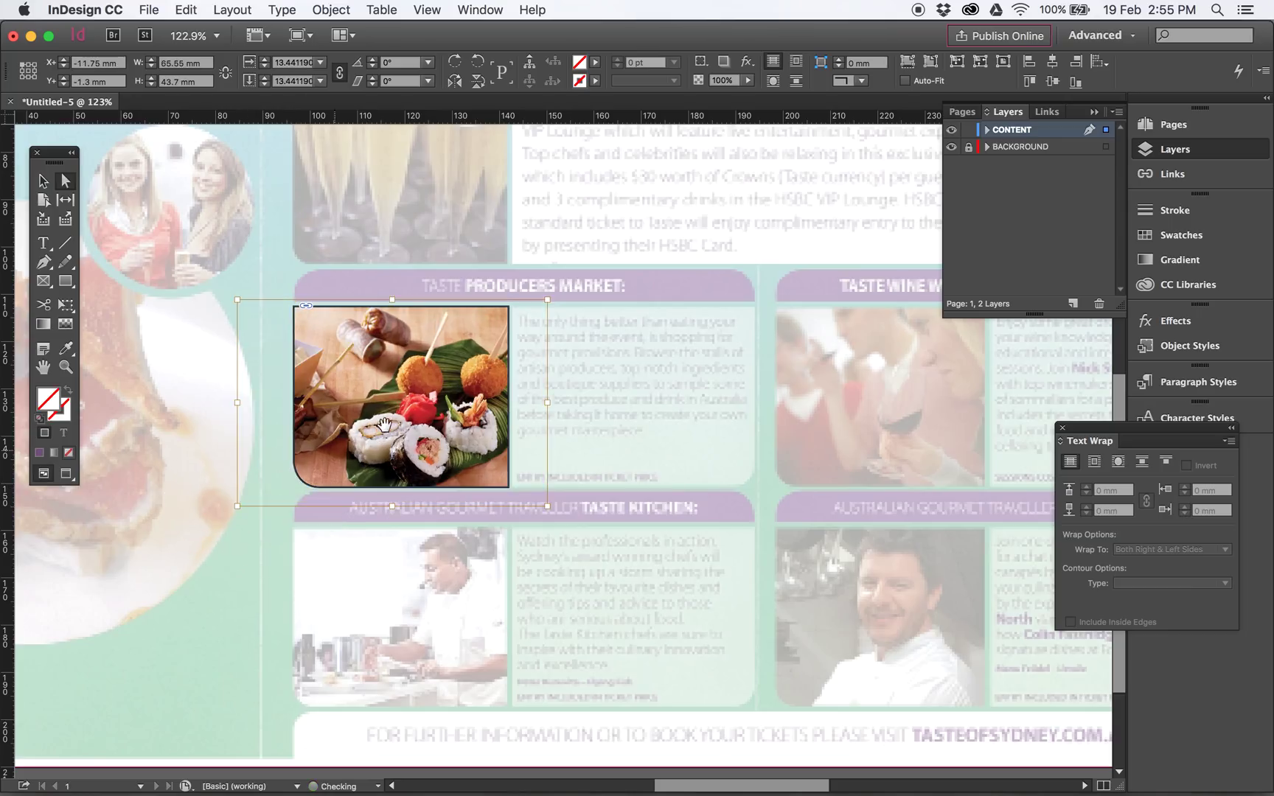
mouse_move(160, 250)
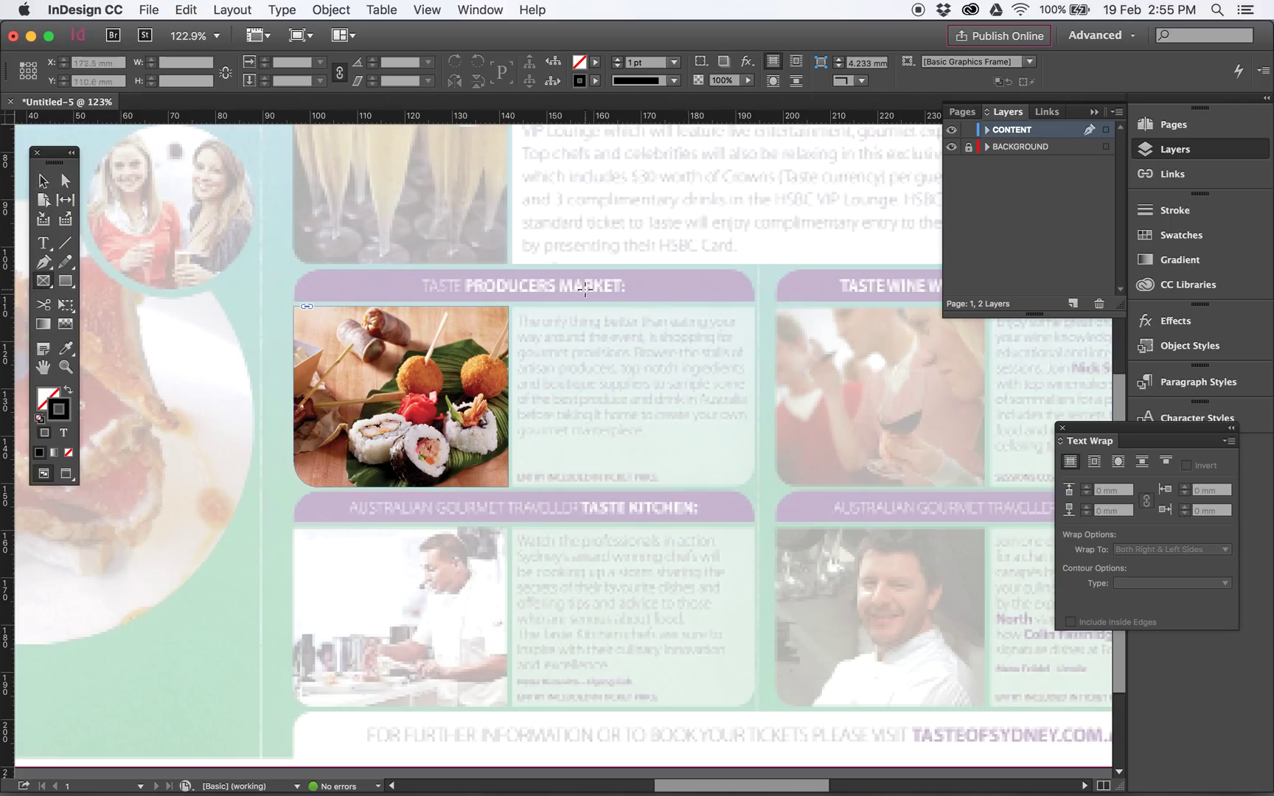
Draw a placeholder text frame beside the sushi photo and fill it with Paper white.
drag(583, 290, 690, 443)
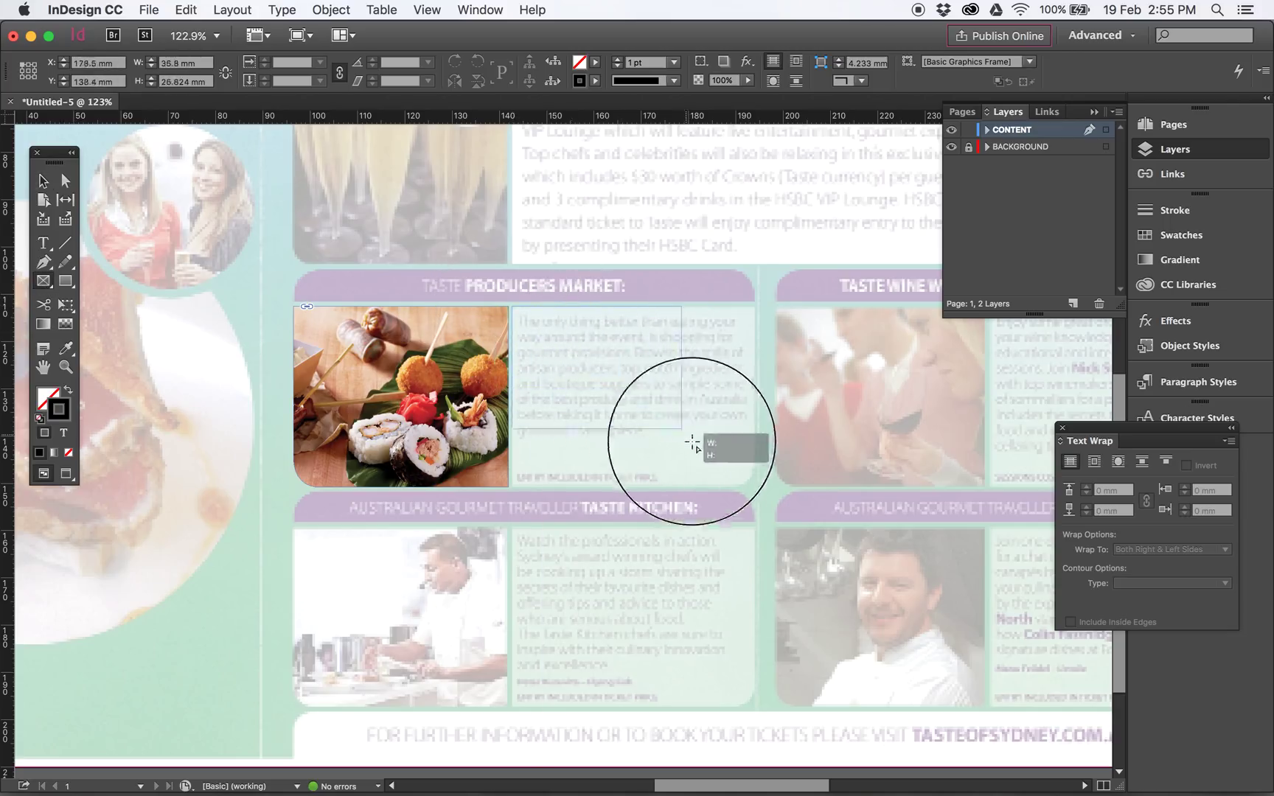
drag(690, 443, 759, 491)
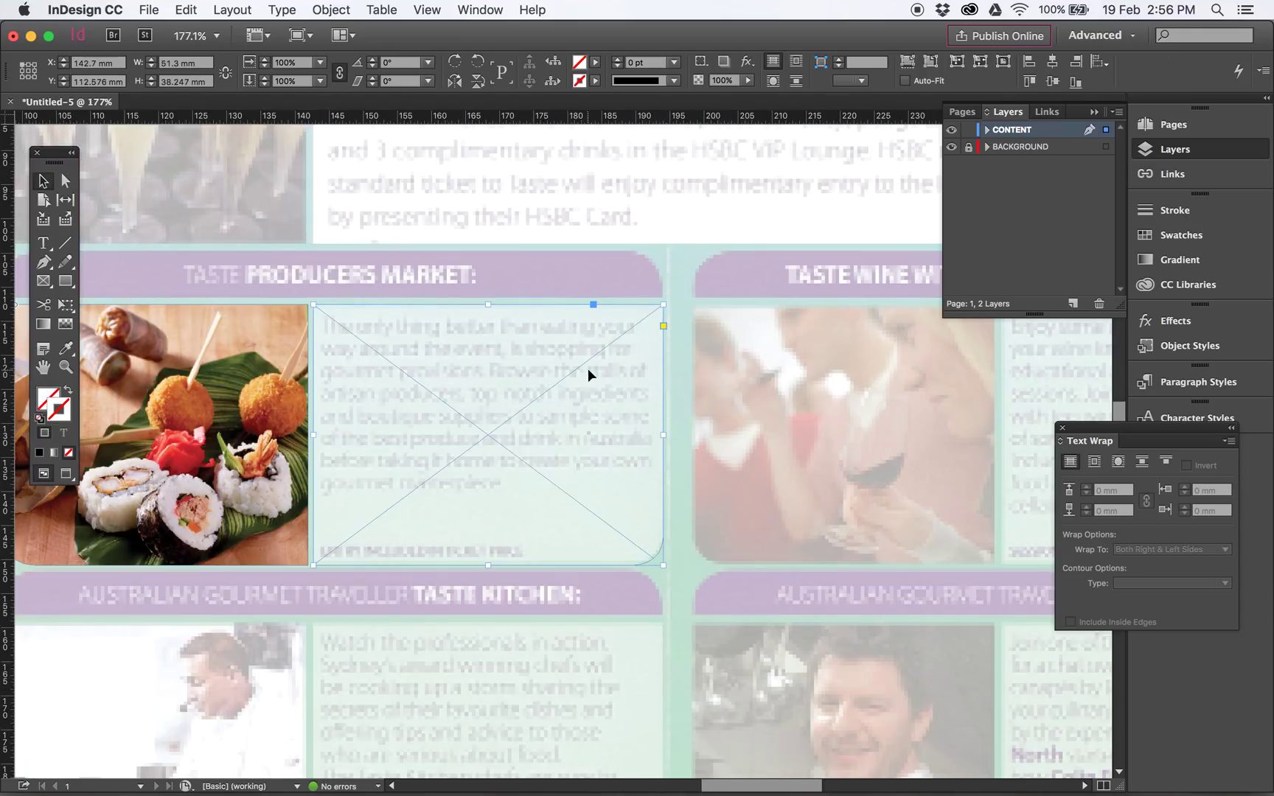
mouse_move(354, 328)
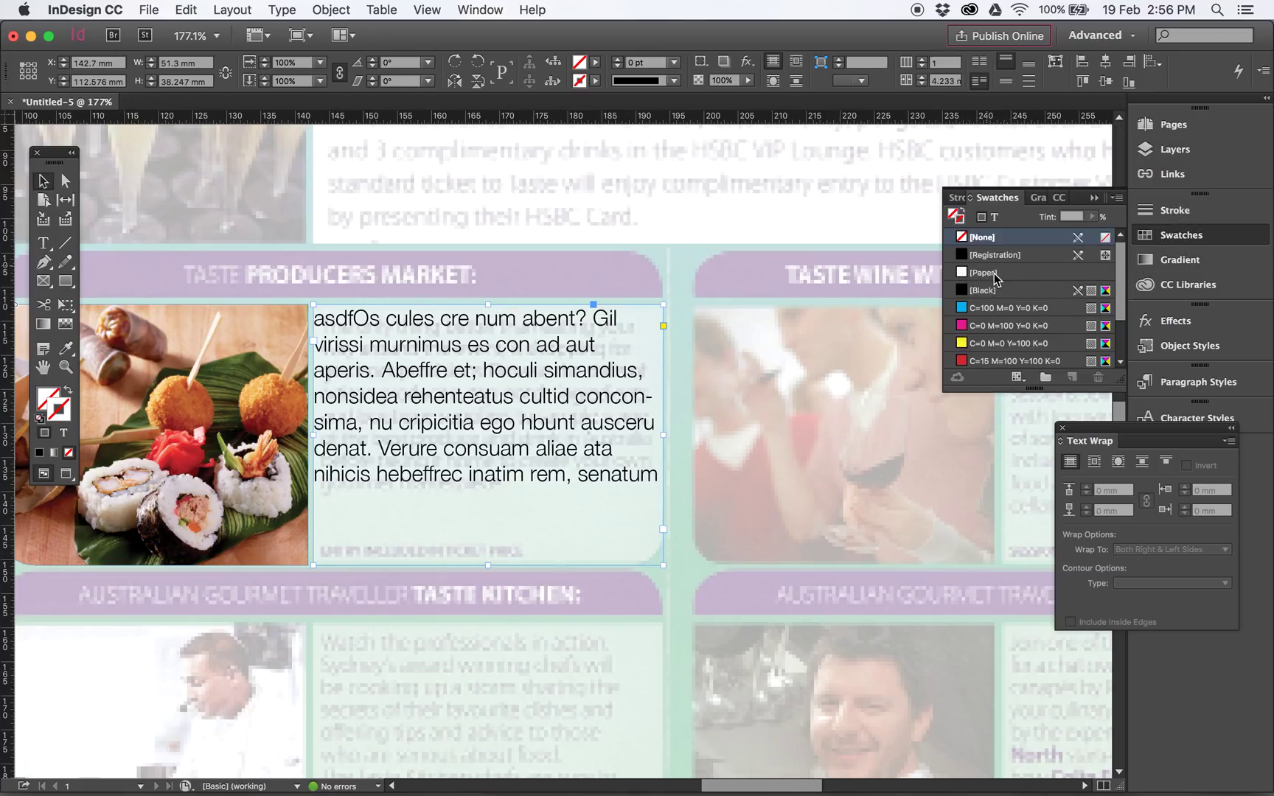
click(983, 271)
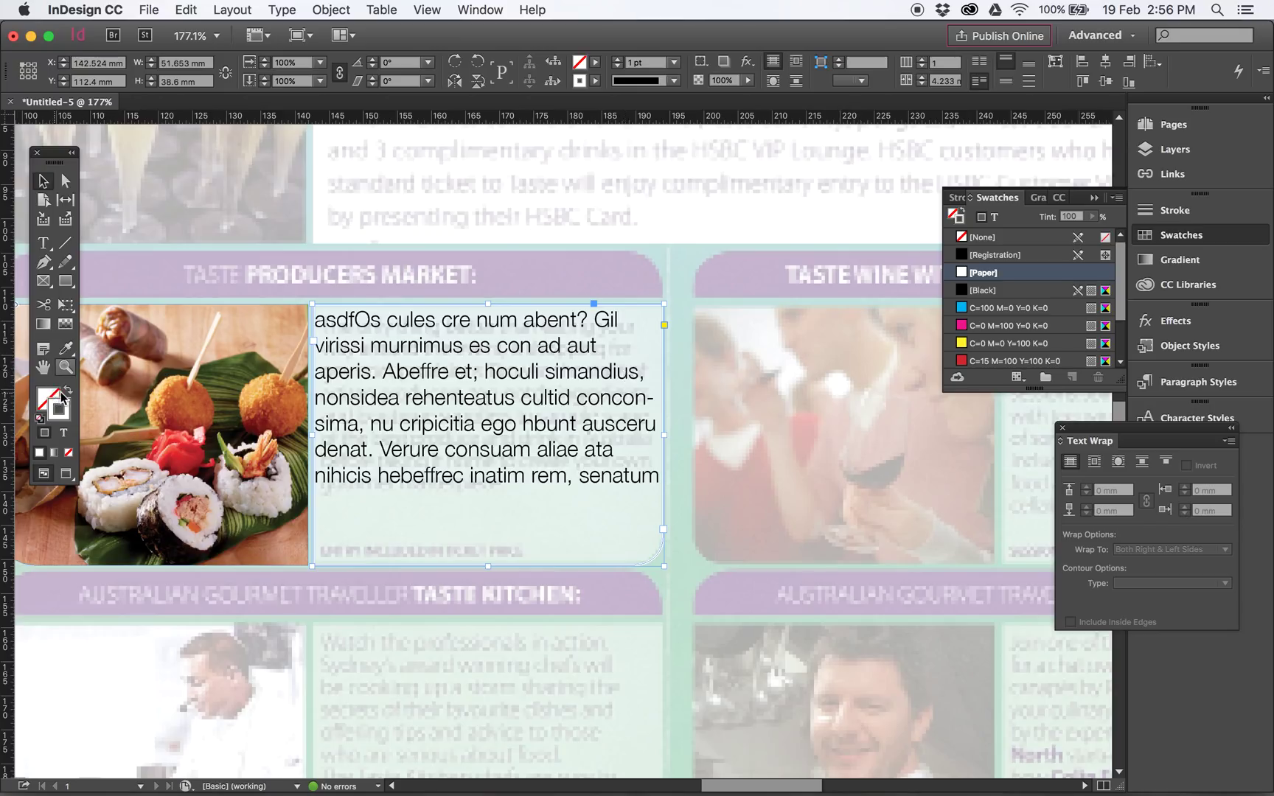
click(982, 237)
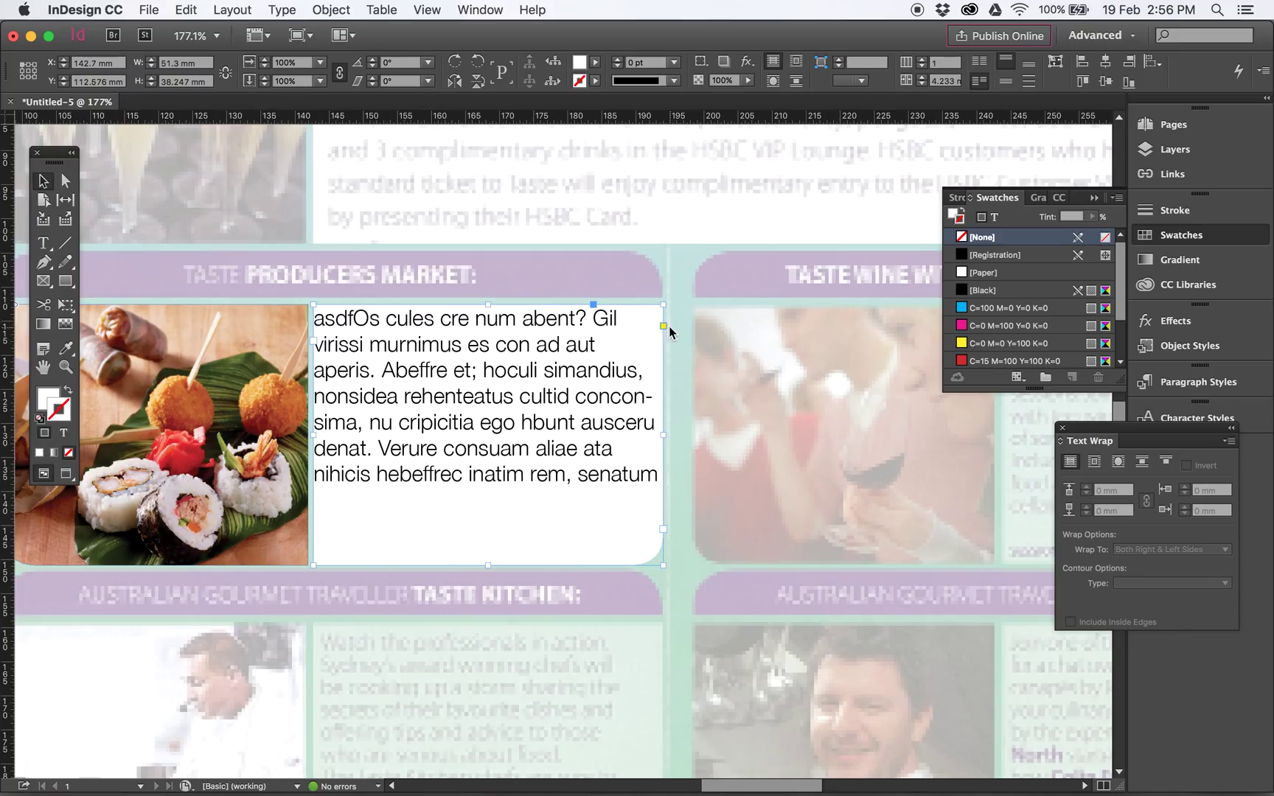
mouse_move(340, 669)
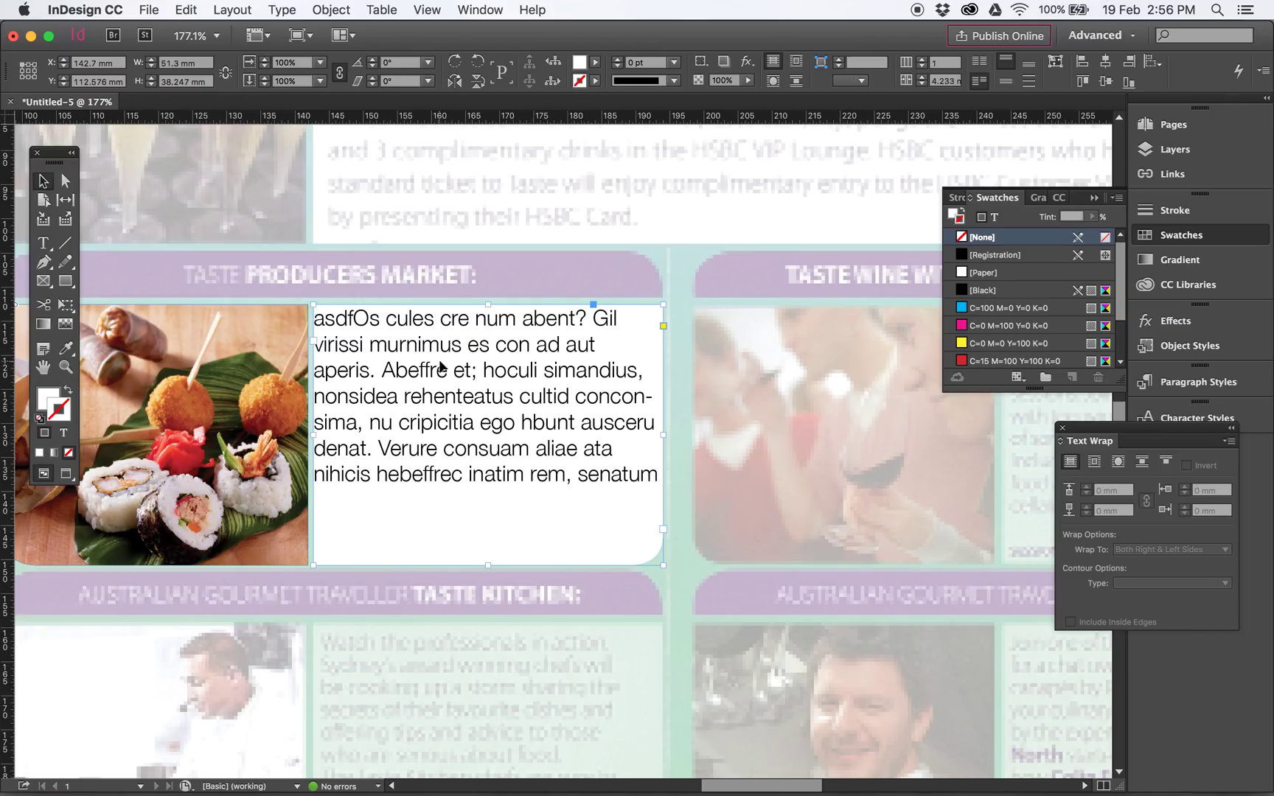
Set the white text frame's inset to 2 mm in Text Frame Options.
right_click(487, 365)
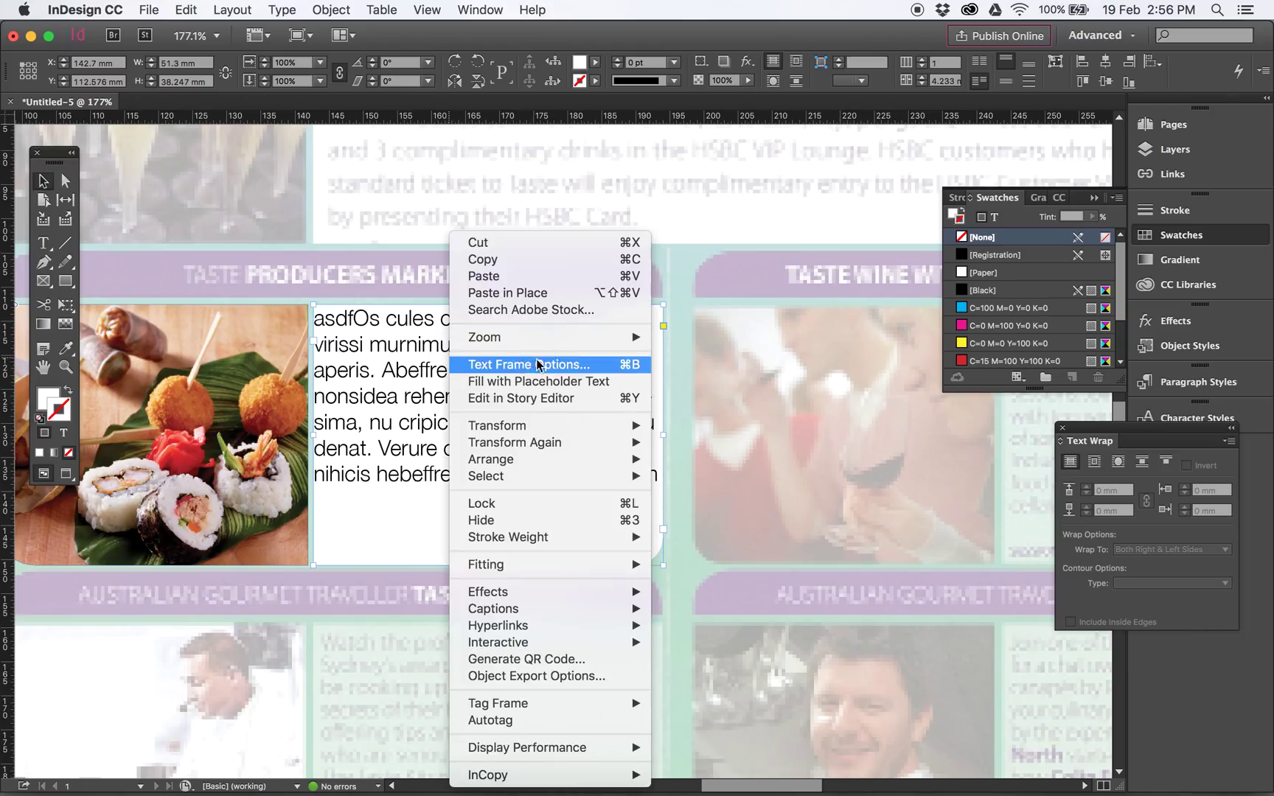
mouse_move(641, 374)
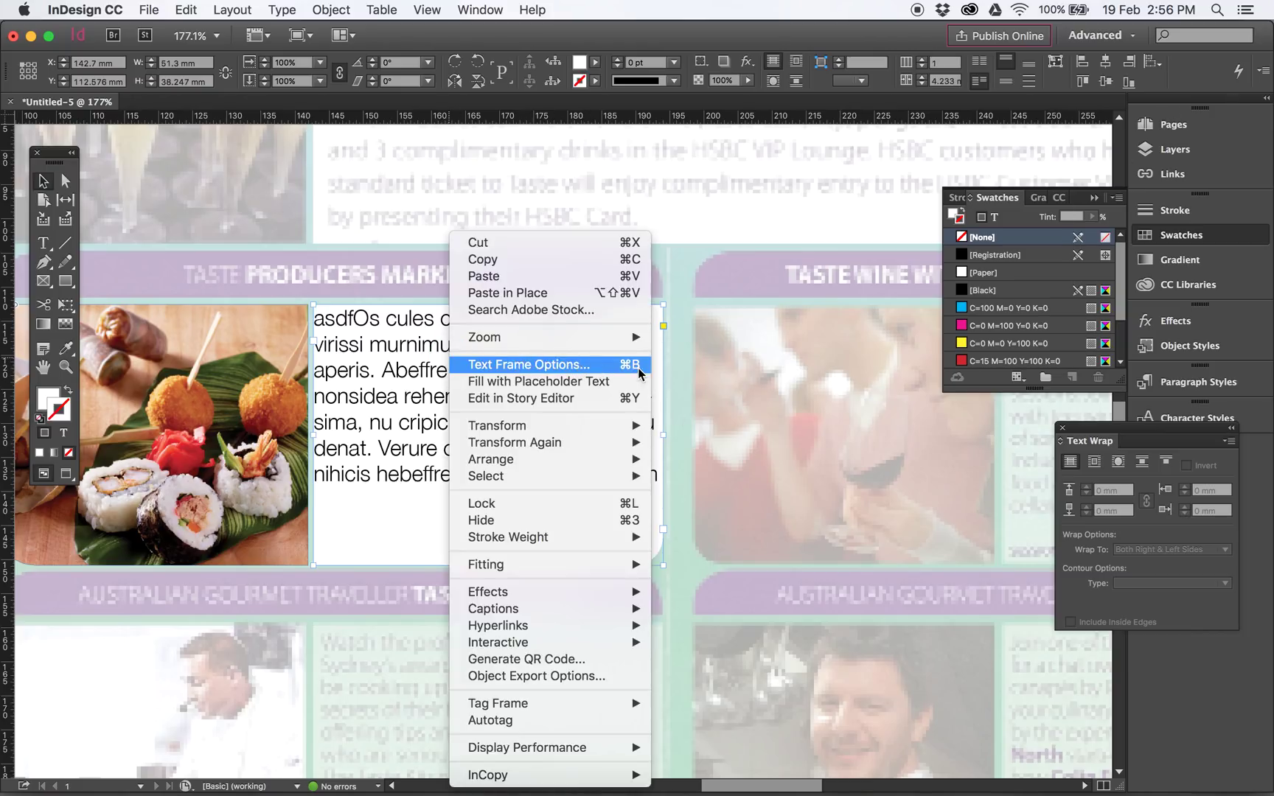
mouse_move(528, 364)
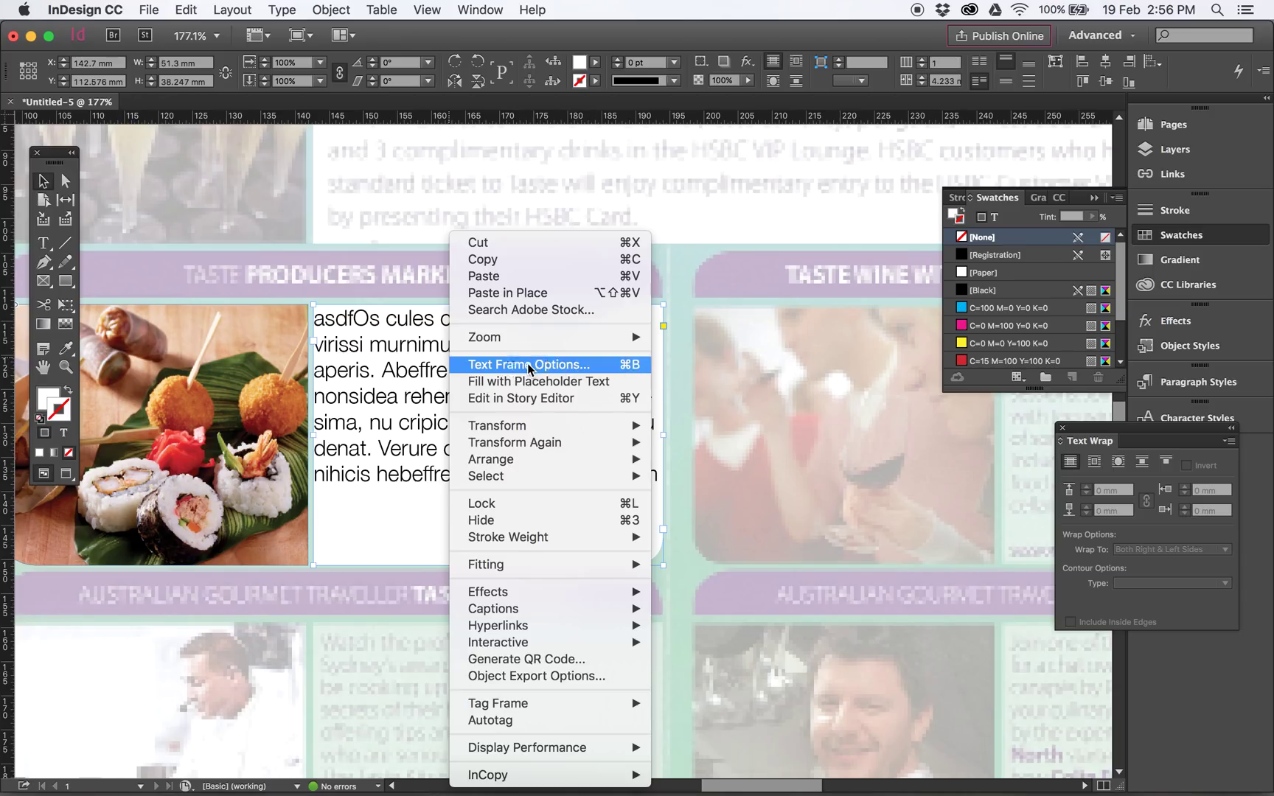
click(528, 365)
text(2)
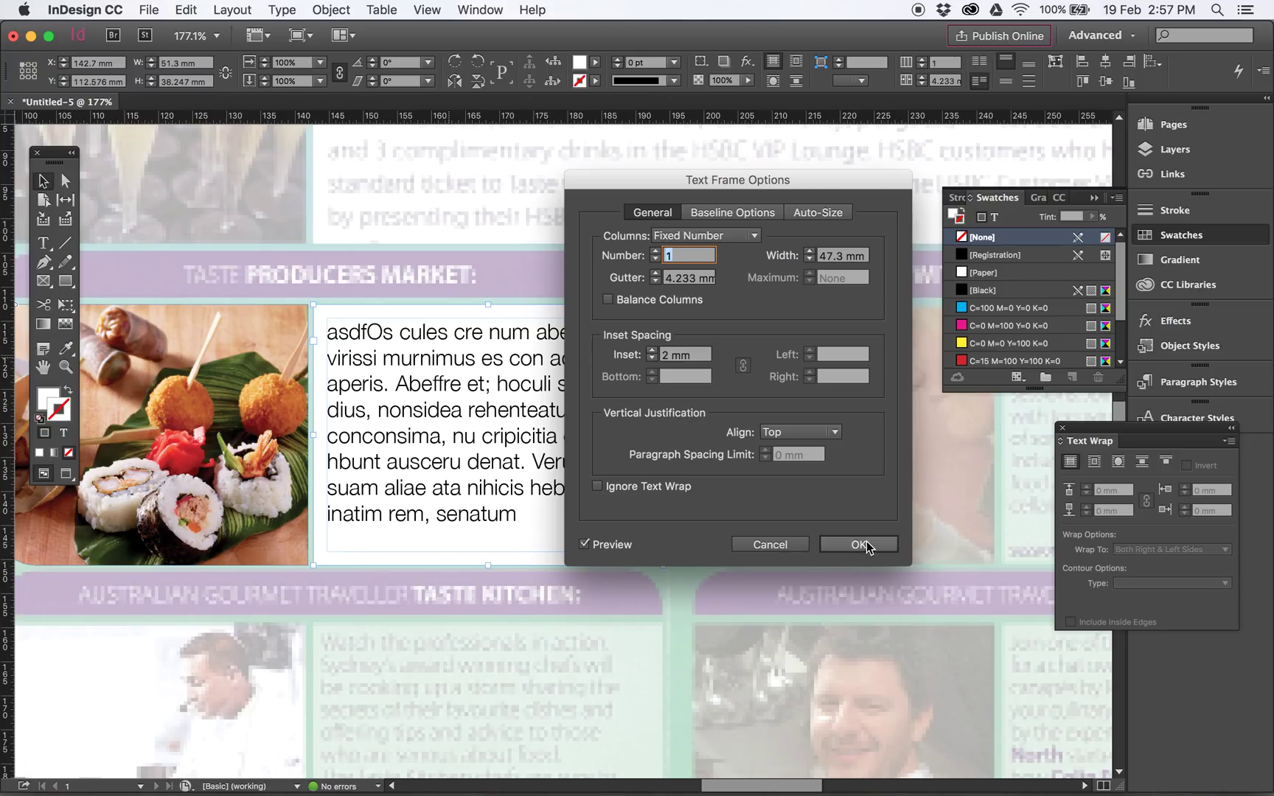
click(858, 544)
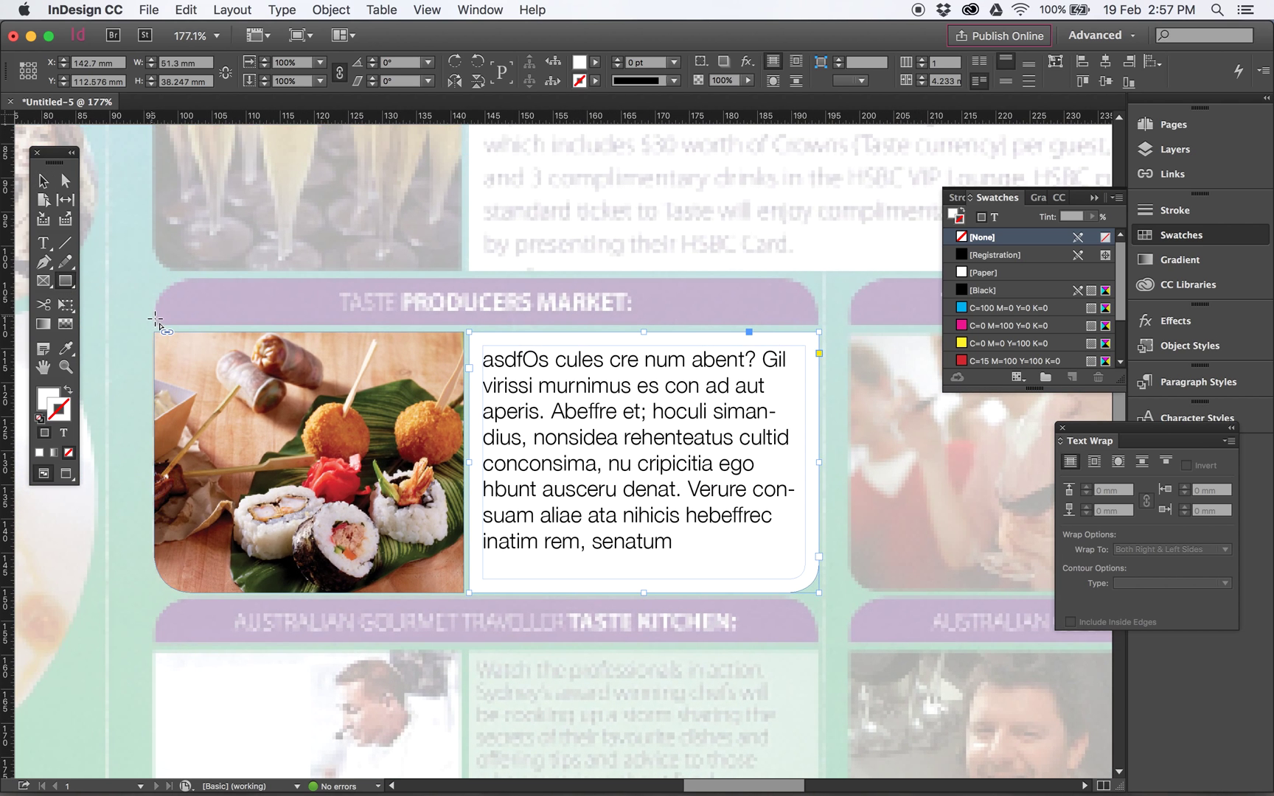
Draw a text frame on the purple bar and type 'AUSTRALIAN GOURMET TASTE KITCHEN'.
drag(162, 312, 723, 305)
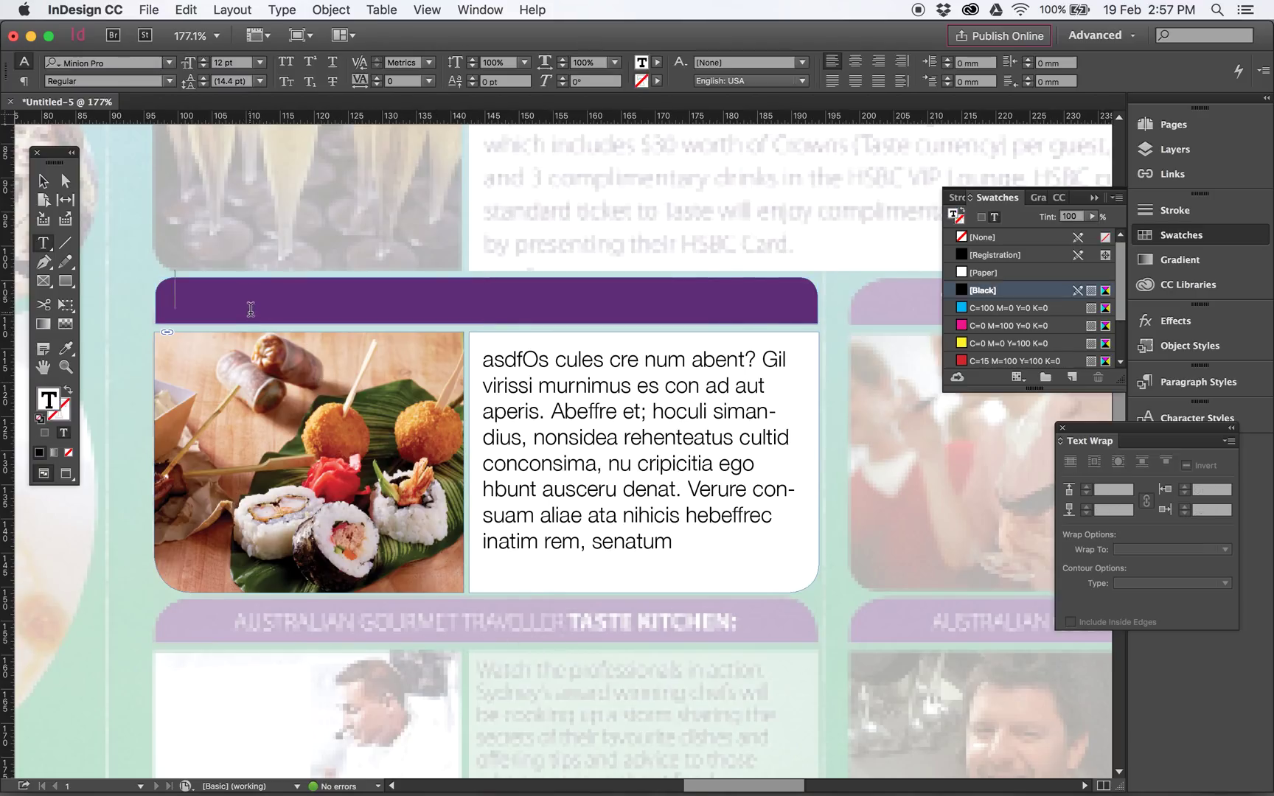
text(AUSR)
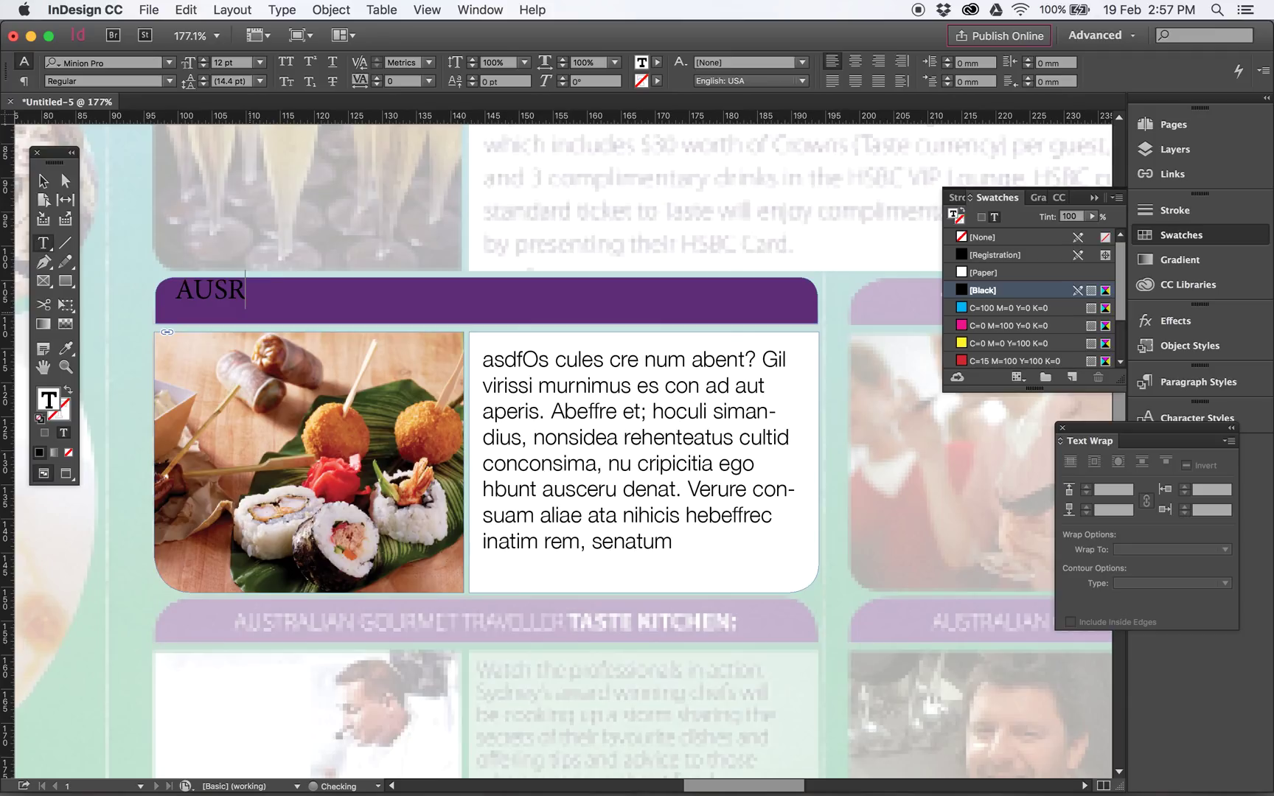
text(T)
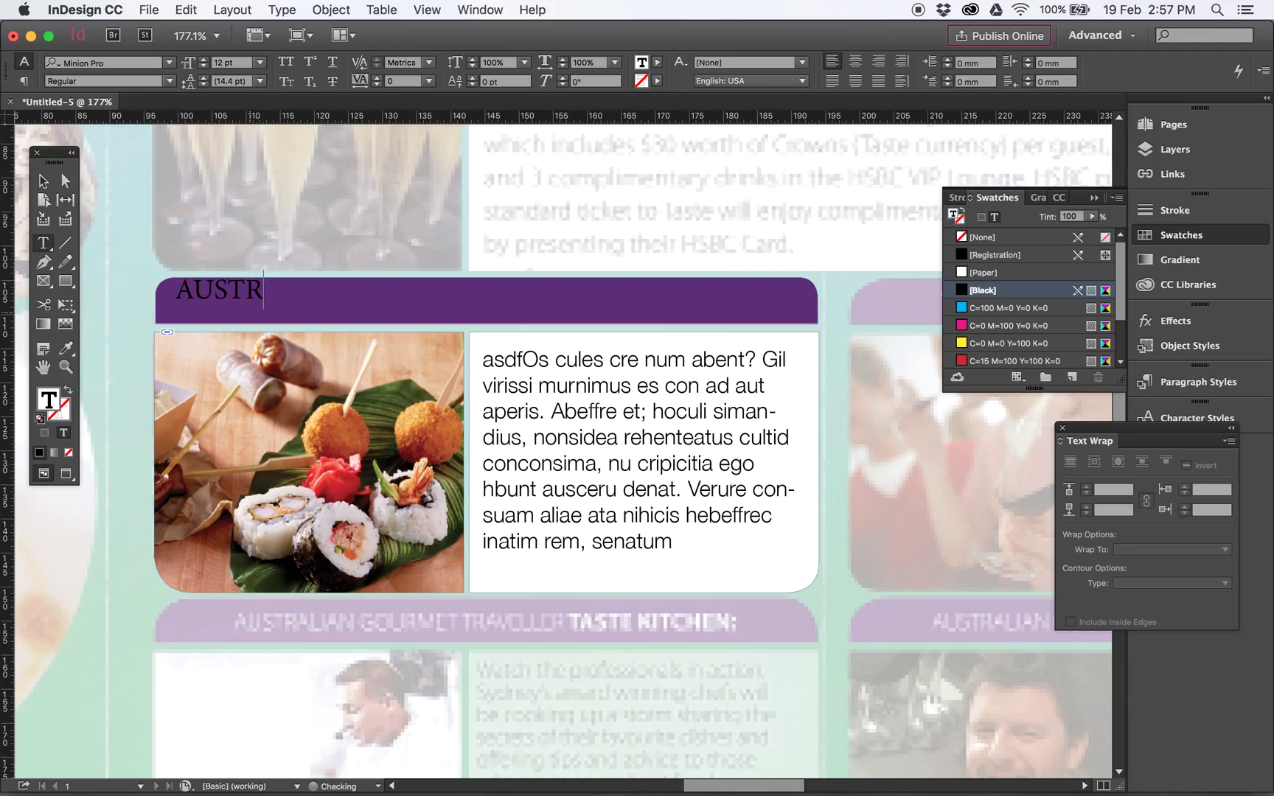
text(ALIAN GOR)
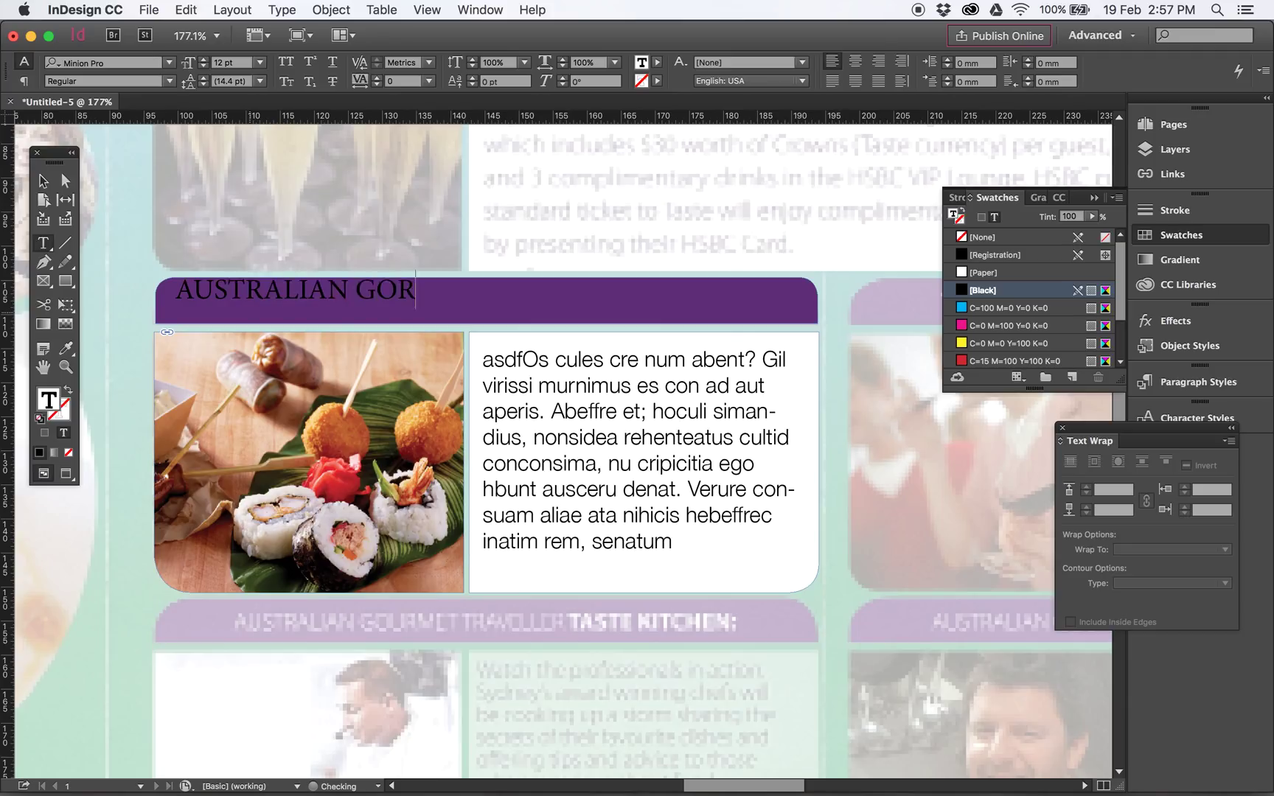
key(backspace)
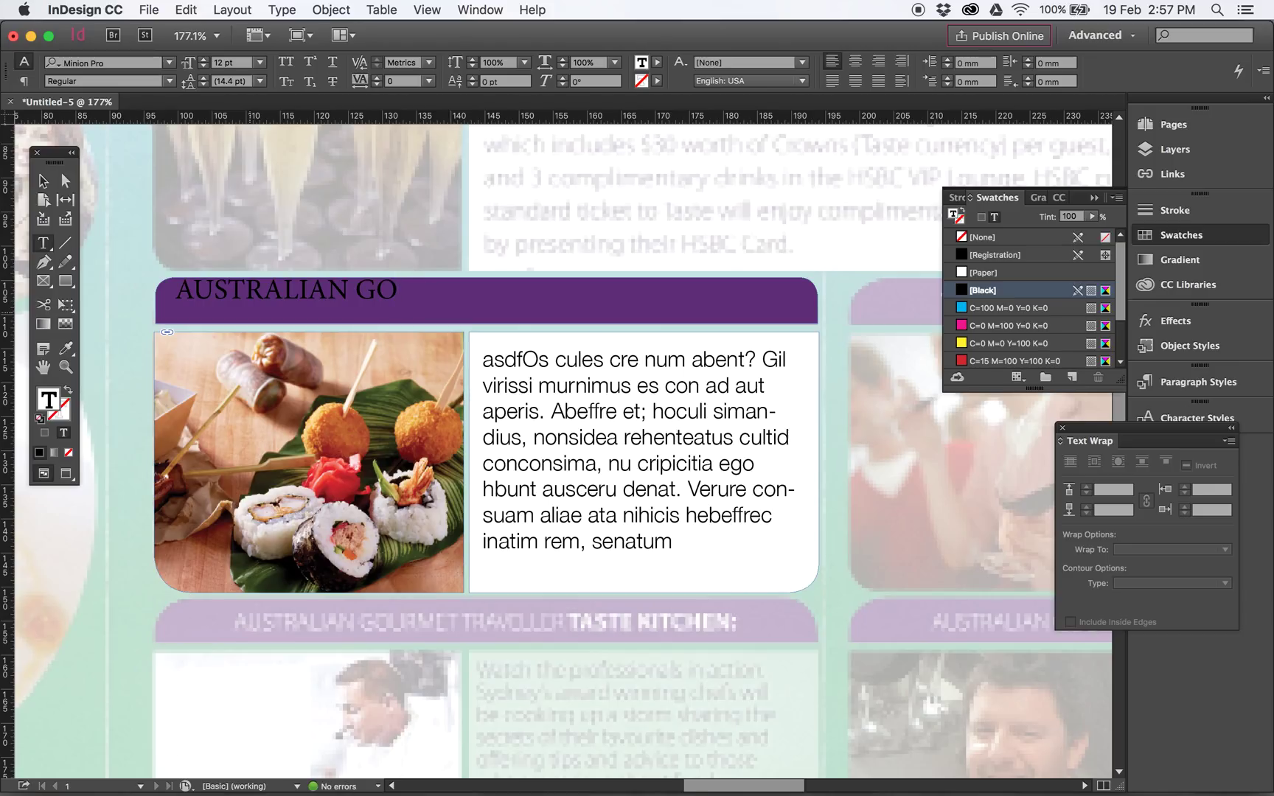
text(UR)
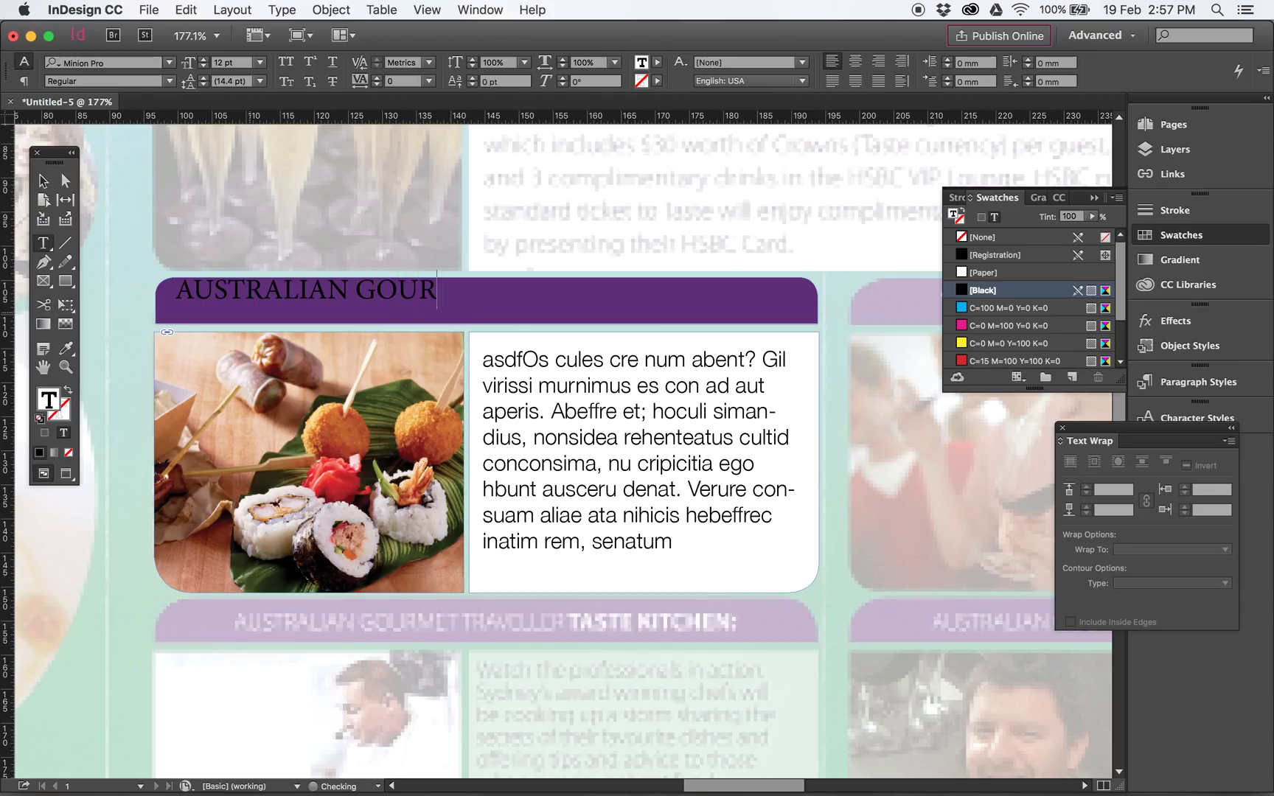
text(MET TA)
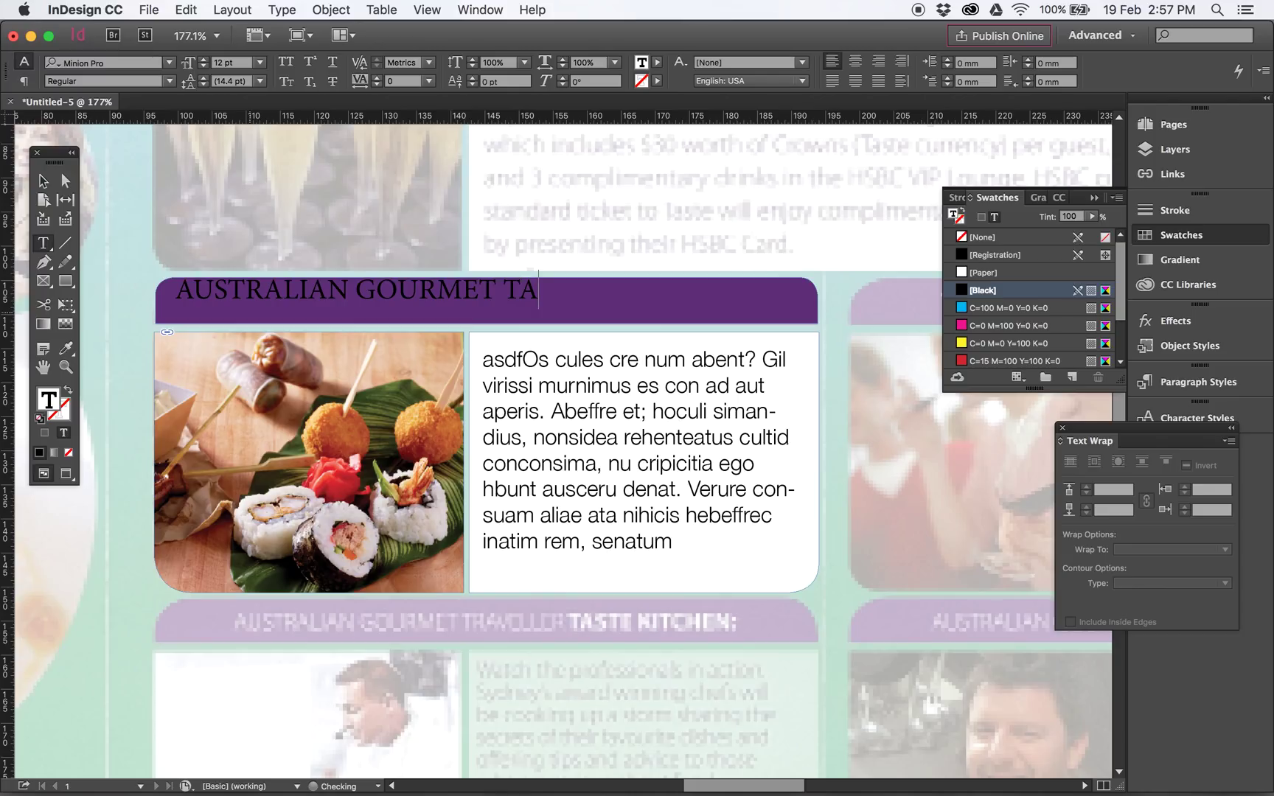
text(STE KITCHEN)
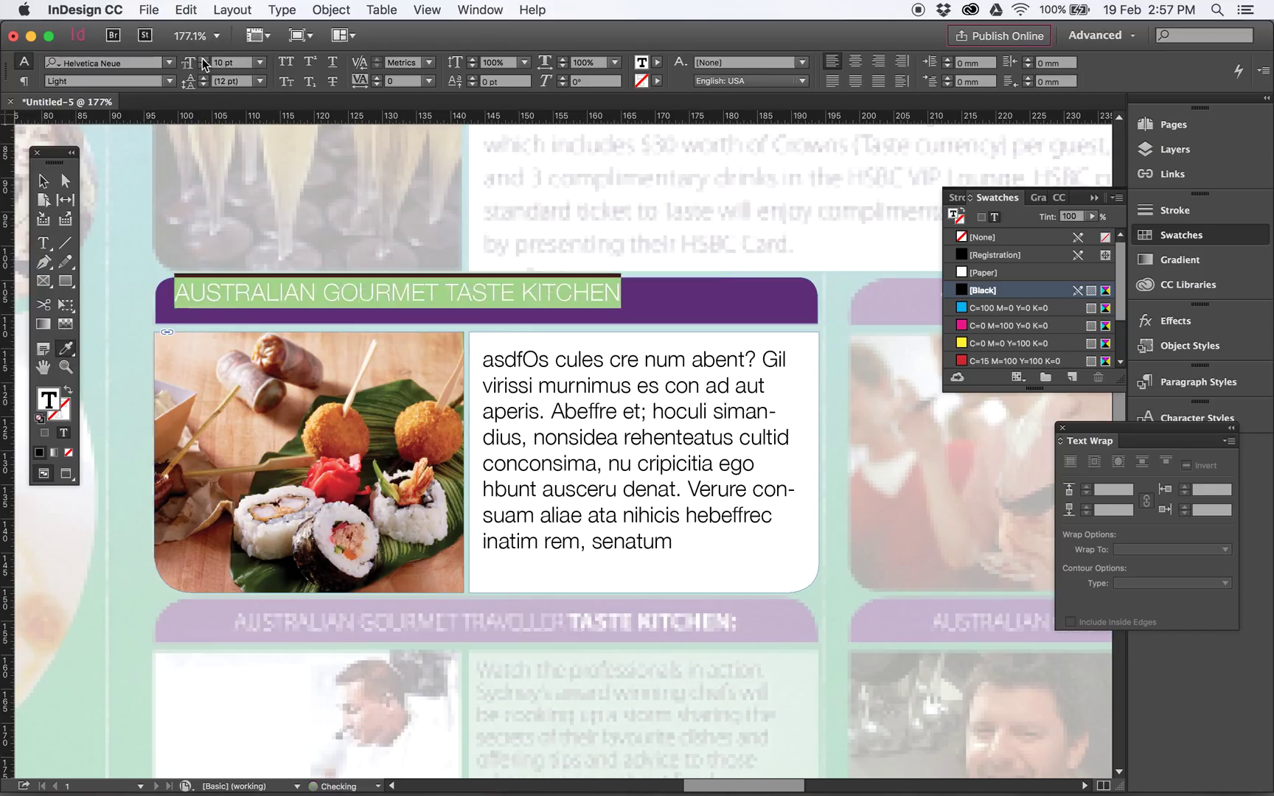
Style the heading in light and bold Helvetica and make AUSTRALIAN GOURMET Paper white.
click(170, 81)
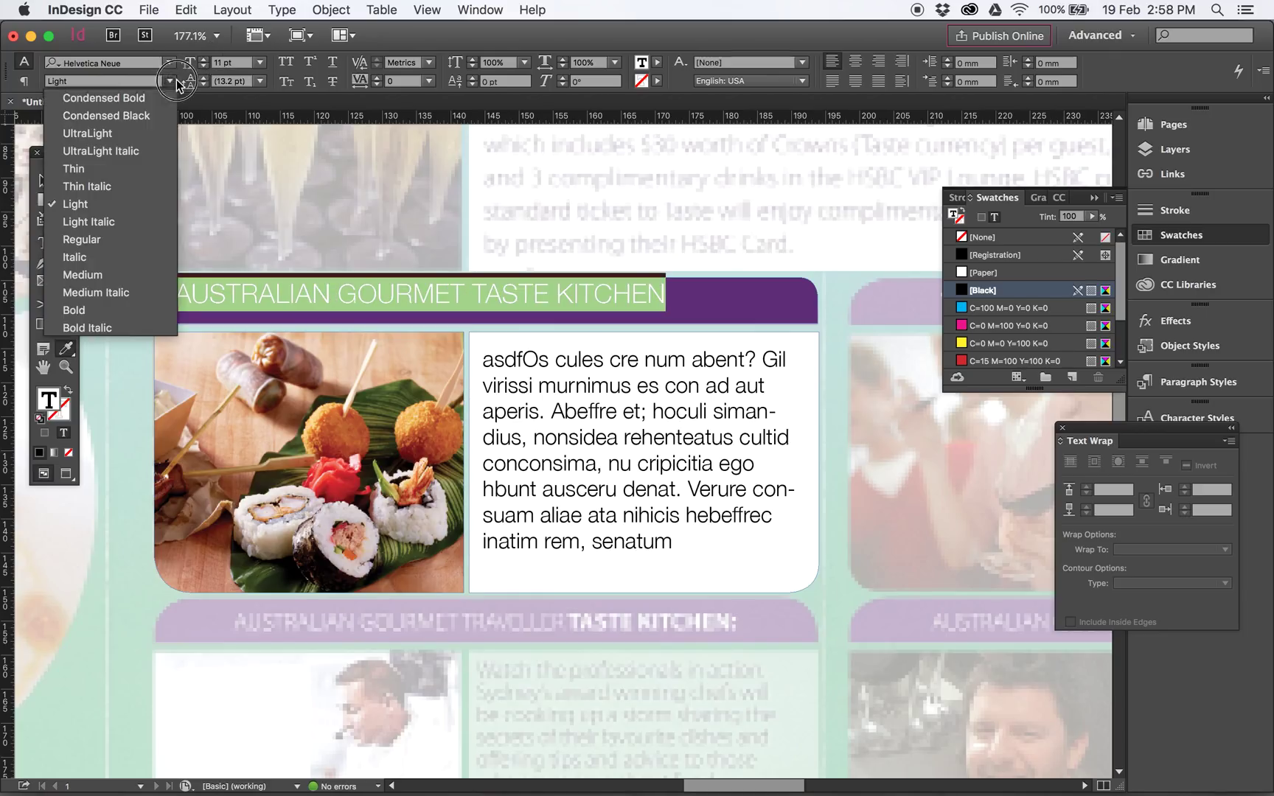
mouse_move(105, 115)
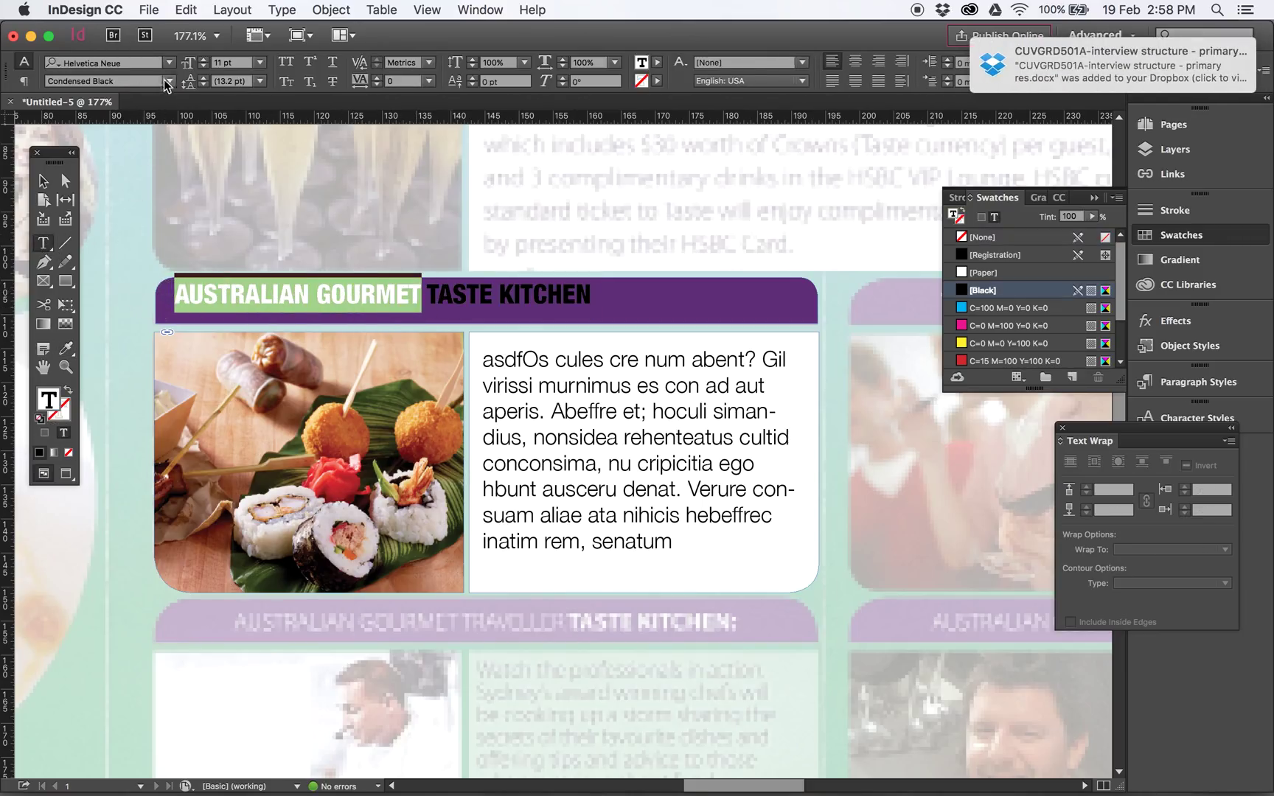
click(168, 80)
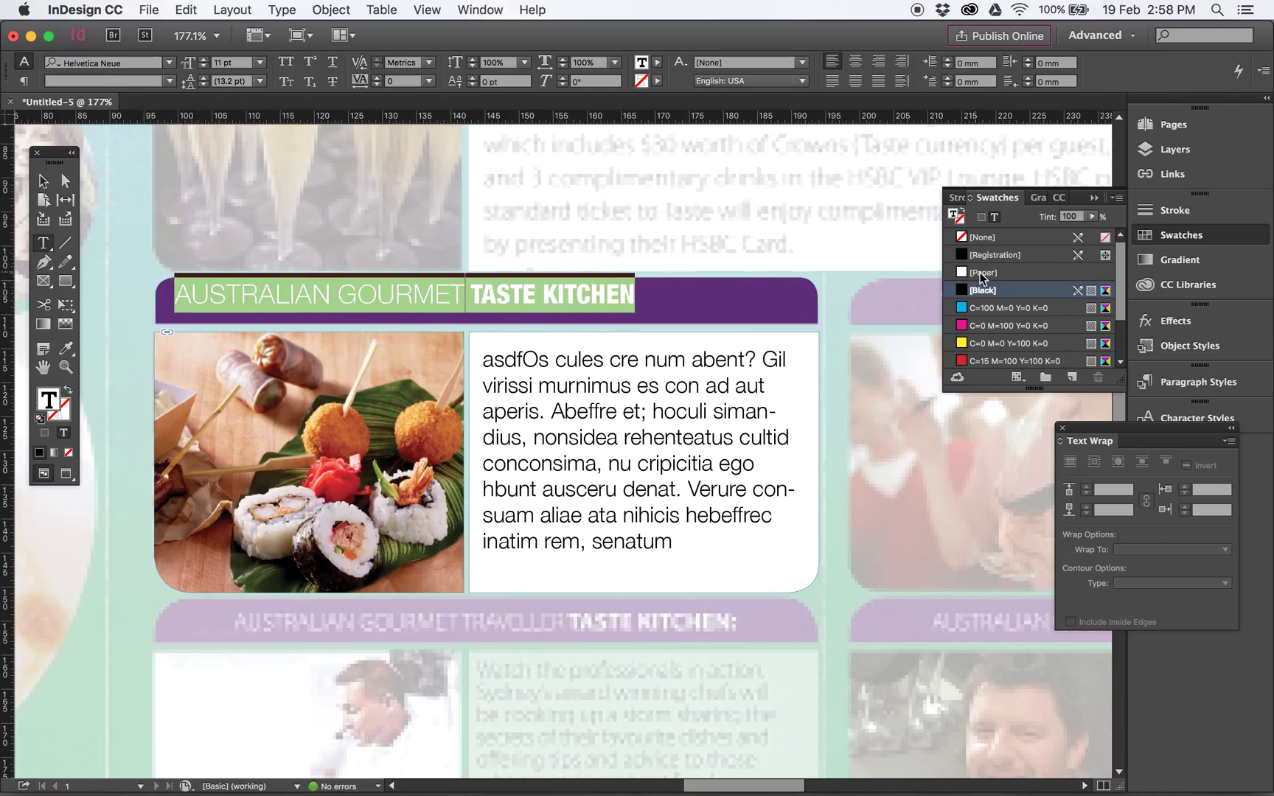
click(982, 272)
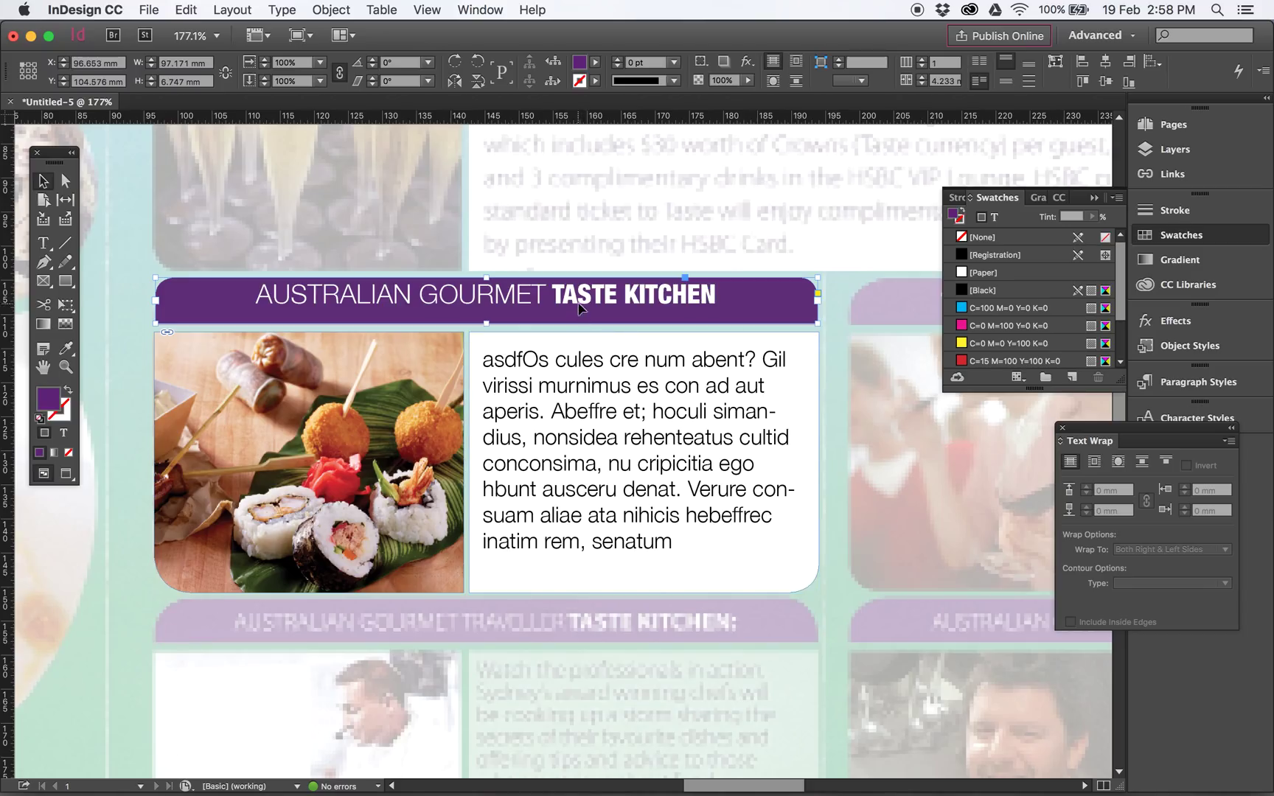
Set the heading frame's vertical justification to Center in Text Frame Options.
right_click(579, 307)
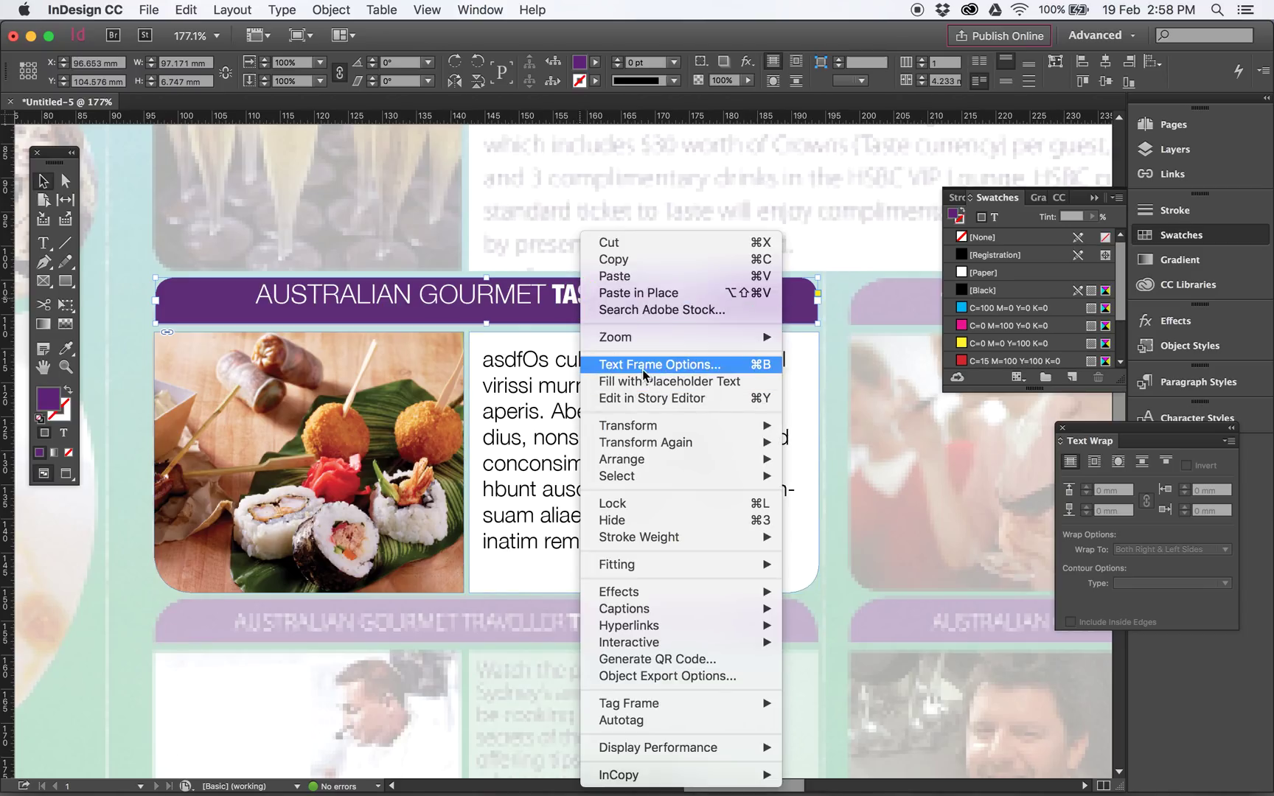
click(659, 364)
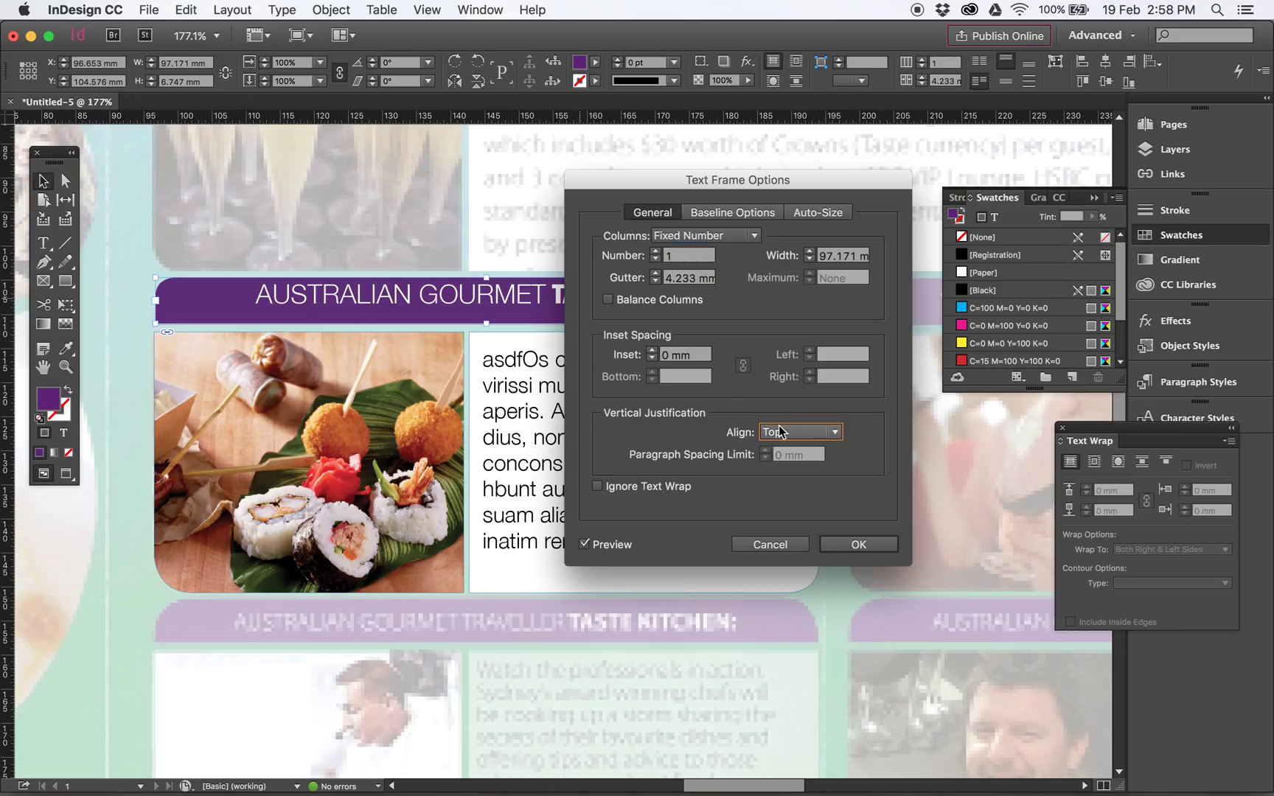
click(832, 431)
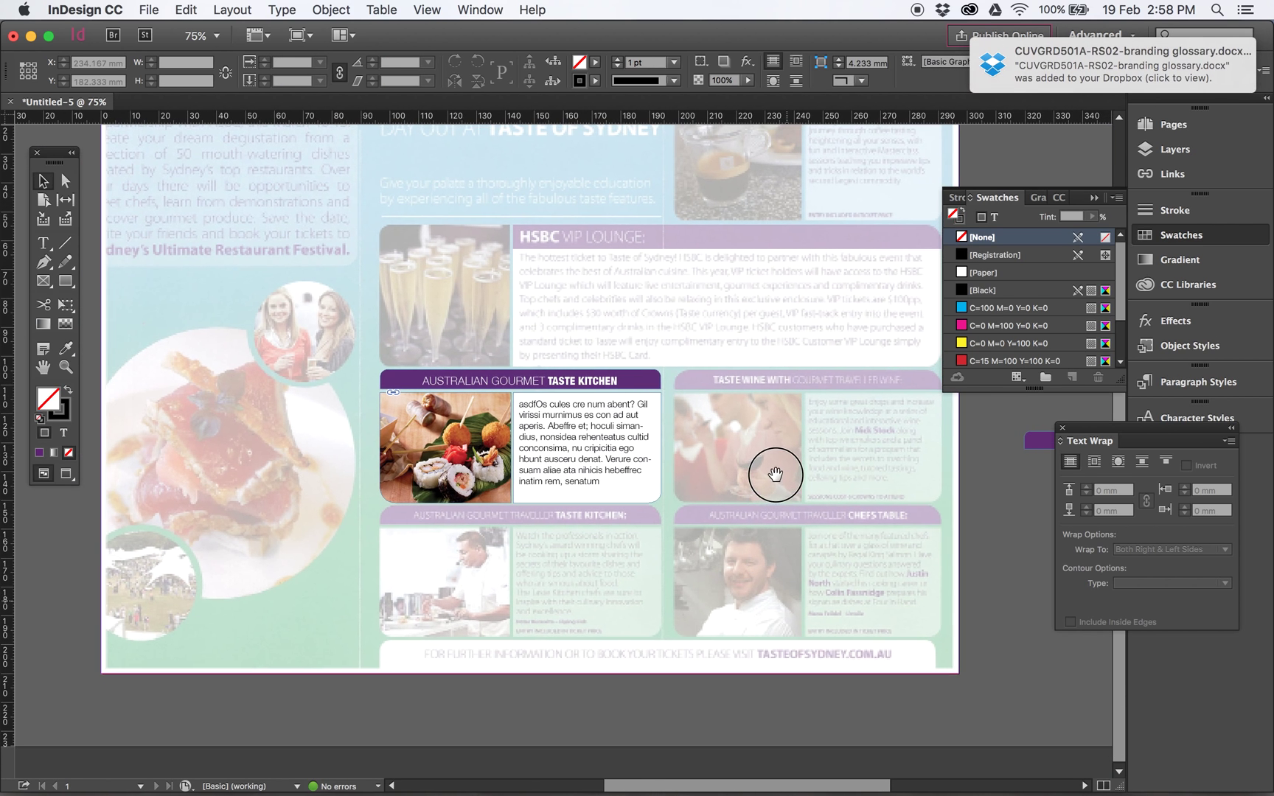
Duplicate the Taste Kitchen panel below and retype its heading as 'CHANGE HEADING TEXT'.
drag(774, 475, 786, 679)
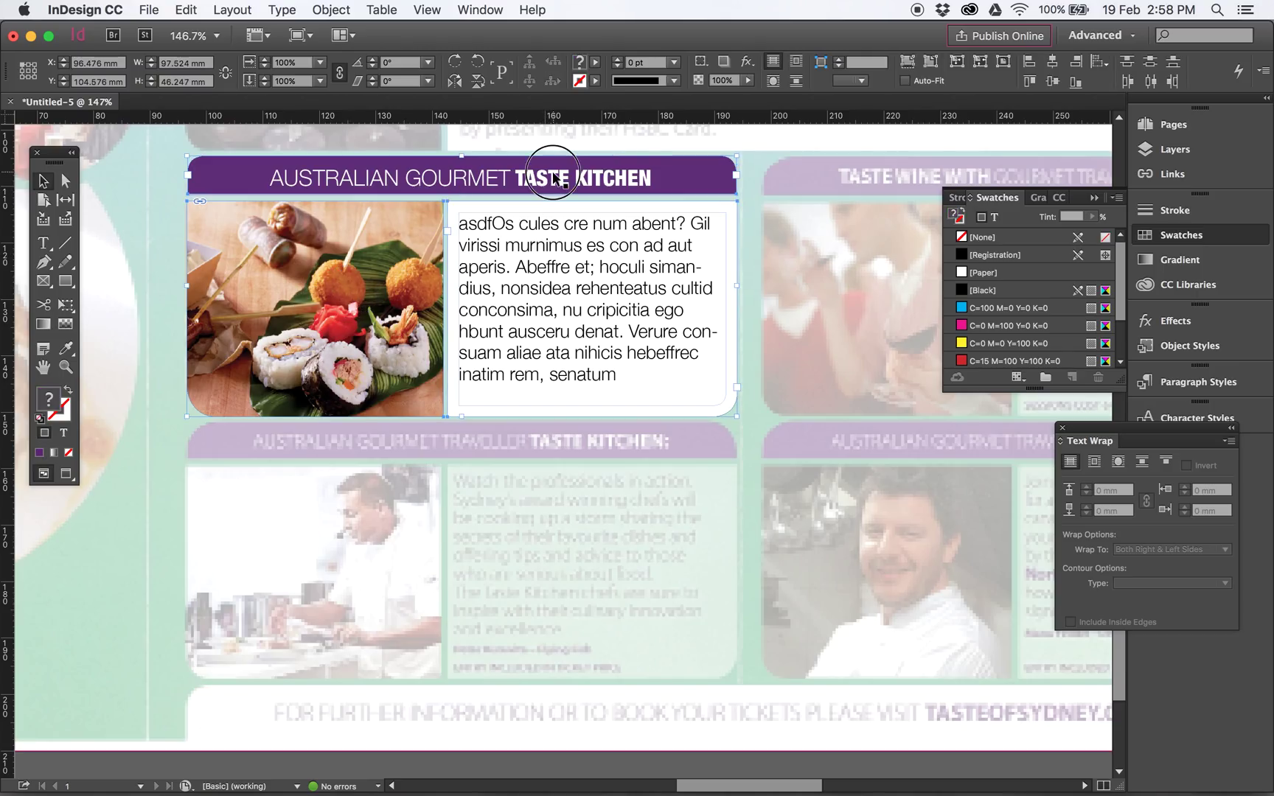
drag(552, 177, 564, 244)
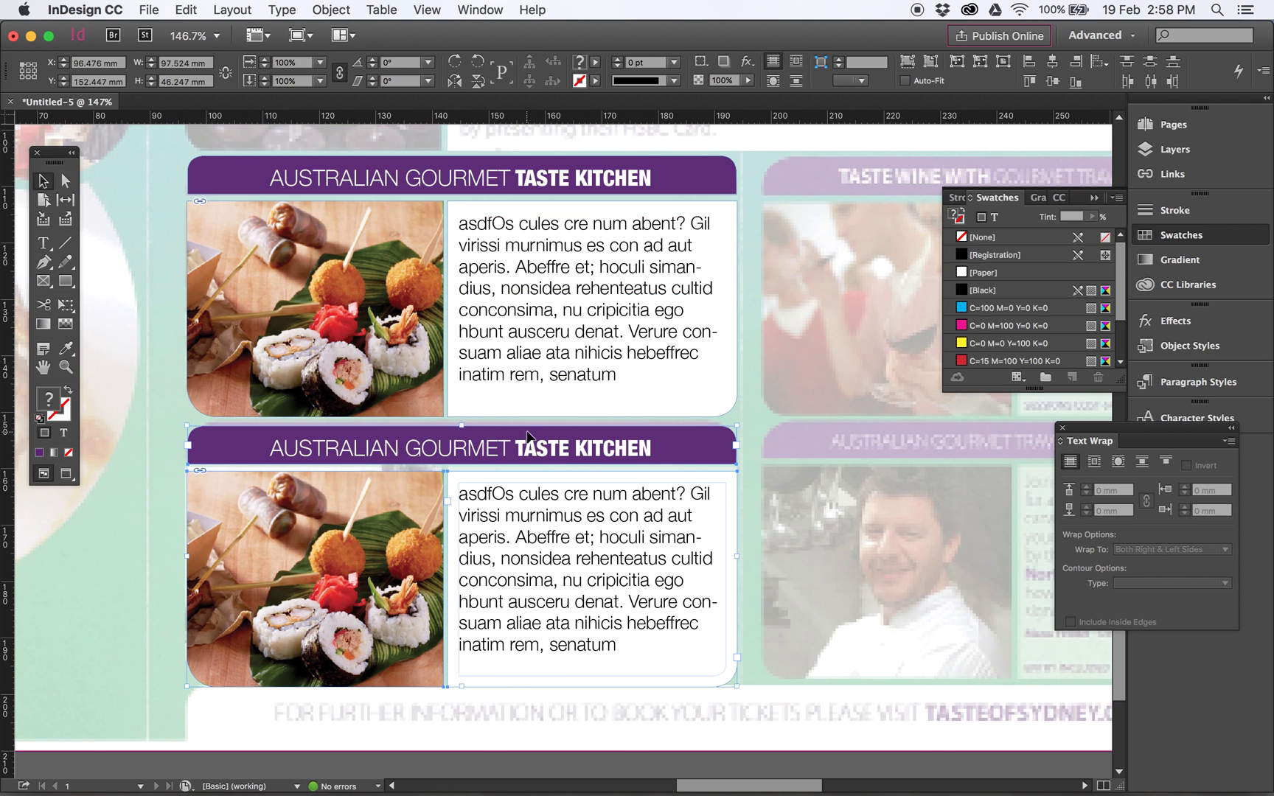
double_click(390, 447)
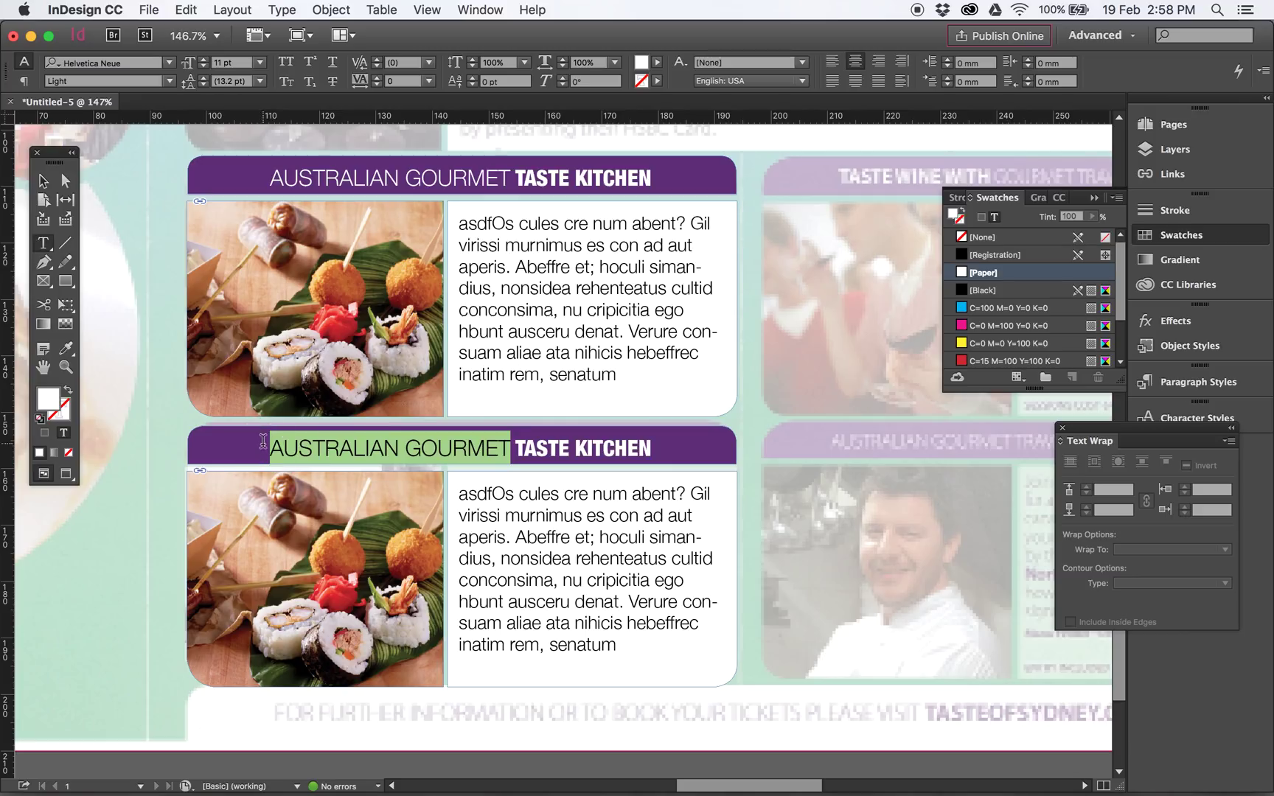
text(CHANGE HEADI)
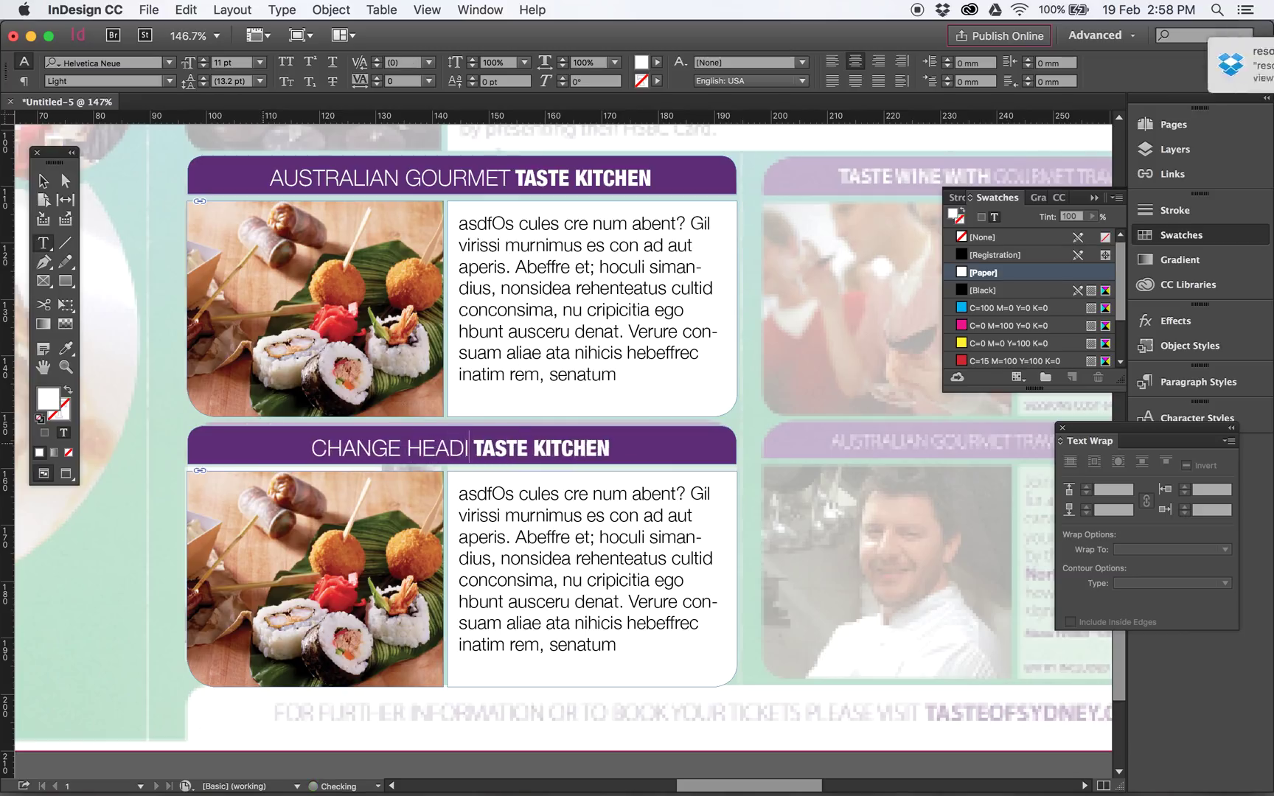
text(NG)
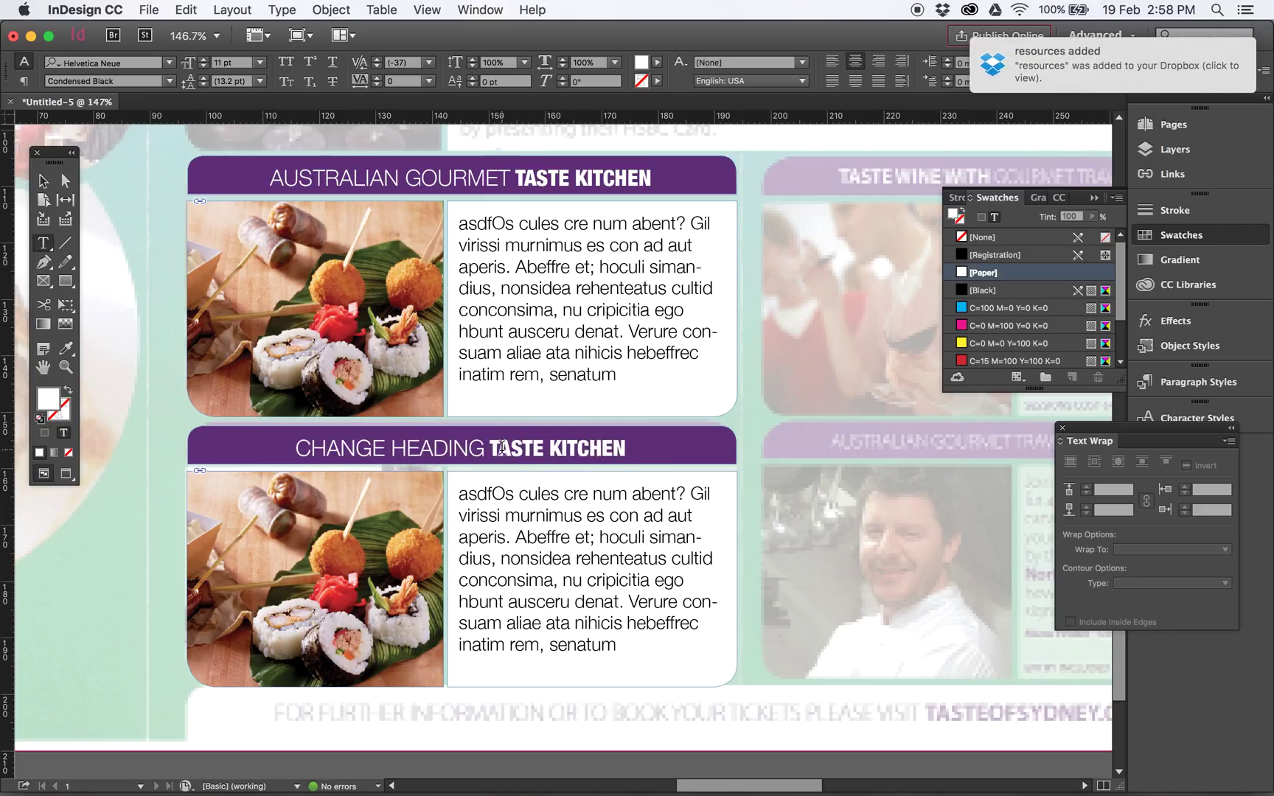
text(TEXTN)
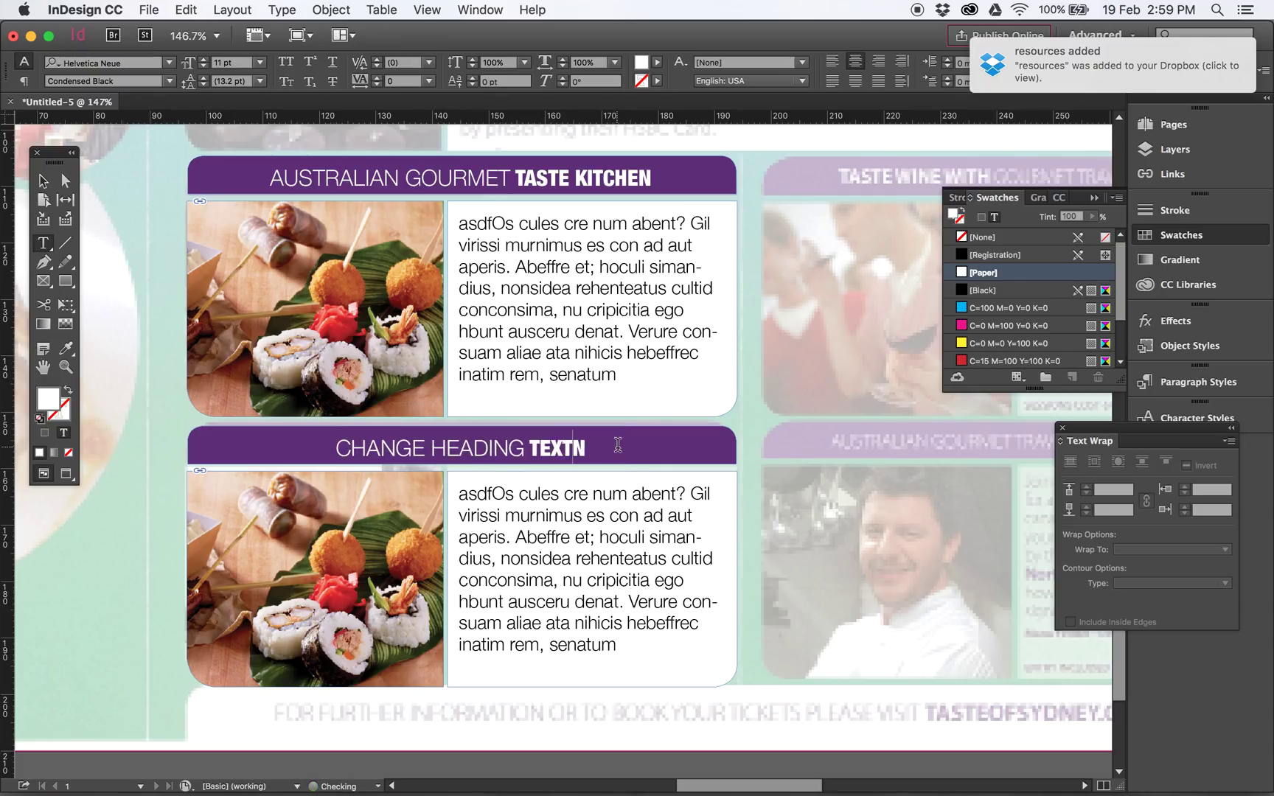
key(backspace)
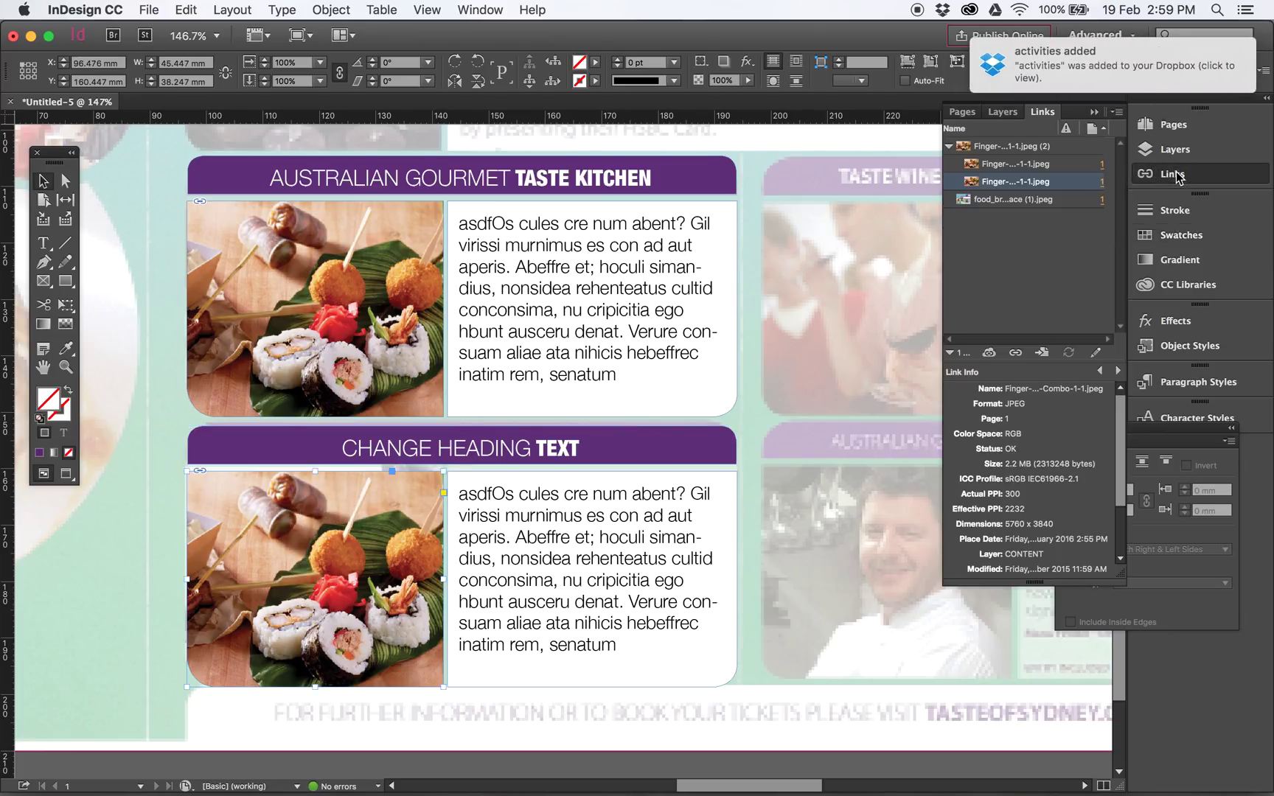
mouse_move(1017, 170)
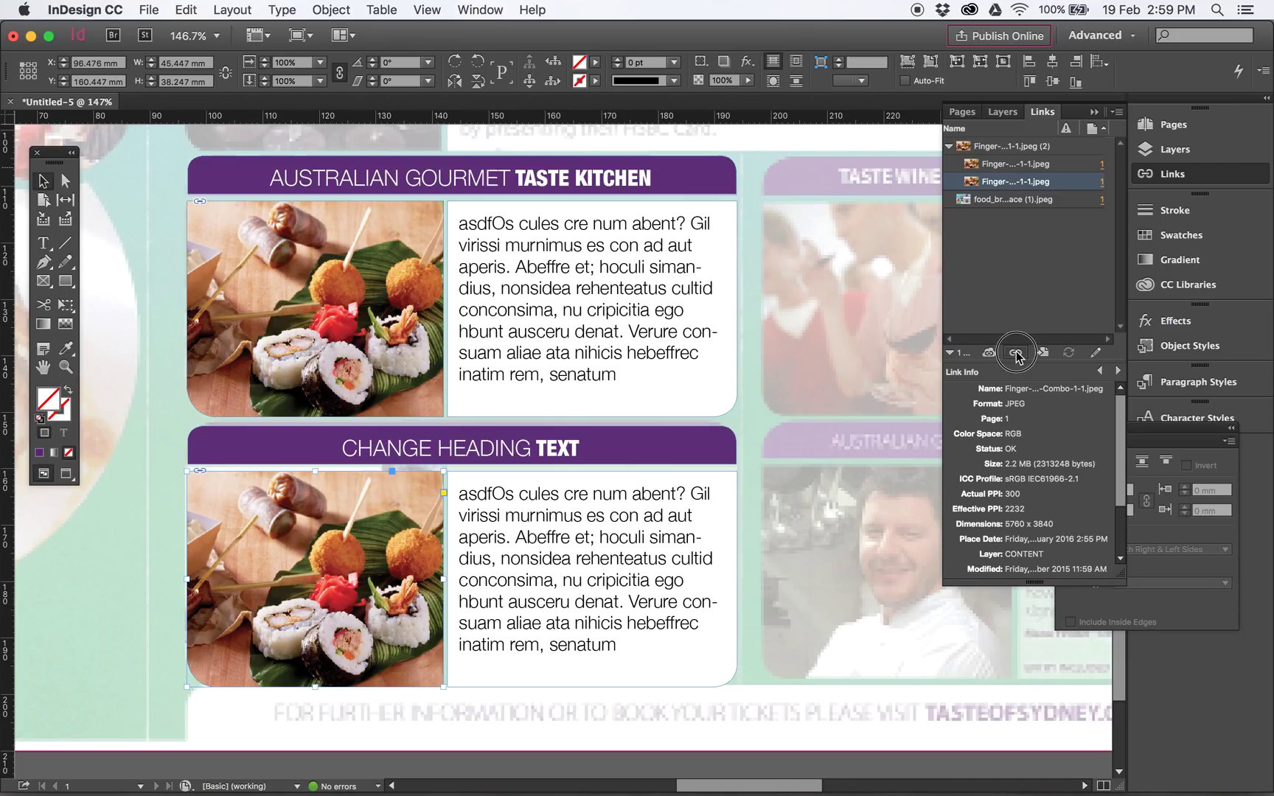
Relink the copied panel's photo to natural_food_89.jpeg from the 'files for brochure re-draw' folder.
click(1016, 352)
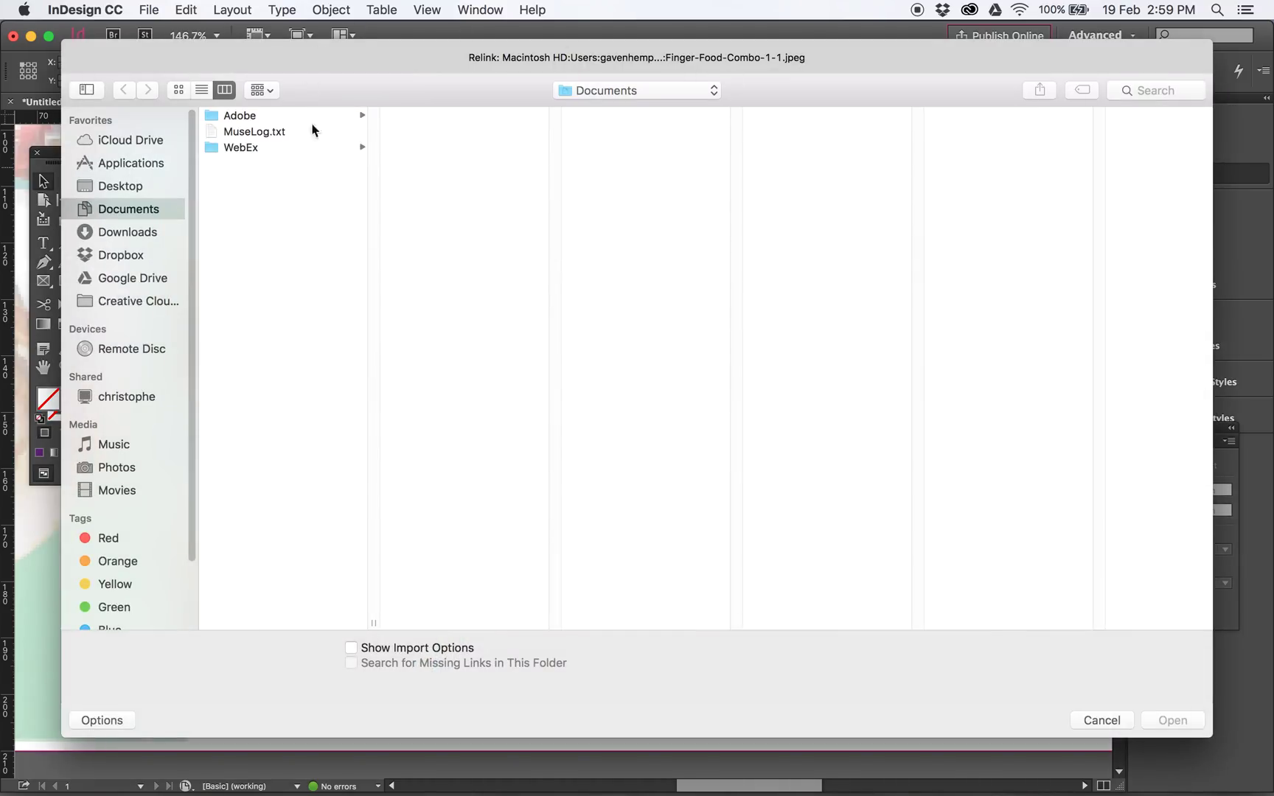
click(636, 90)
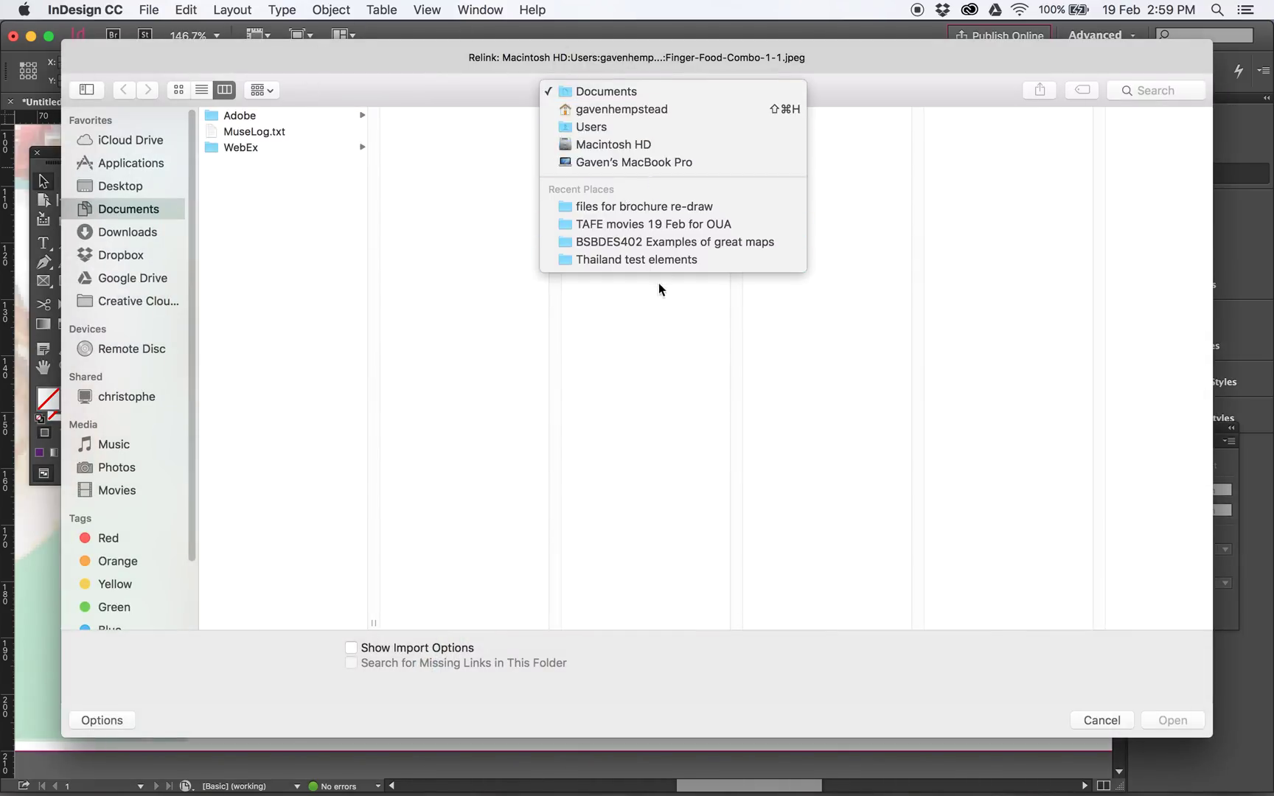
mouse_move(671, 206)
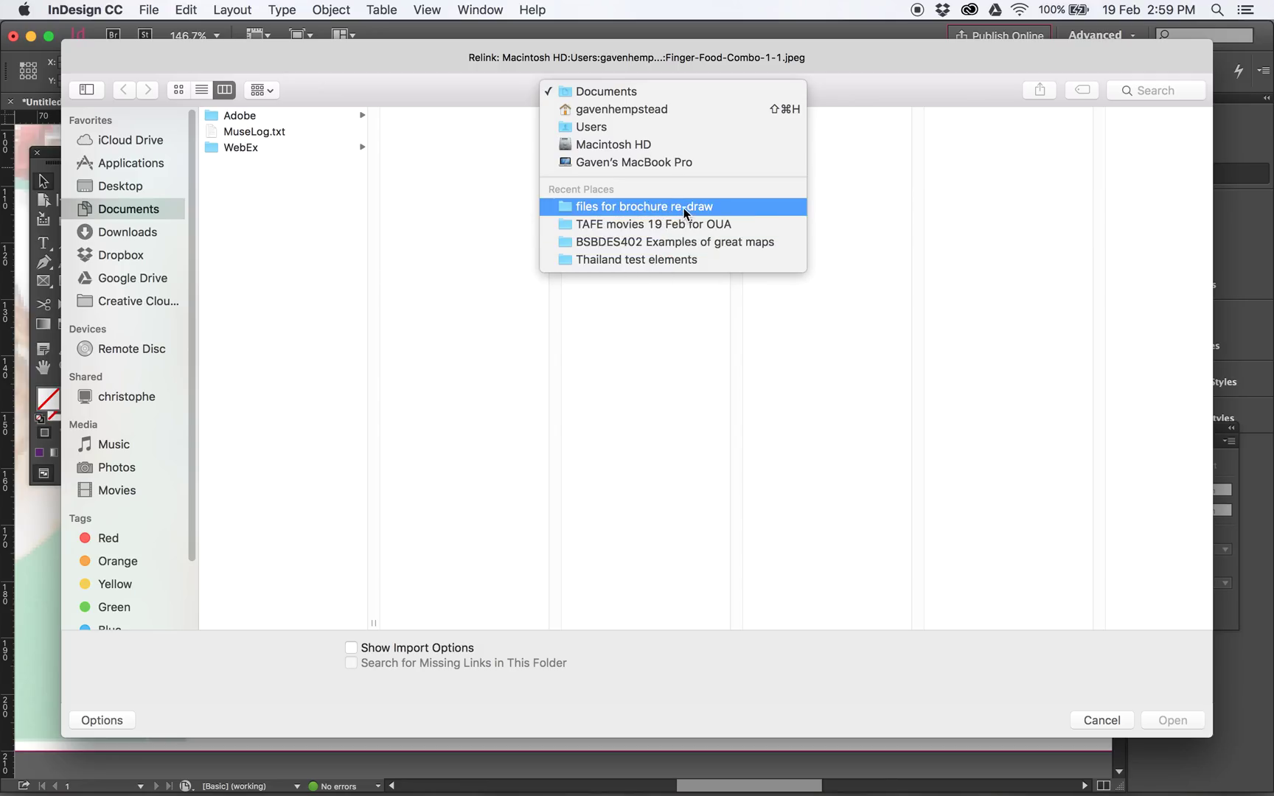
click(647, 207)
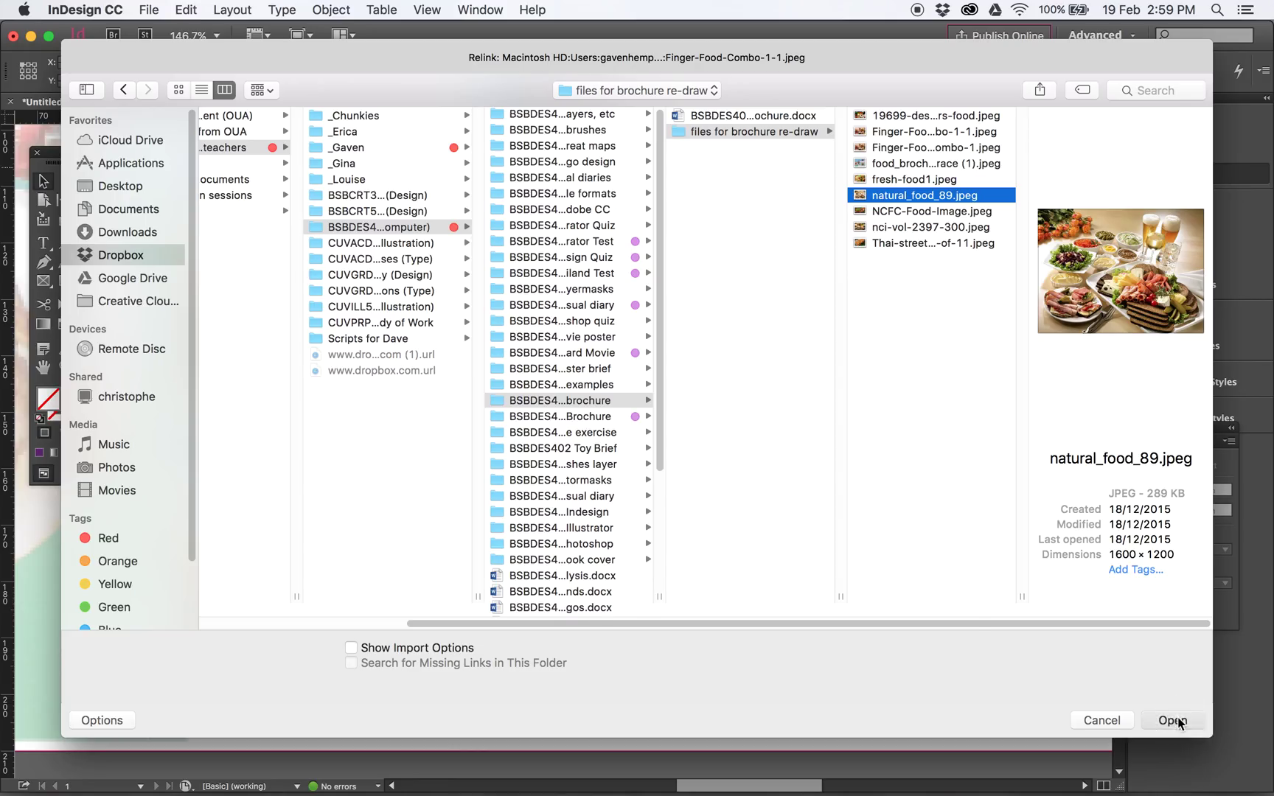
click(1171, 719)
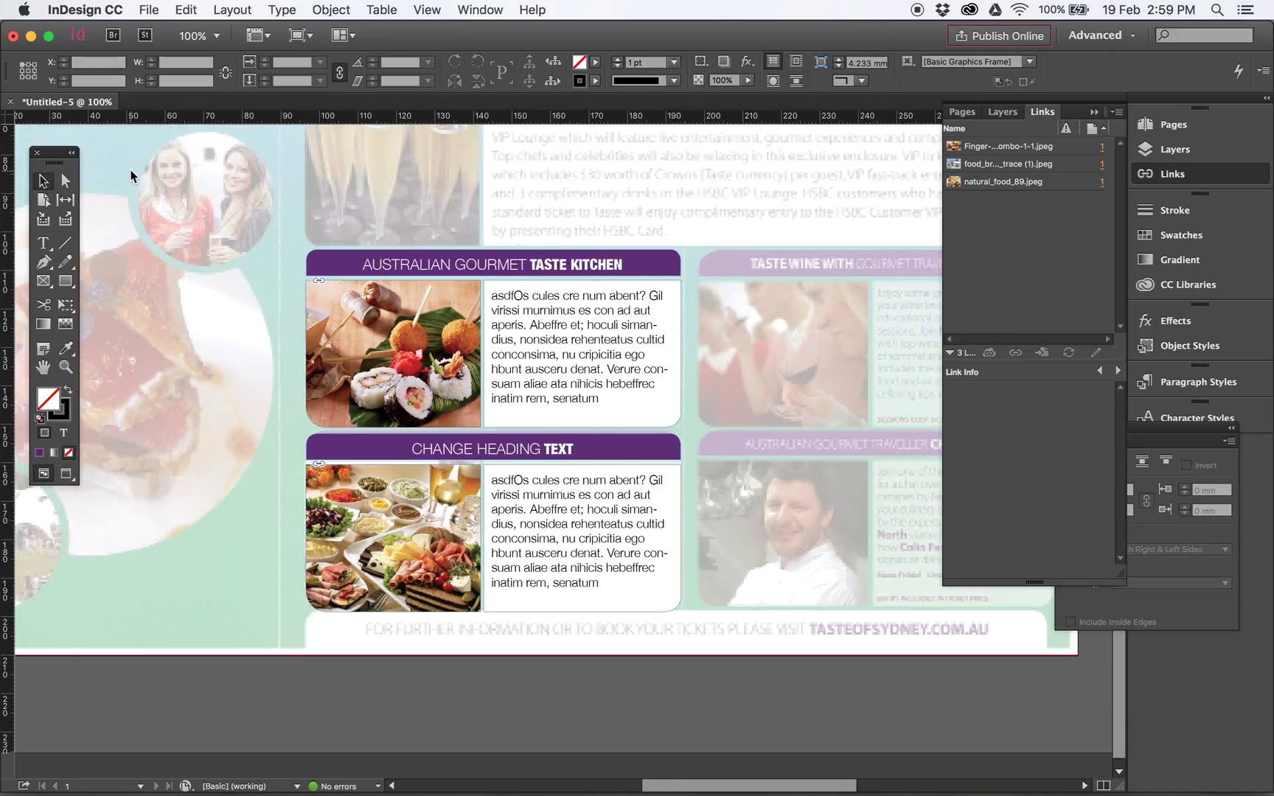
Copy the Taste Kitchen panel over the HSBC section and align its text and heading bar.
scroll(down, 3)
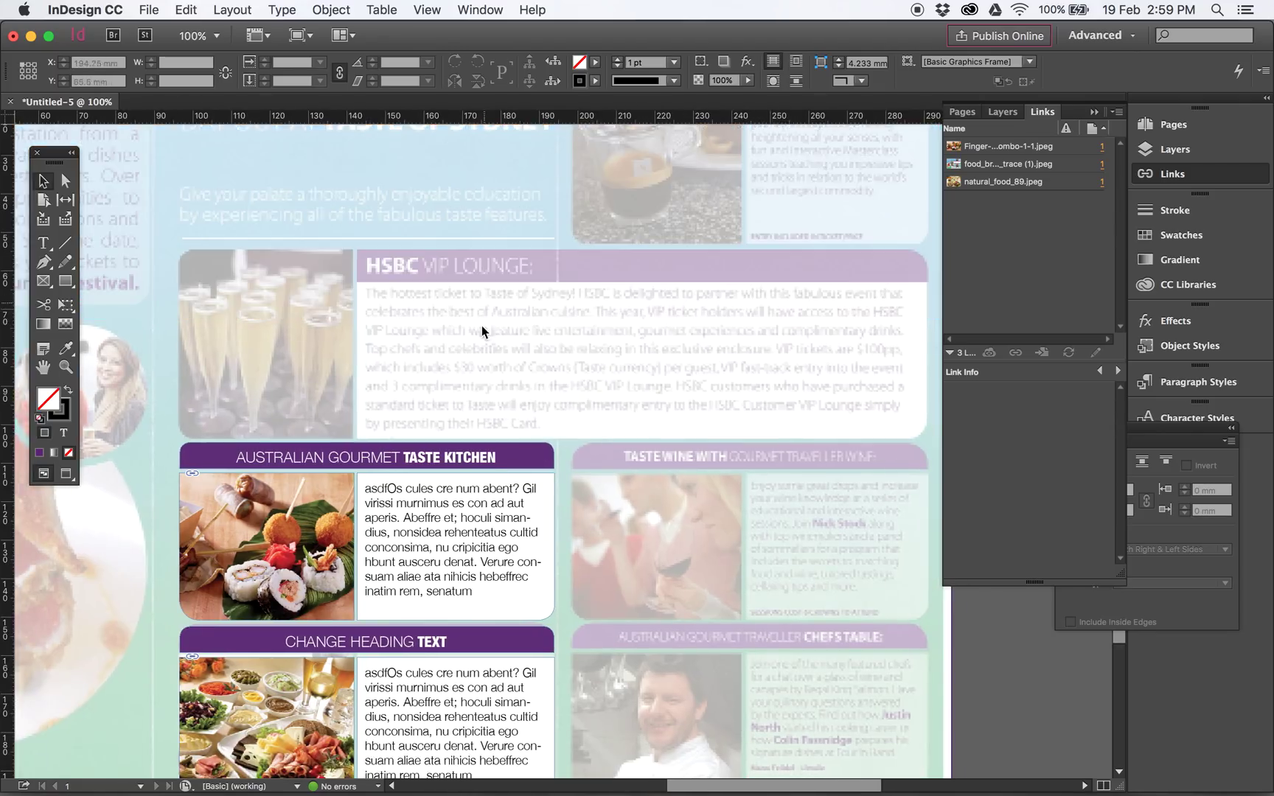
drag(170, 393, 487, 564)
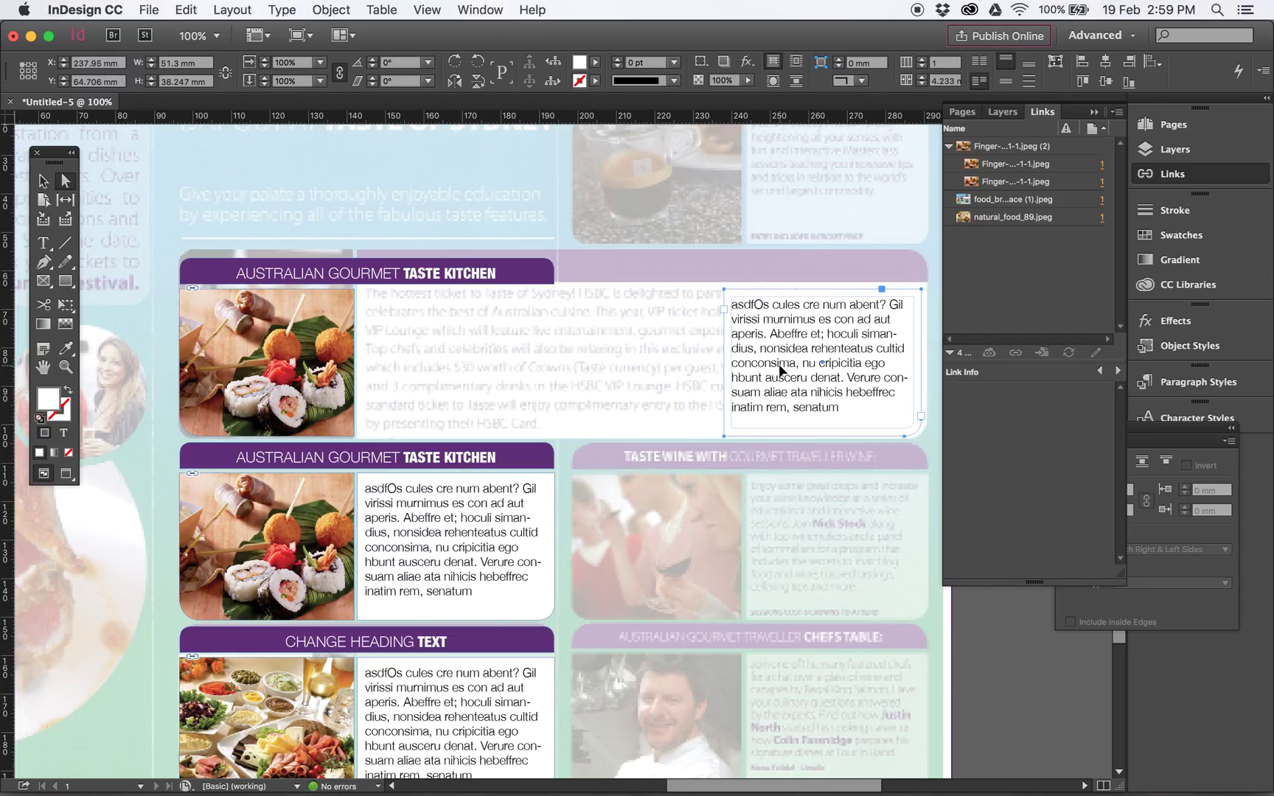
drag(820, 365, 455, 366)
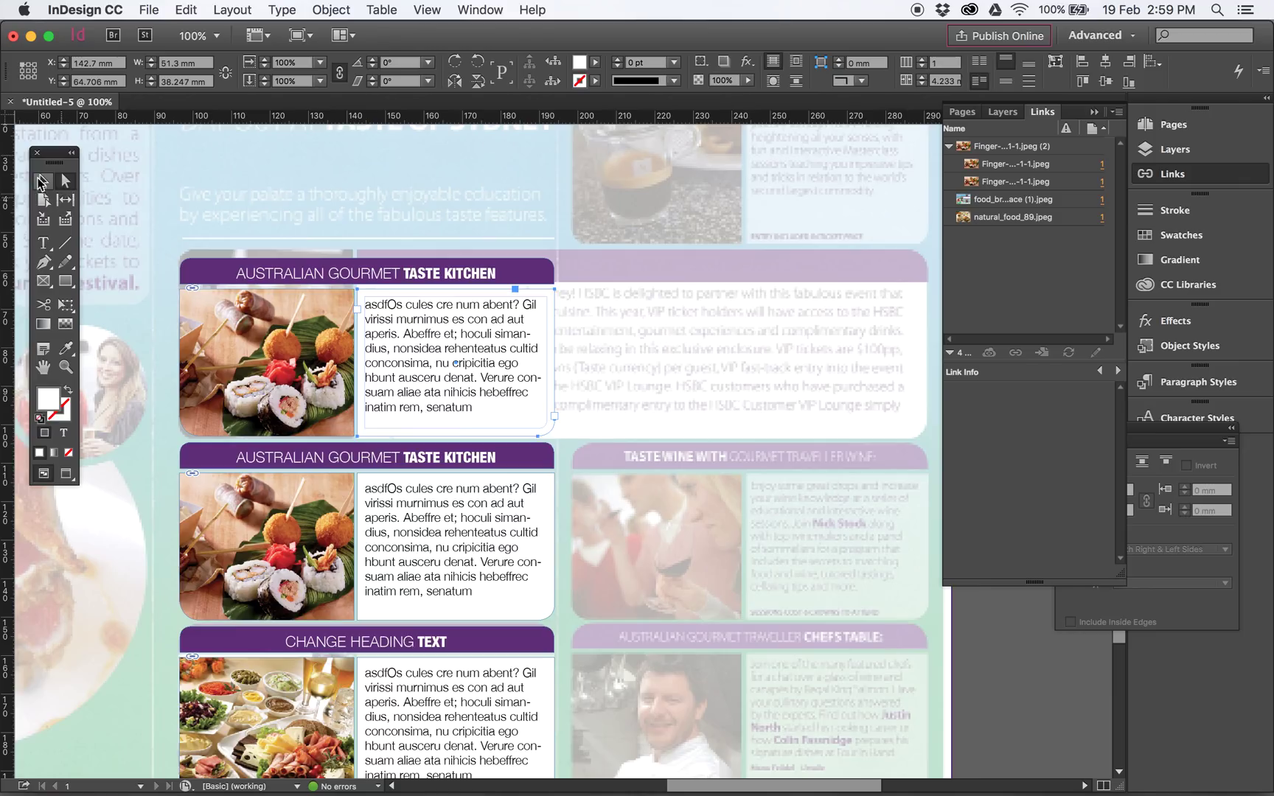
click(366, 272)
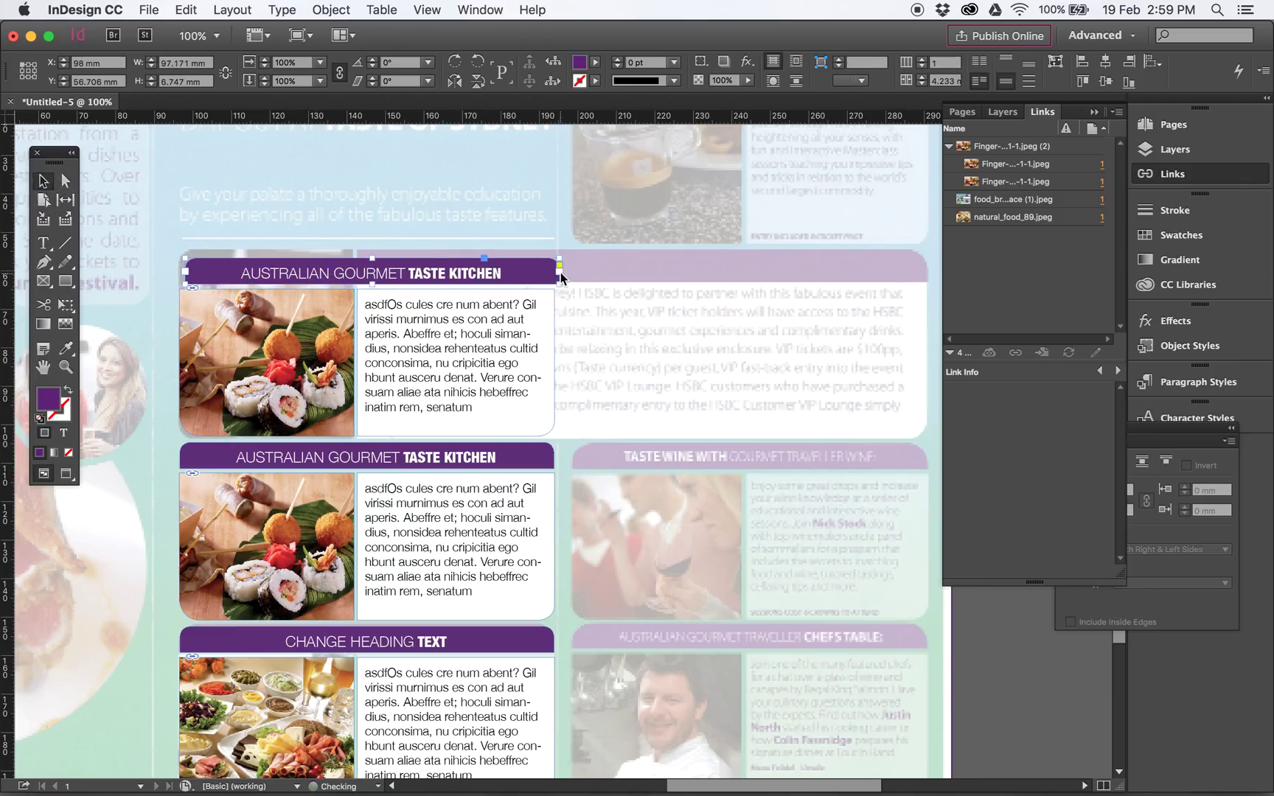
drag(560, 264, 926, 264)
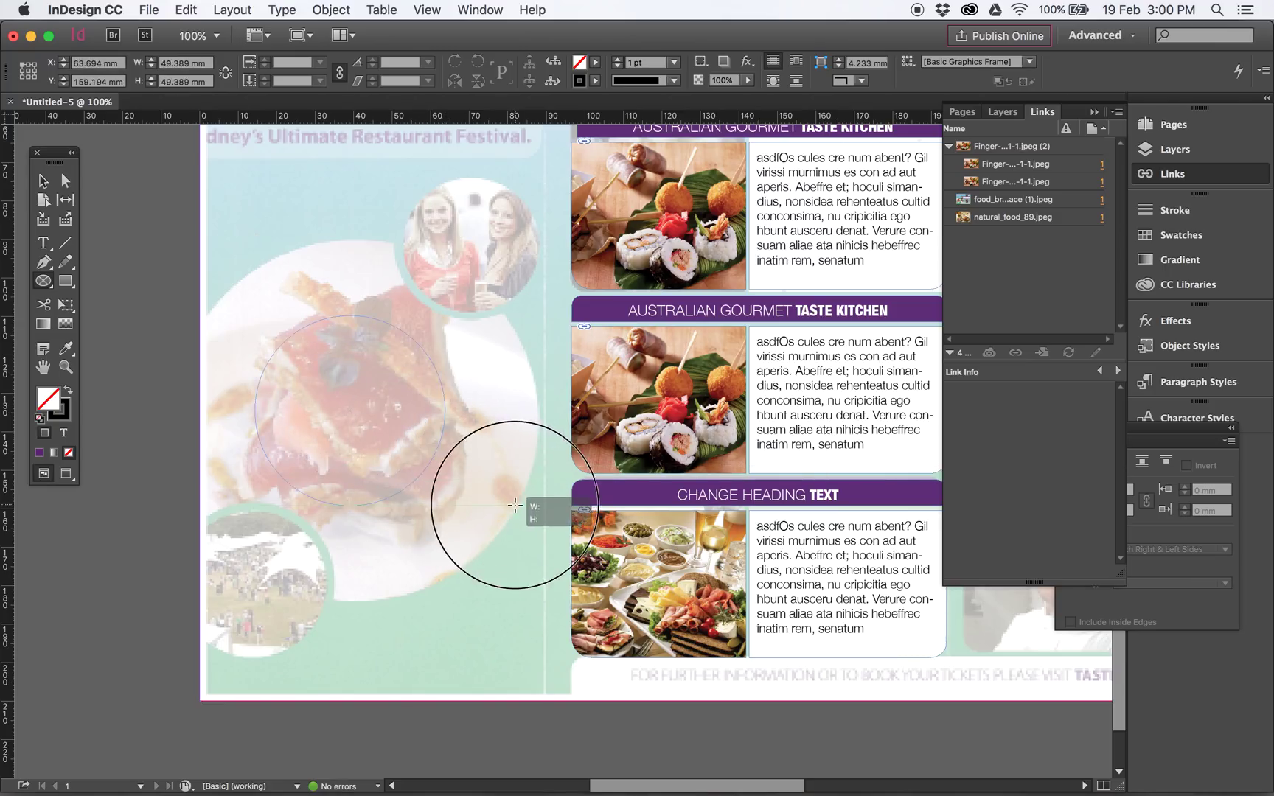
Draw a large circle frame and place the NCFC-Food-Image.jpeg vegetable basket photo into it.
drag(515, 504, 735, 599)
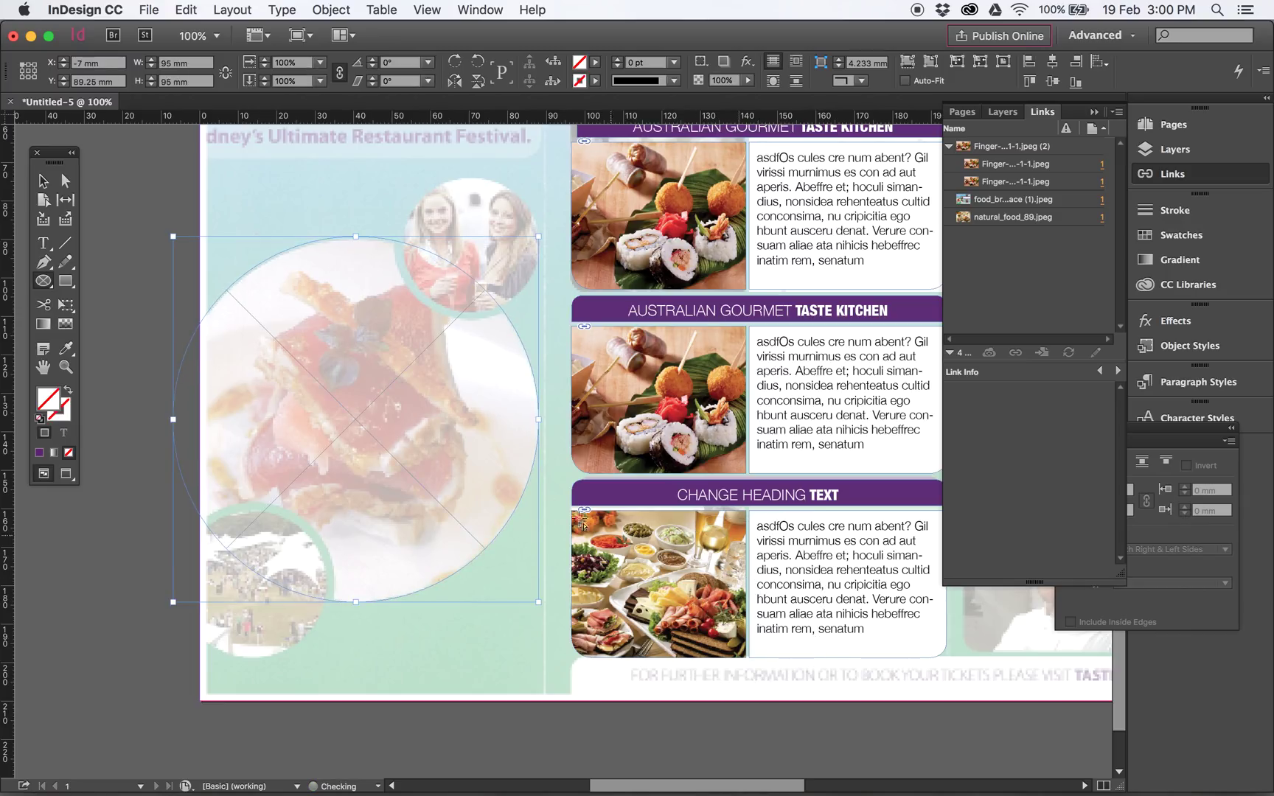
click(148, 9)
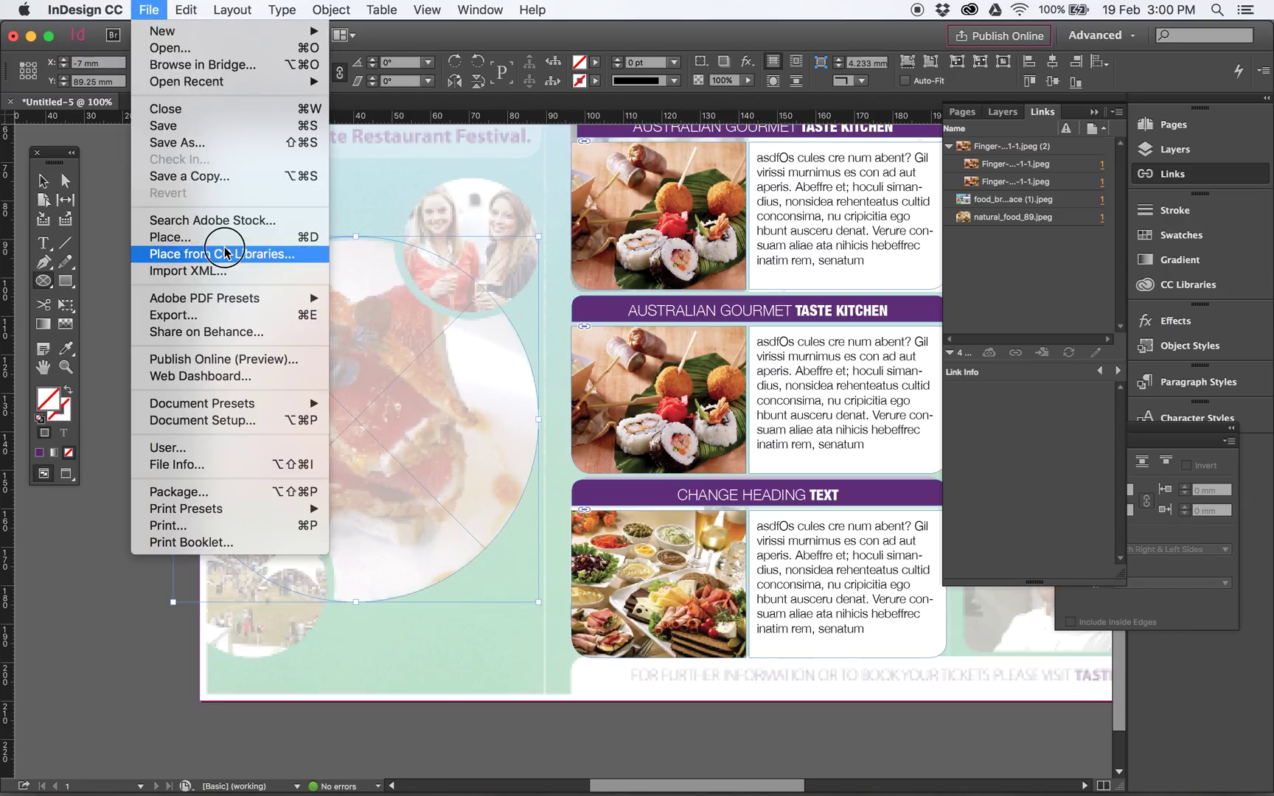
click(170, 237)
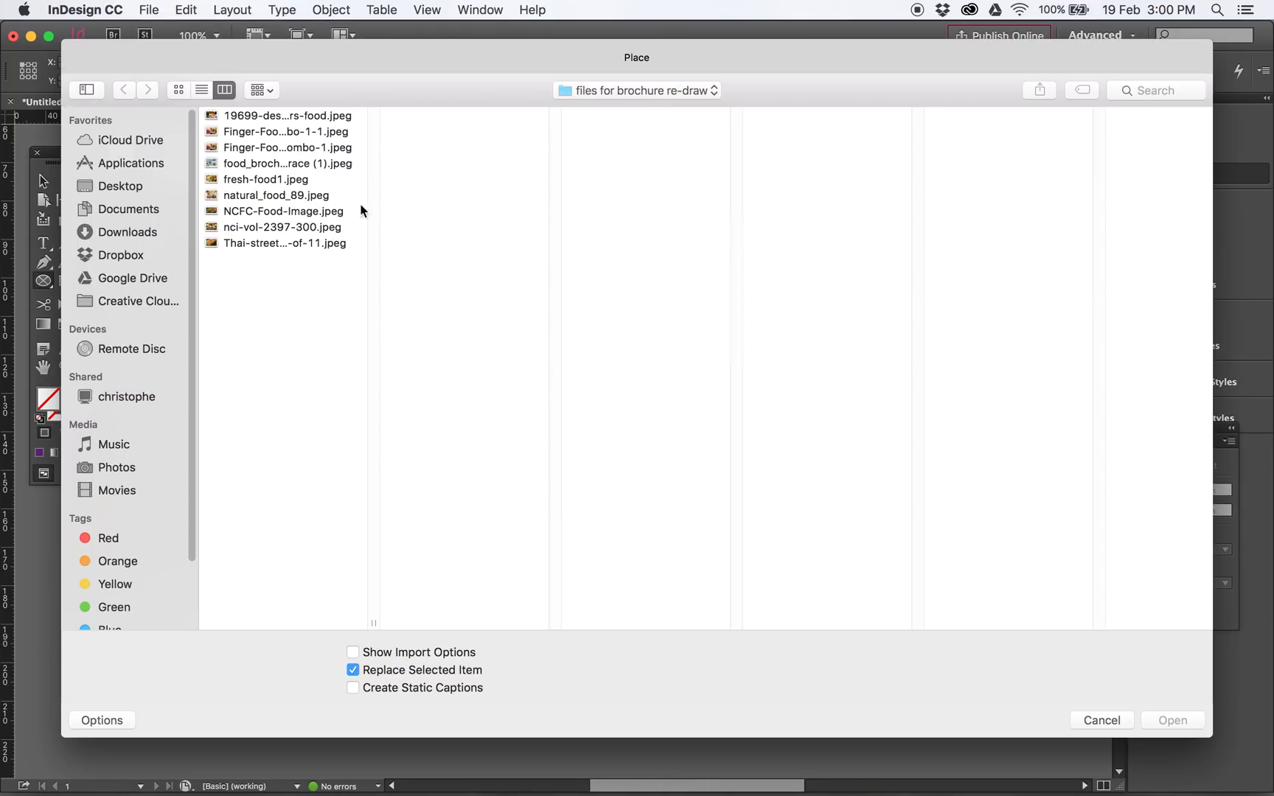
click(280, 210)
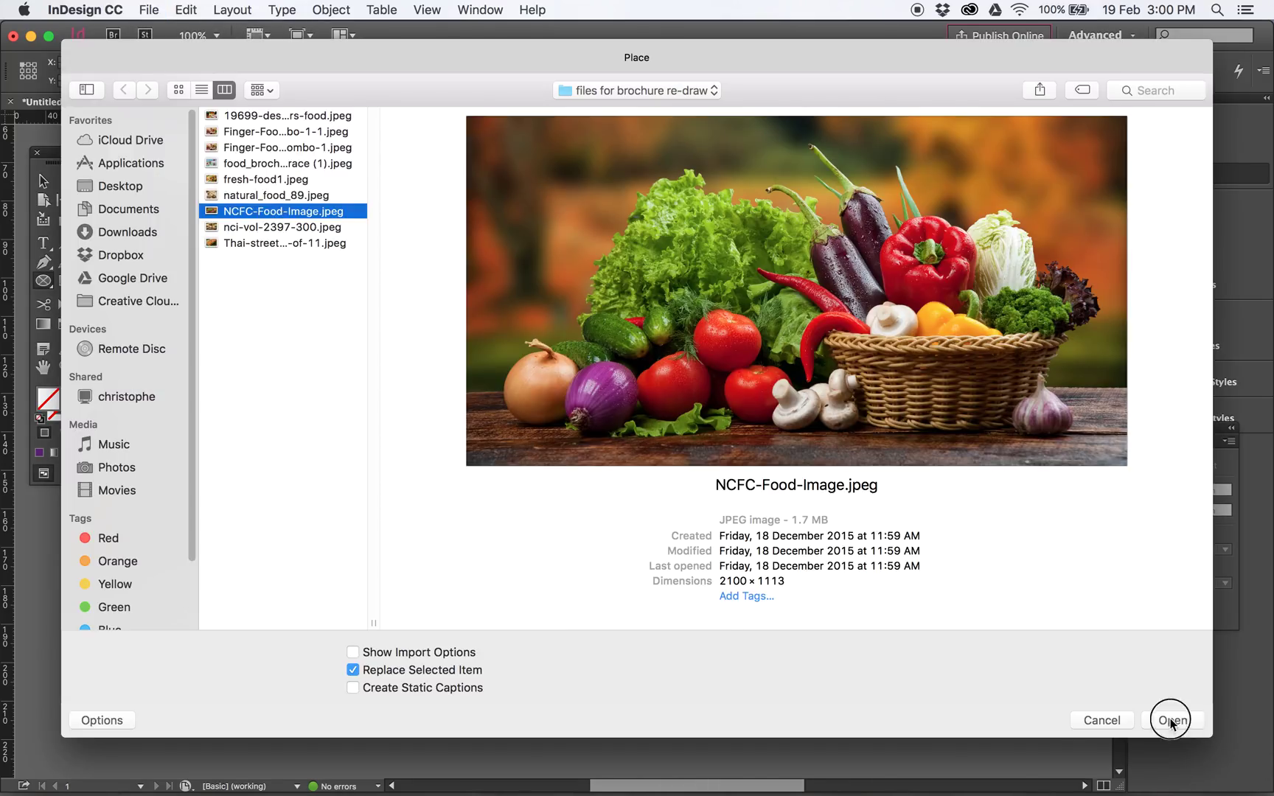
click(1170, 719)
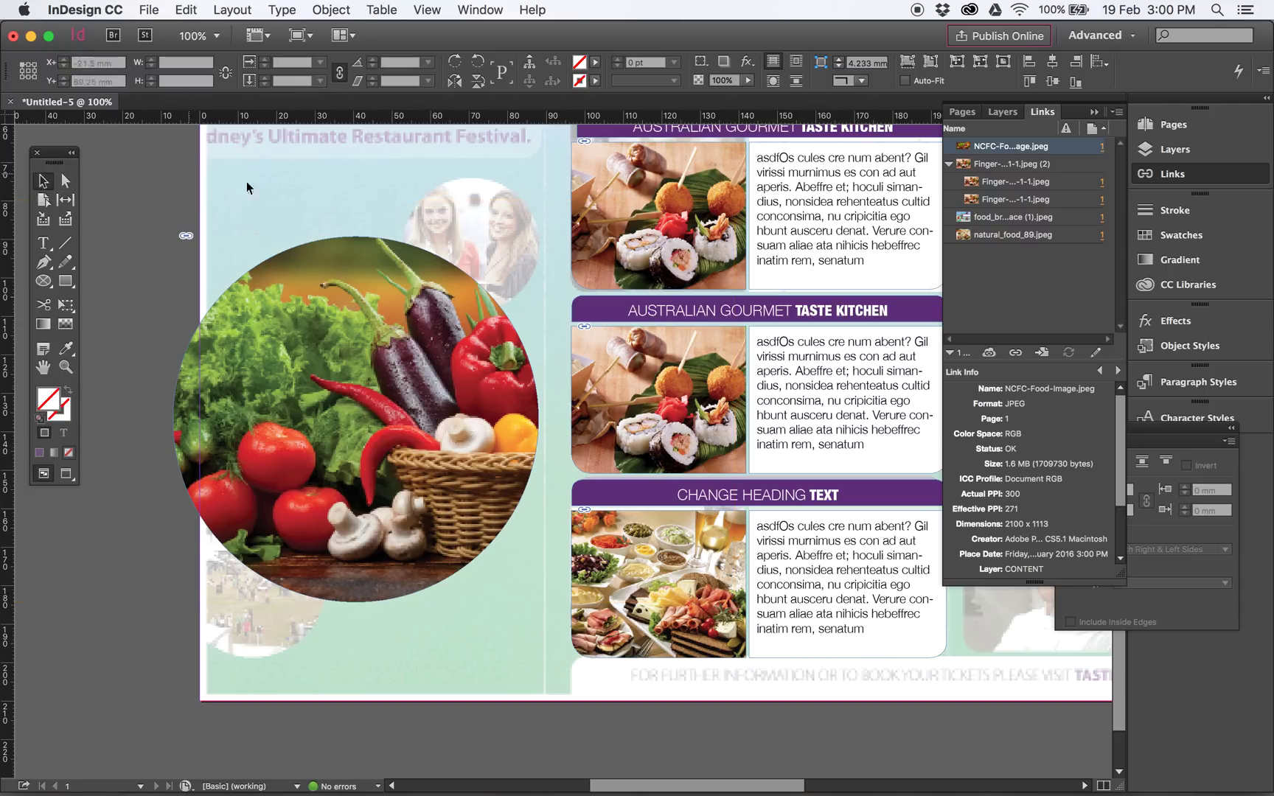
click(353, 419)
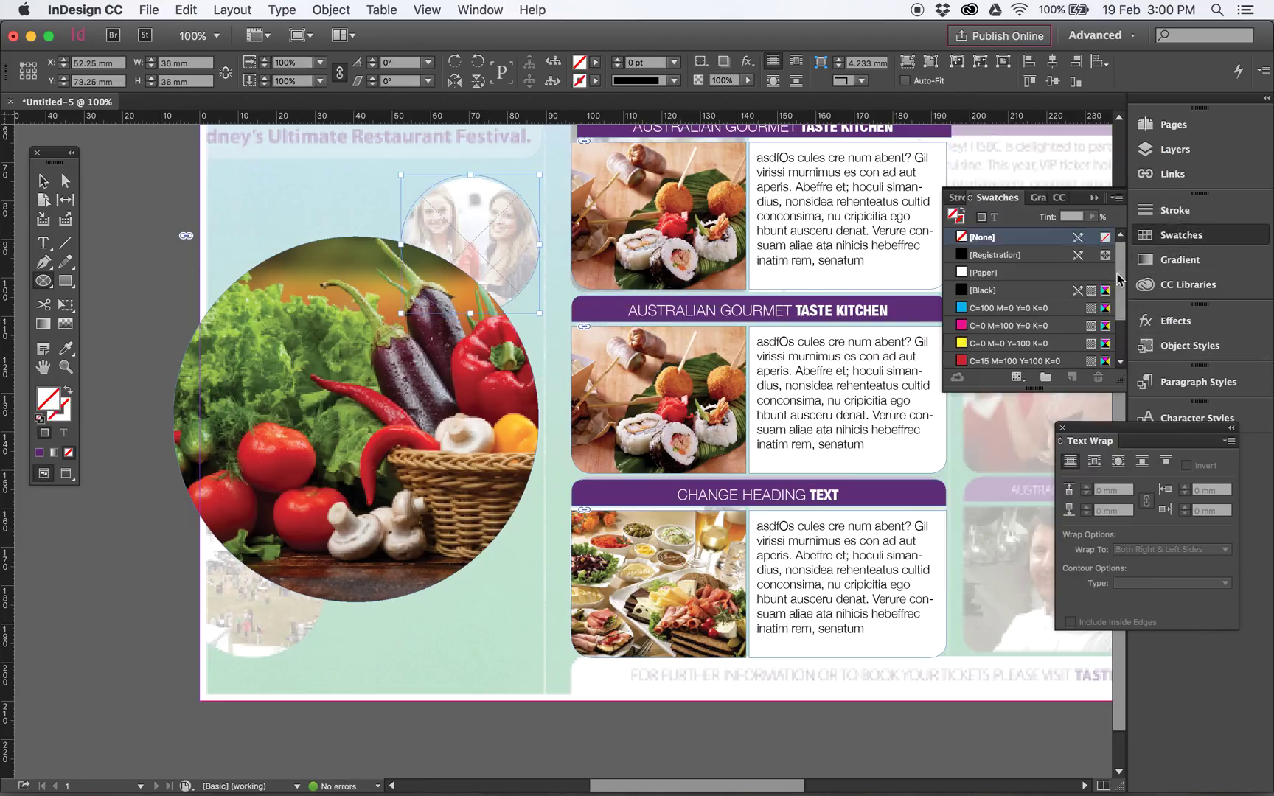
Fill the small circle cyan and Alt-drag a copy to the vegetable circle's lower left.
click(1008, 307)
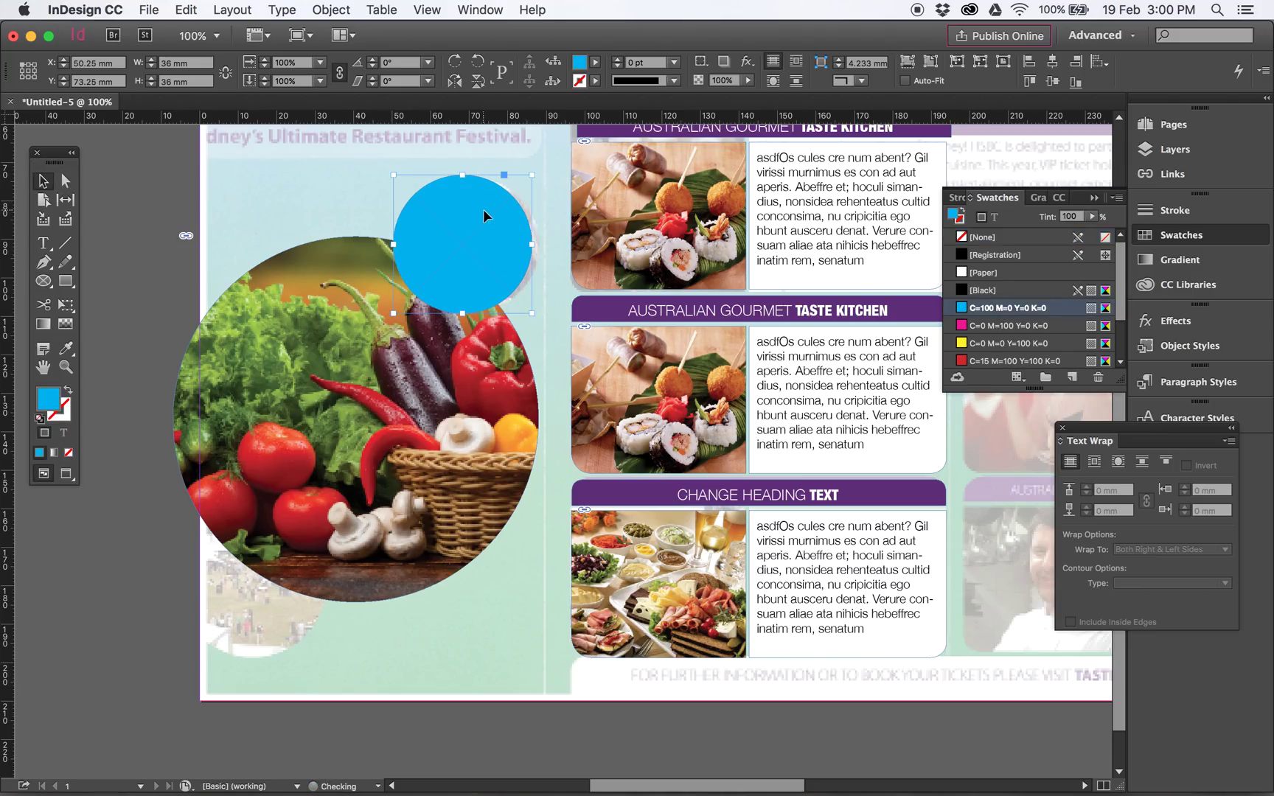
drag(463, 244, 406, 390)
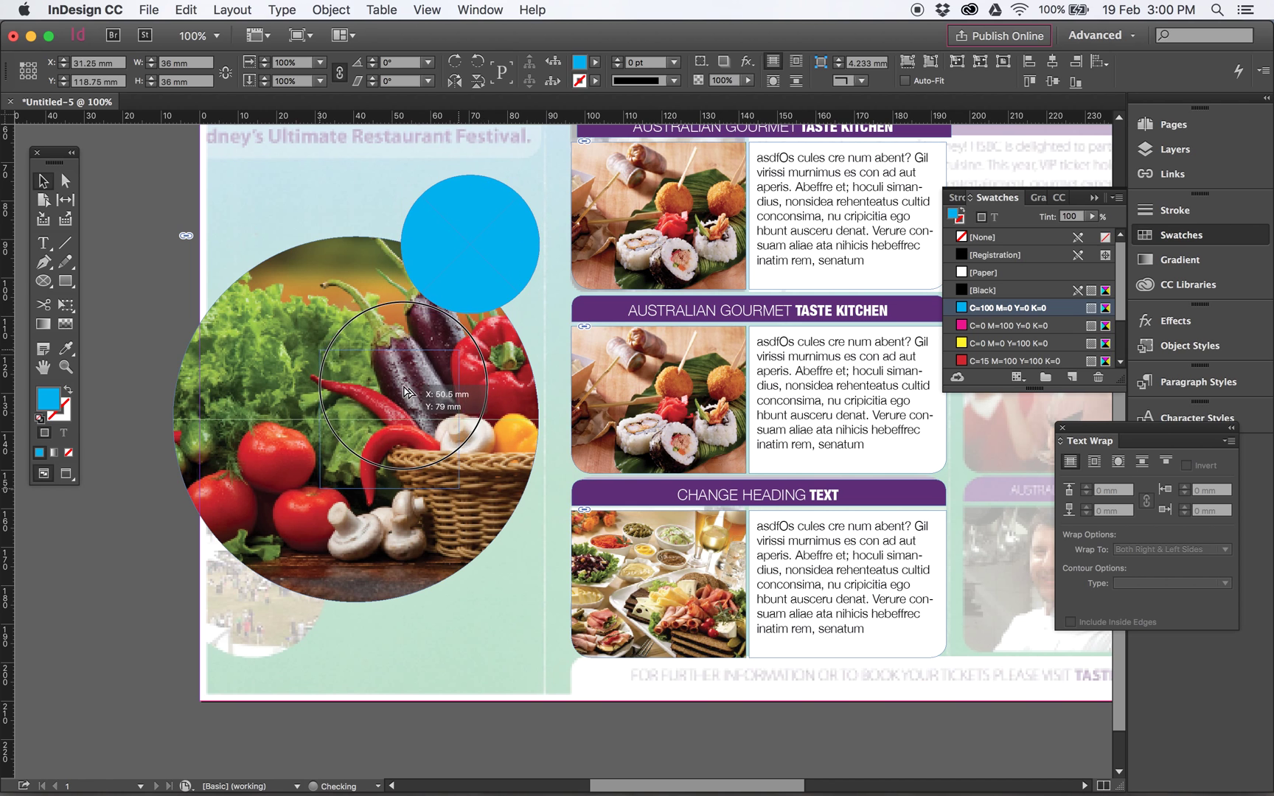
drag(406, 389, 264, 565)
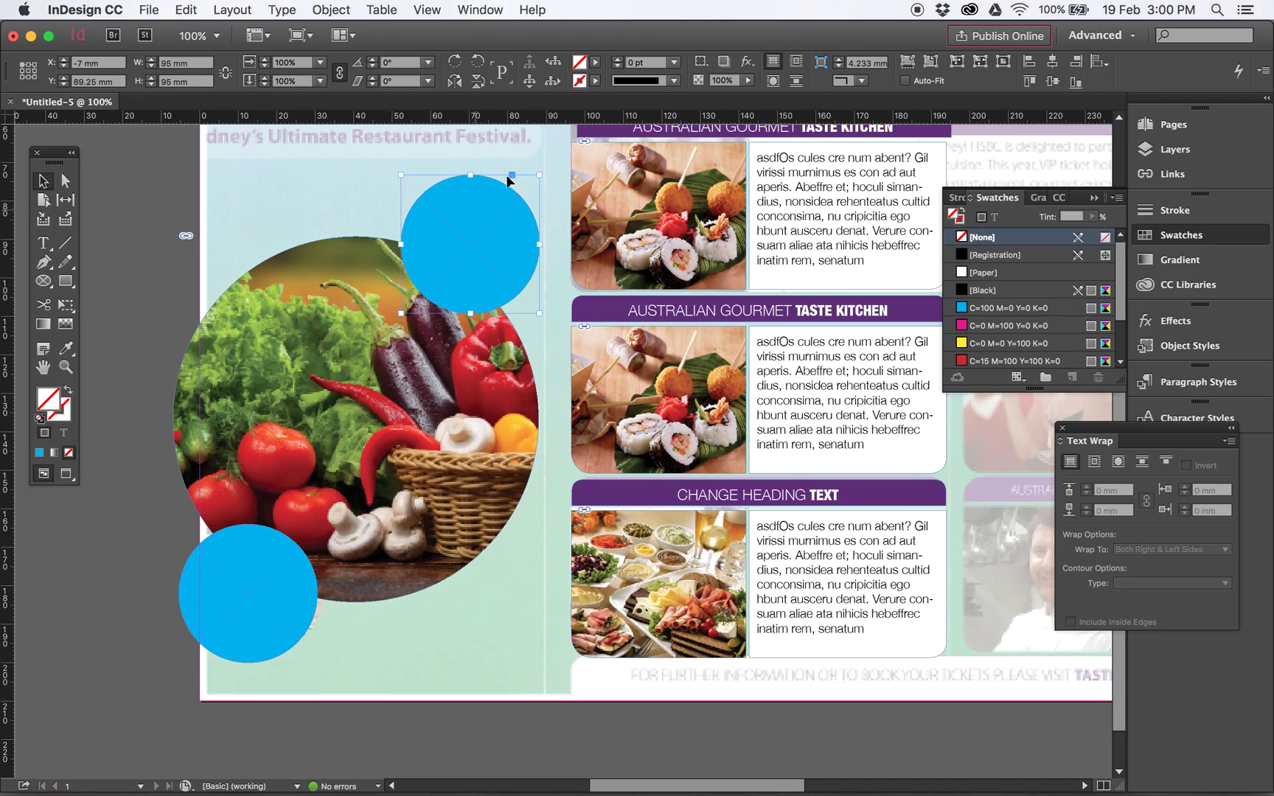
Nudge and shrink the lower blue circle so it overlaps the vegetable circle's lower-left edge.
click(479, 9)
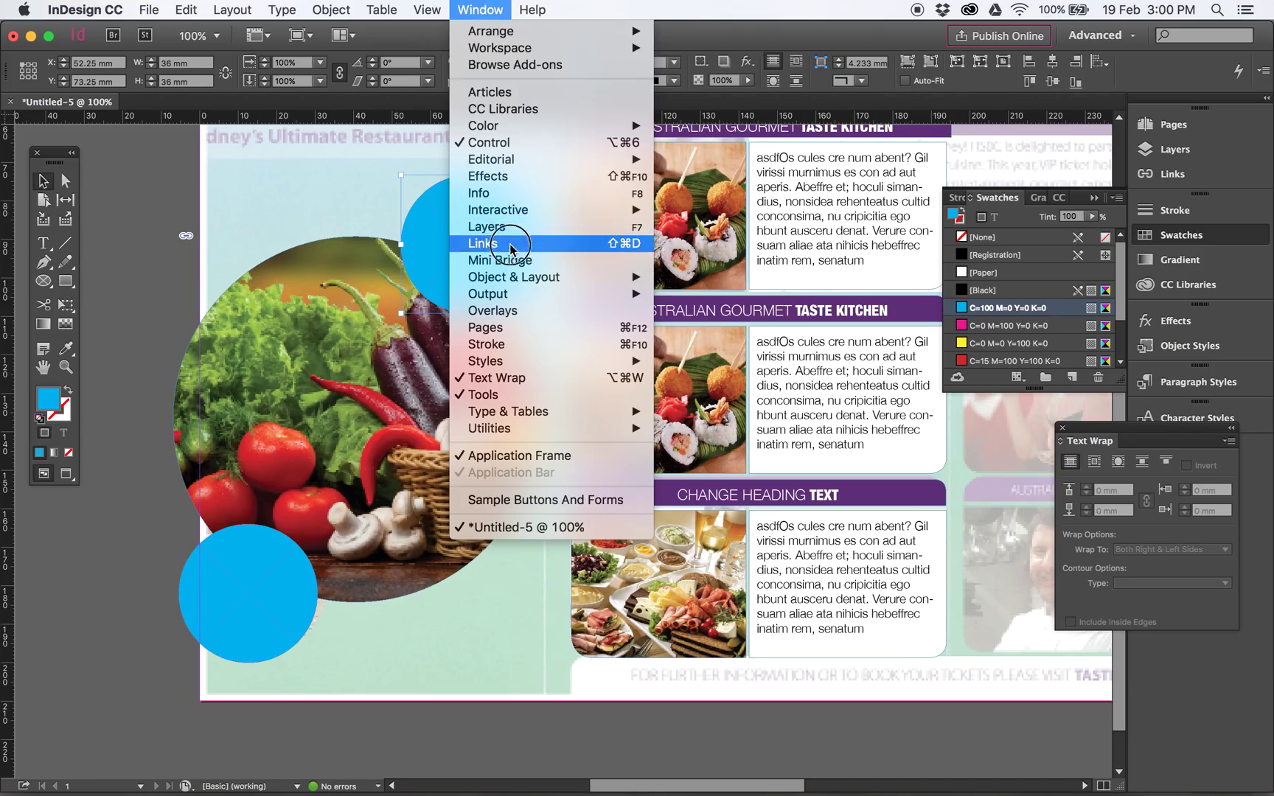
mouse_move(513, 277)
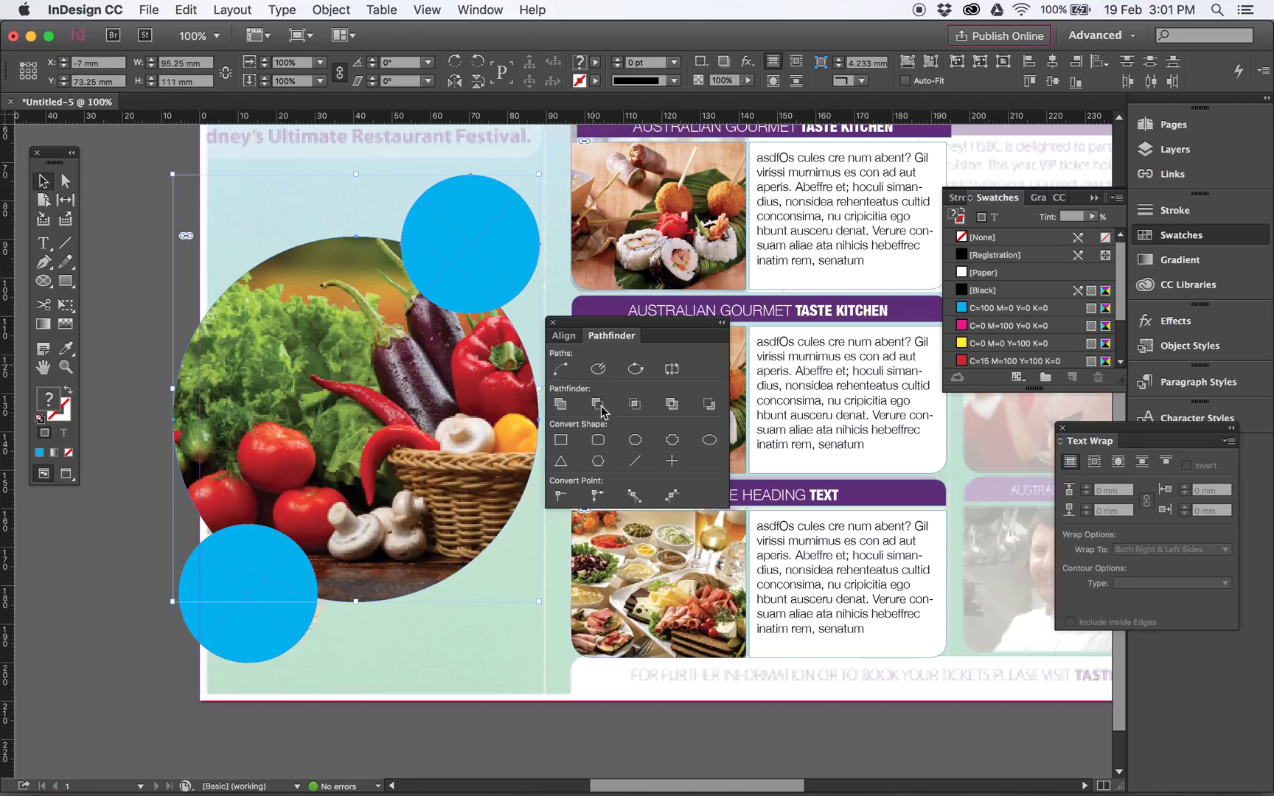
mouse_move(601, 411)
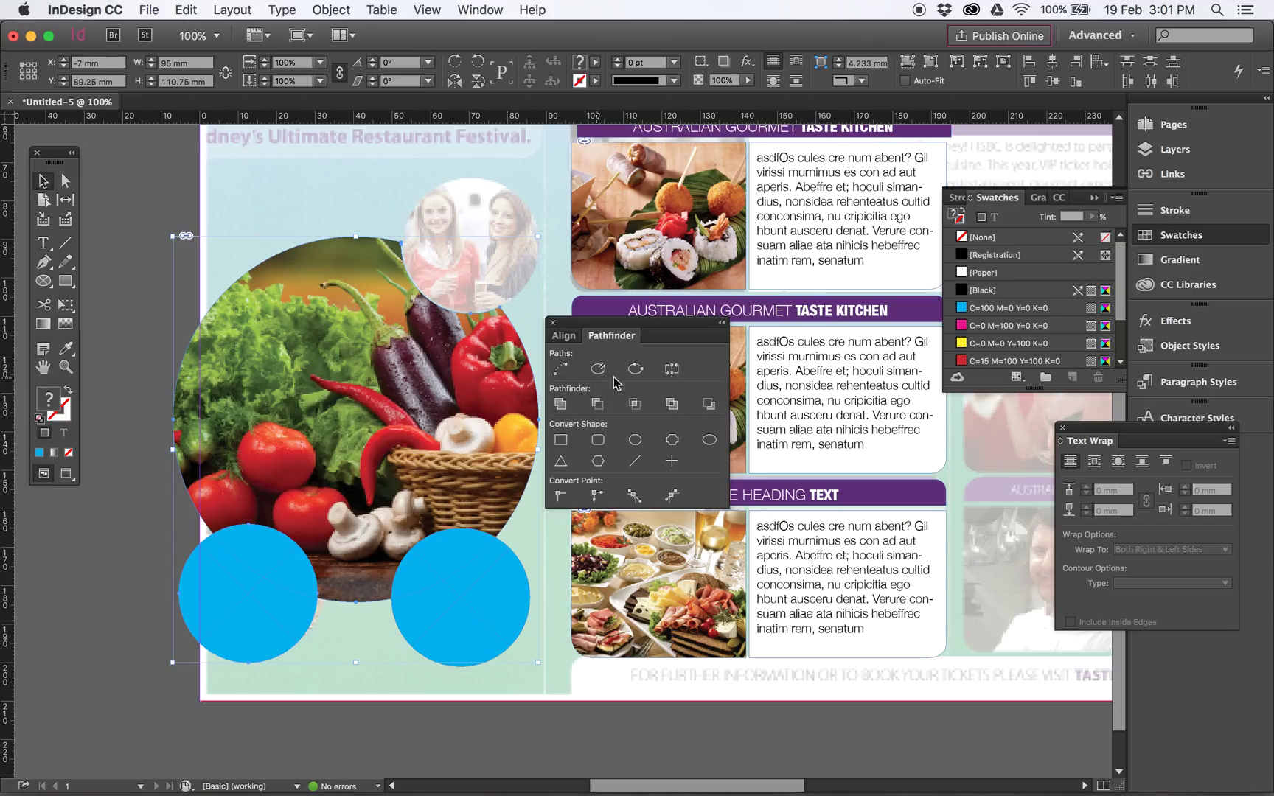
mouse_move(601, 406)
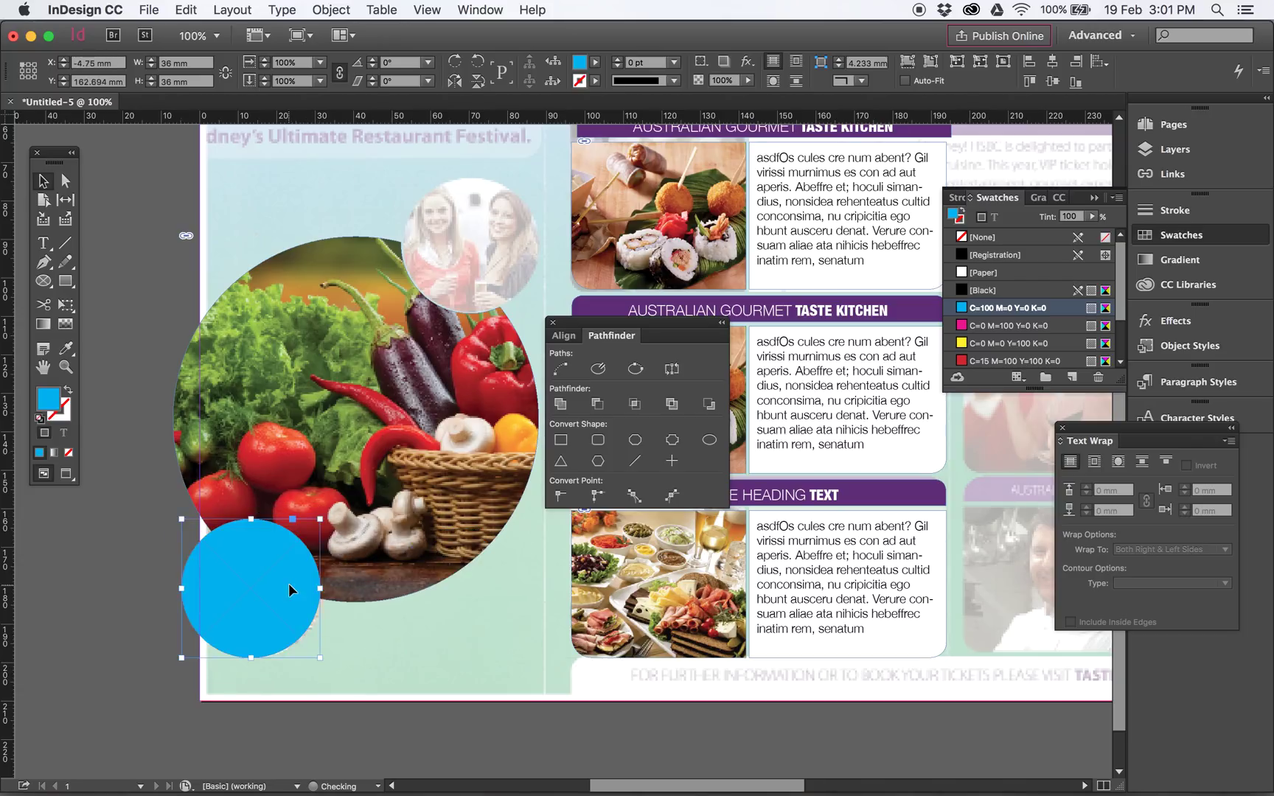
drag(252, 590, 249, 602)
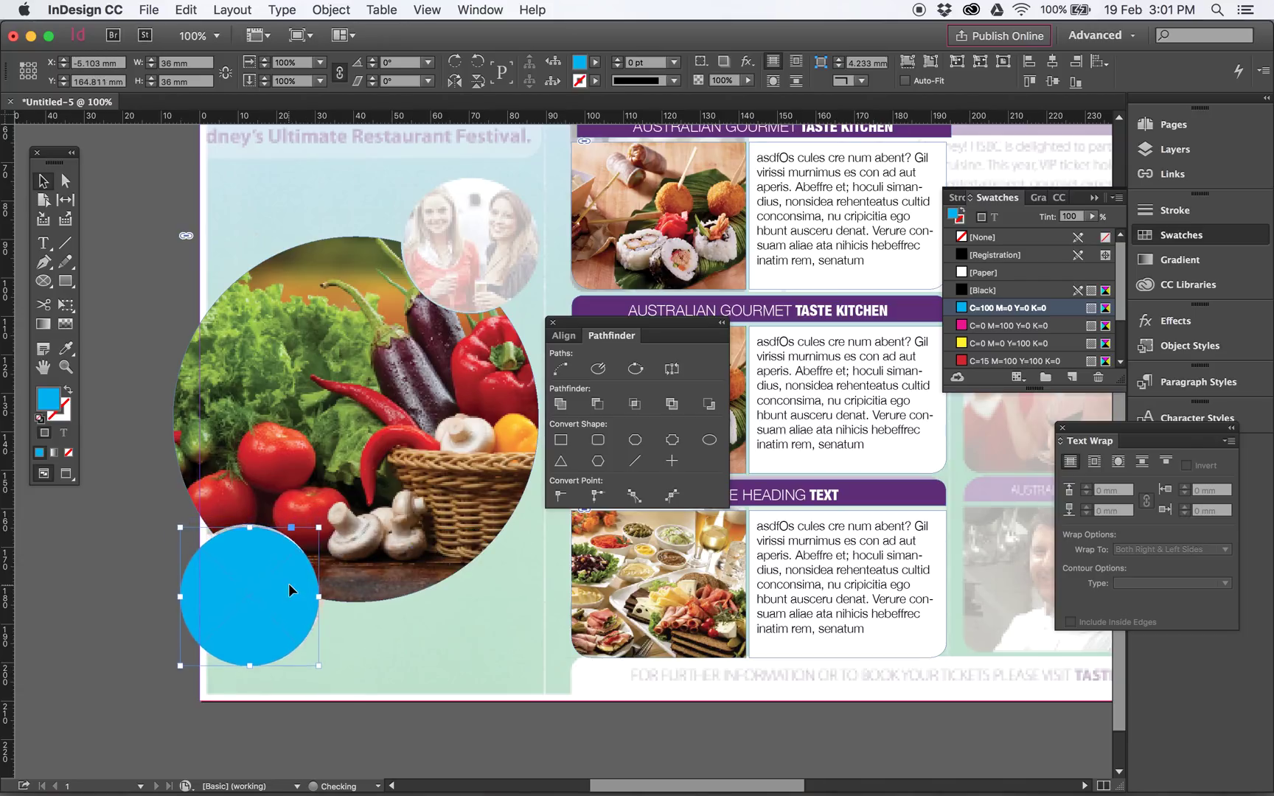
drag(248, 601, 246, 598)
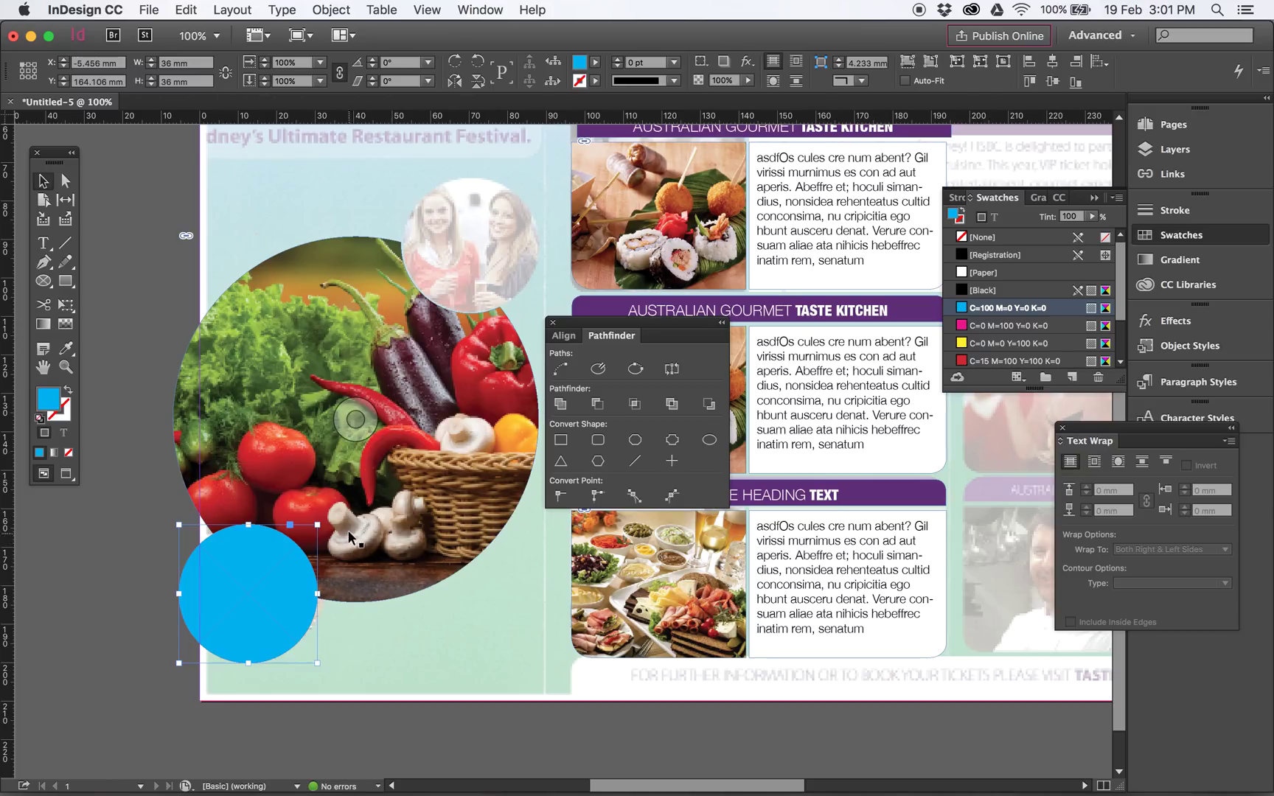
drag(289, 524, 303, 542)
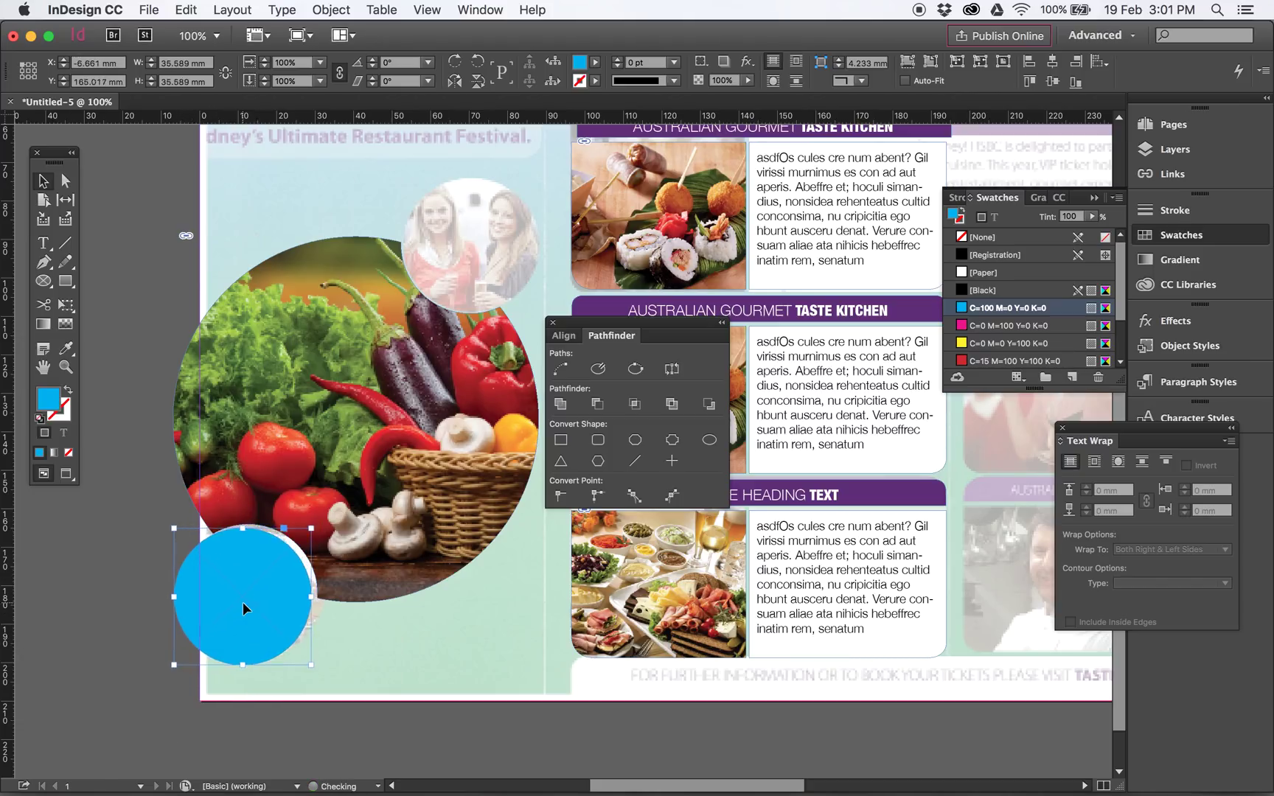
drag(244, 605, 317, 516)
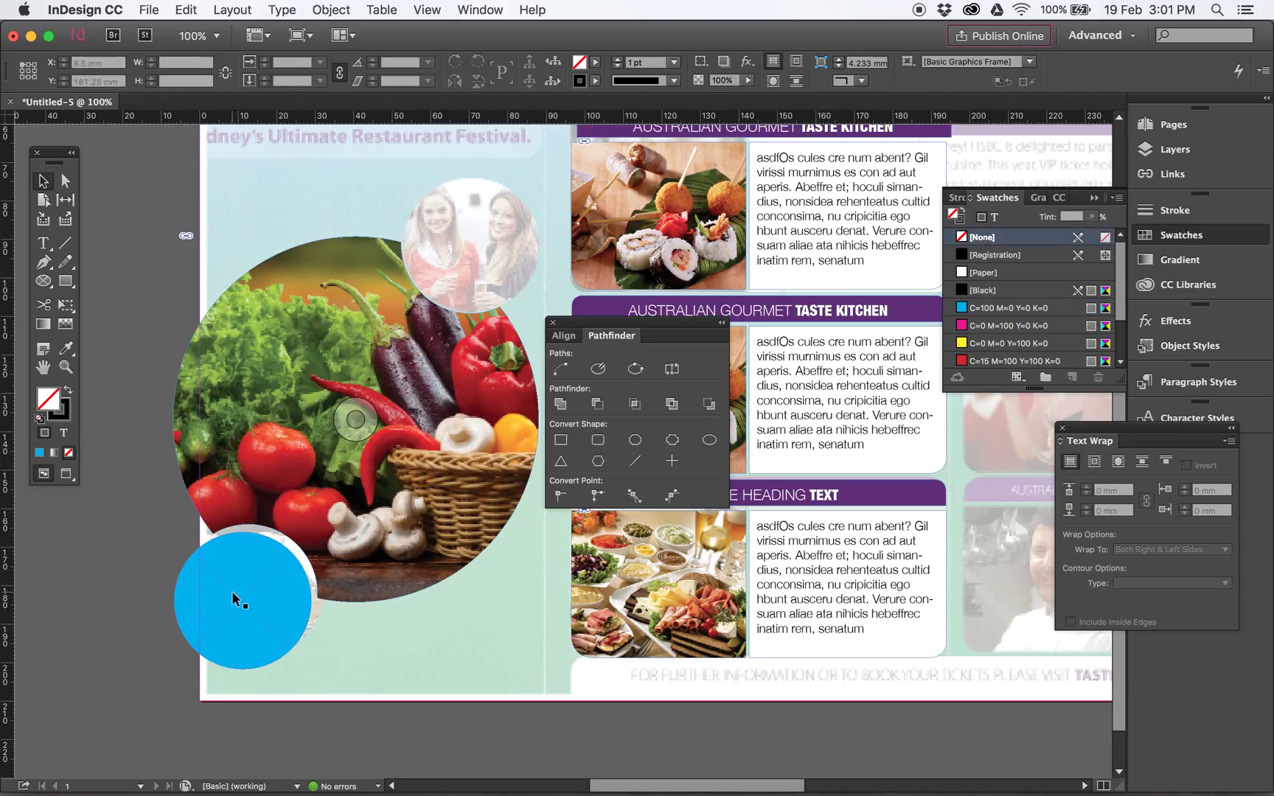
Place nci-vol-2397-300.jpeg into the selected small circle, replacing its blue fill.
click(148, 9)
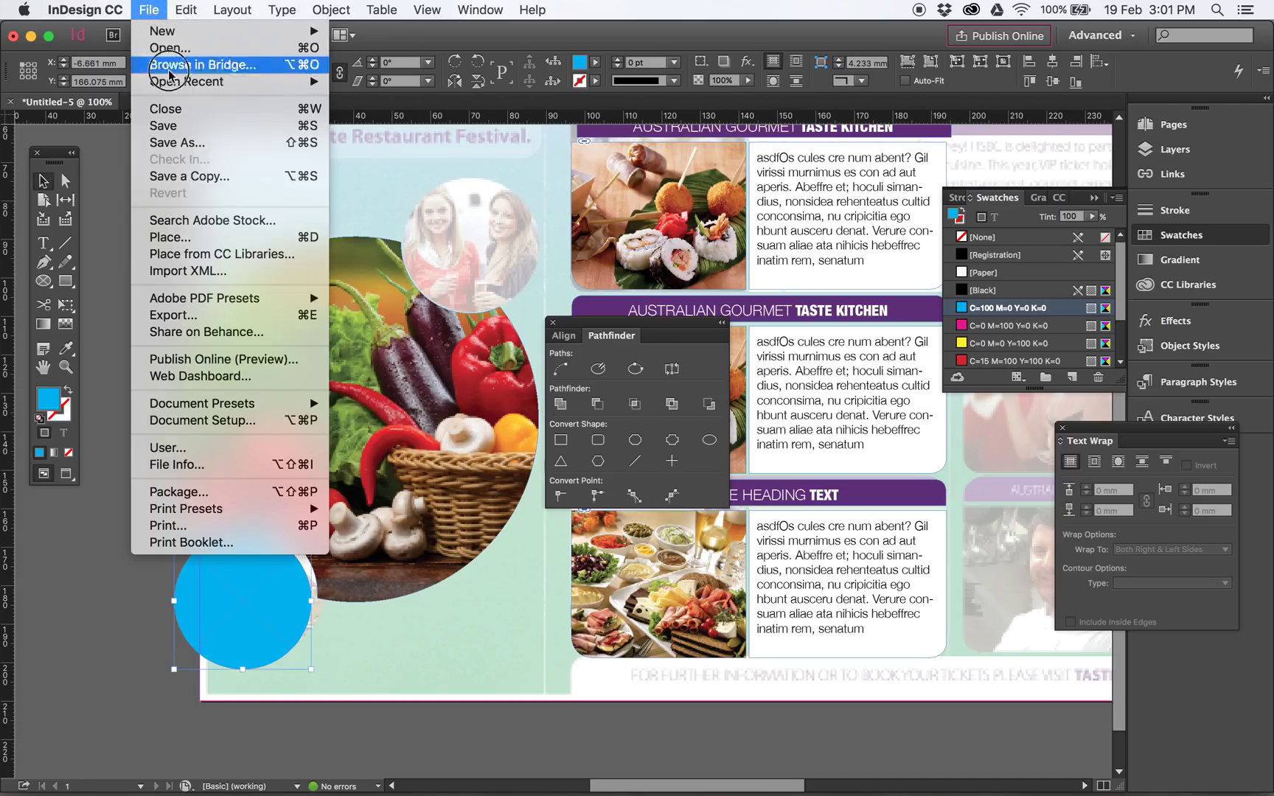
click(171, 237)
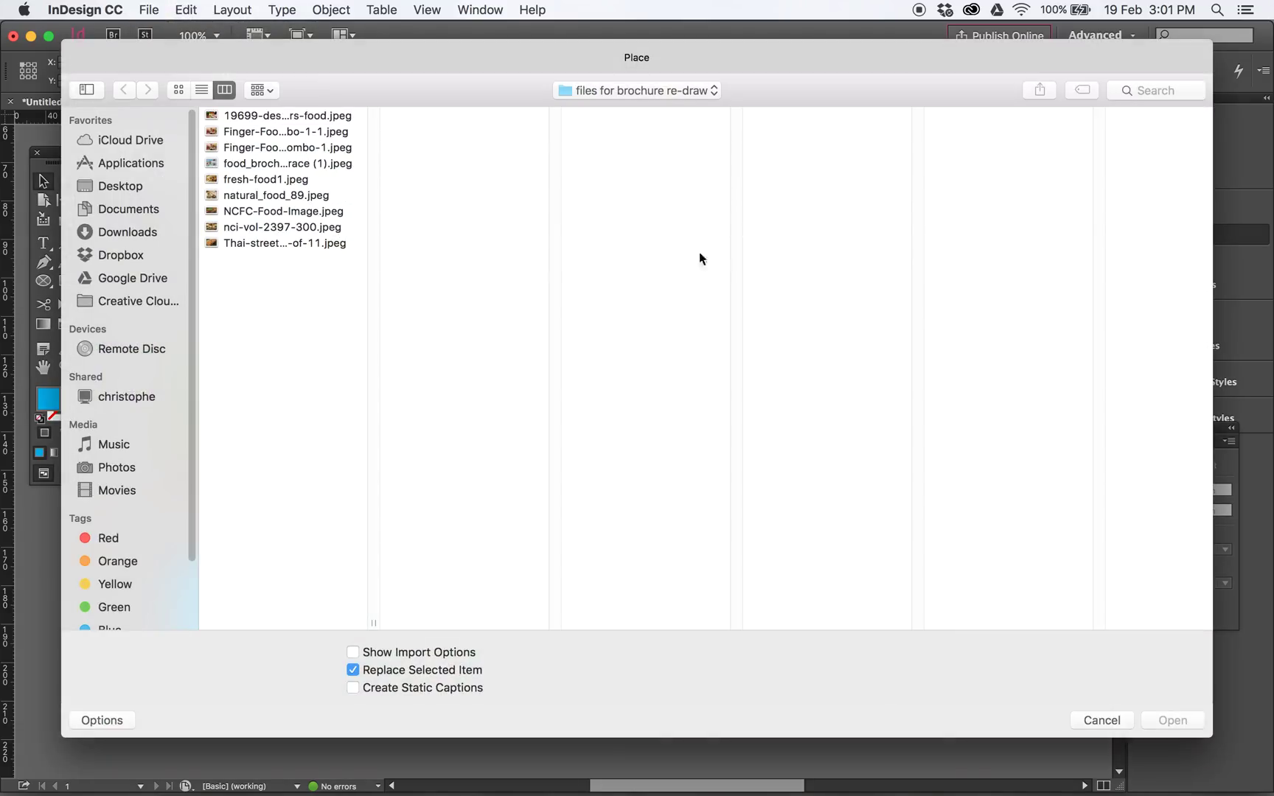
click(285, 132)
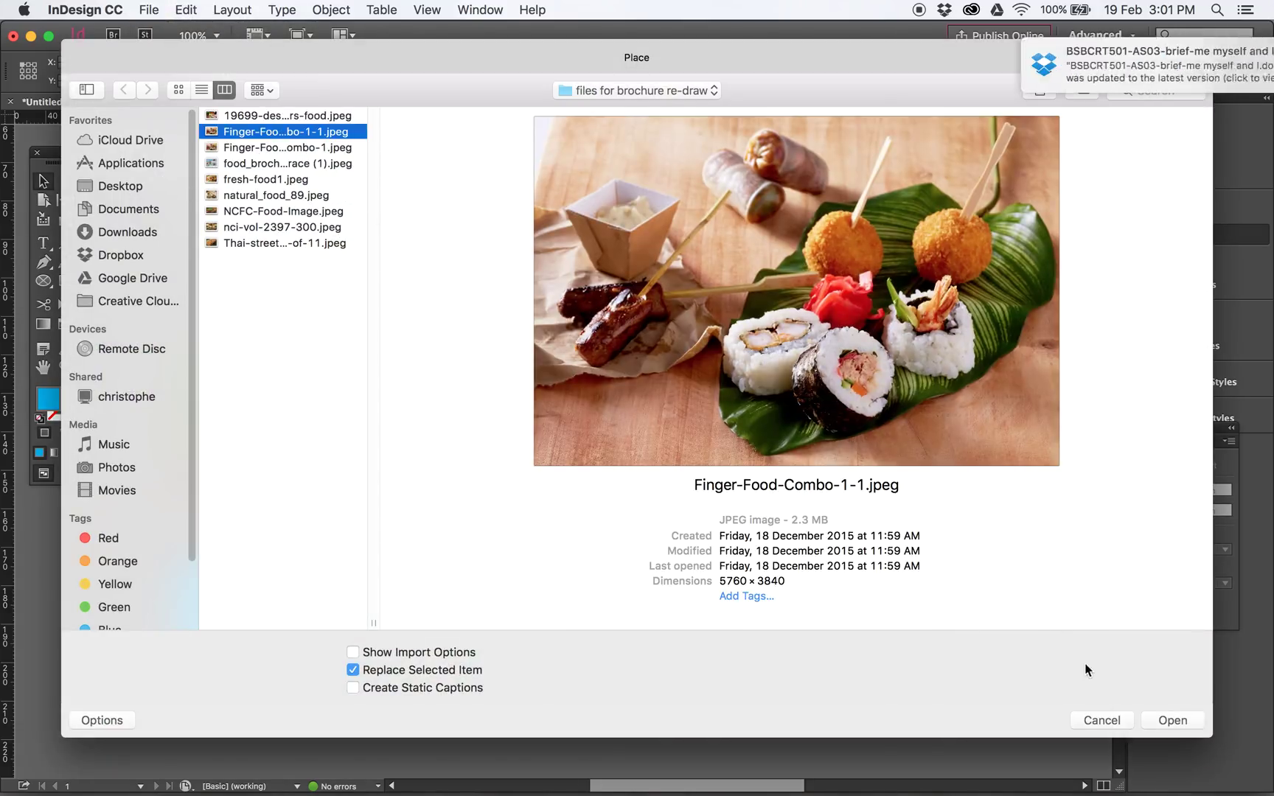
click(280, 226)
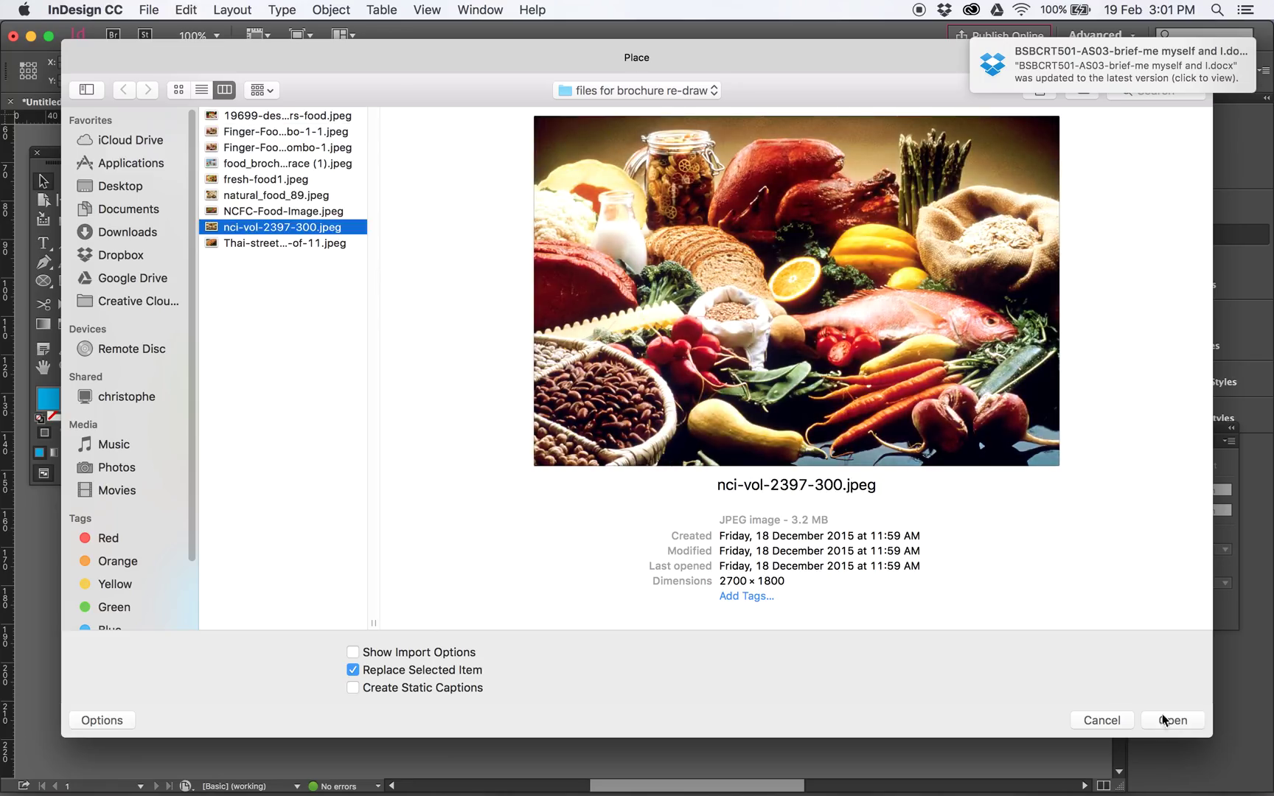
click(1171, 719)
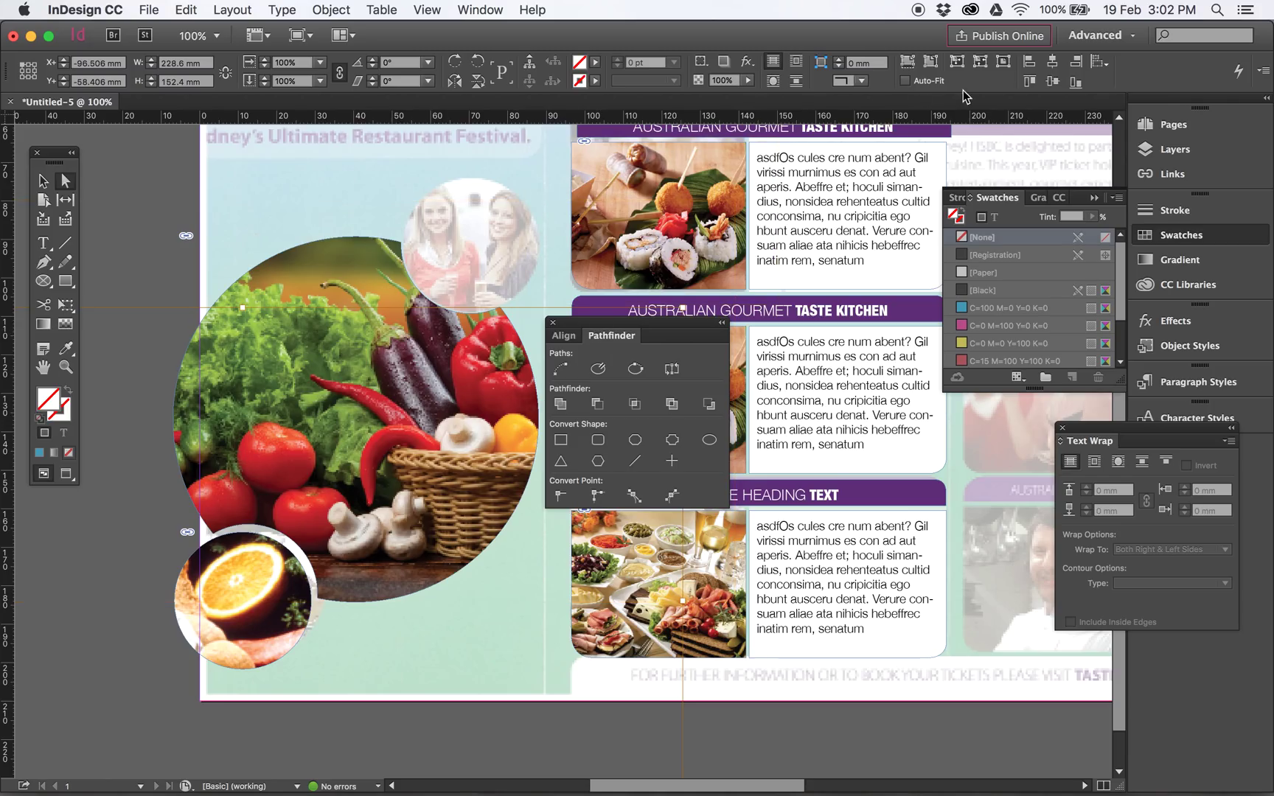
mouse_move(931, 62)
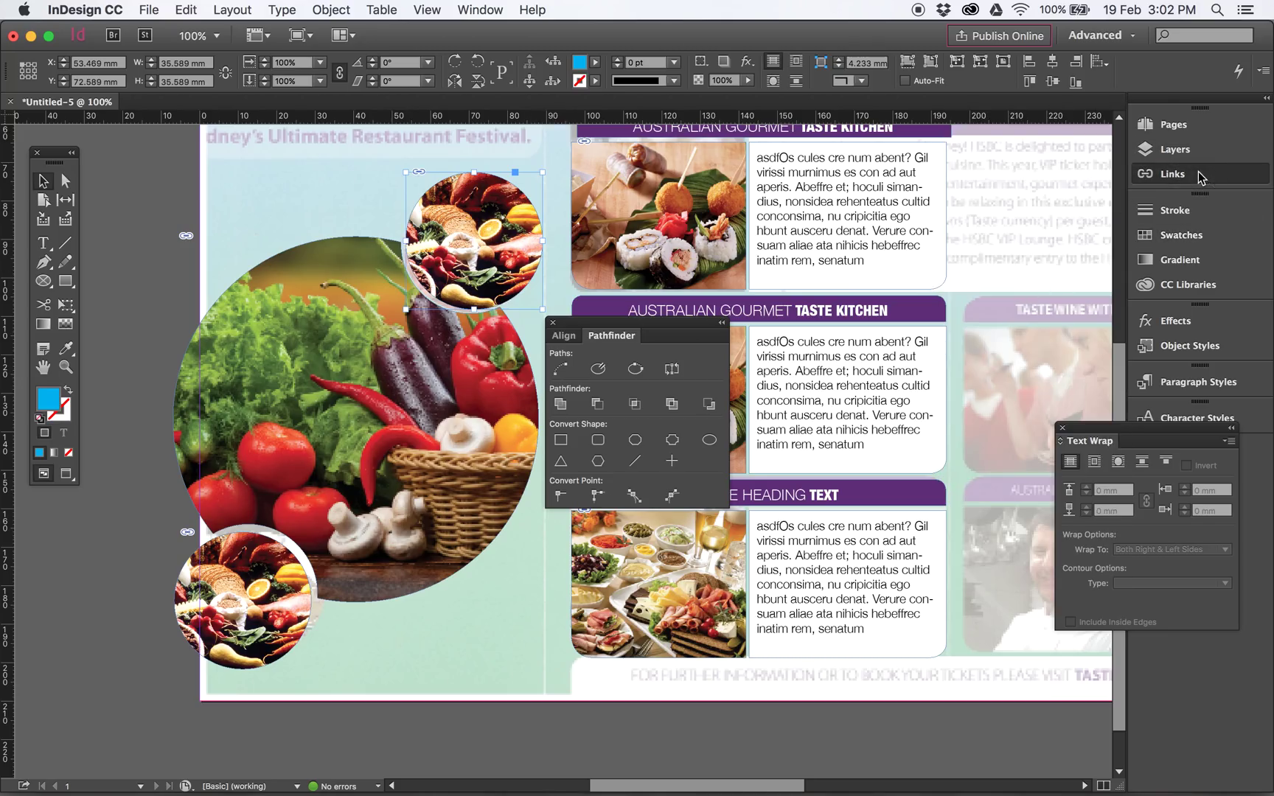
Relink the upper small circle's photo to the 19699…food.jpeg image via the Links panel.
click(1172, 173)
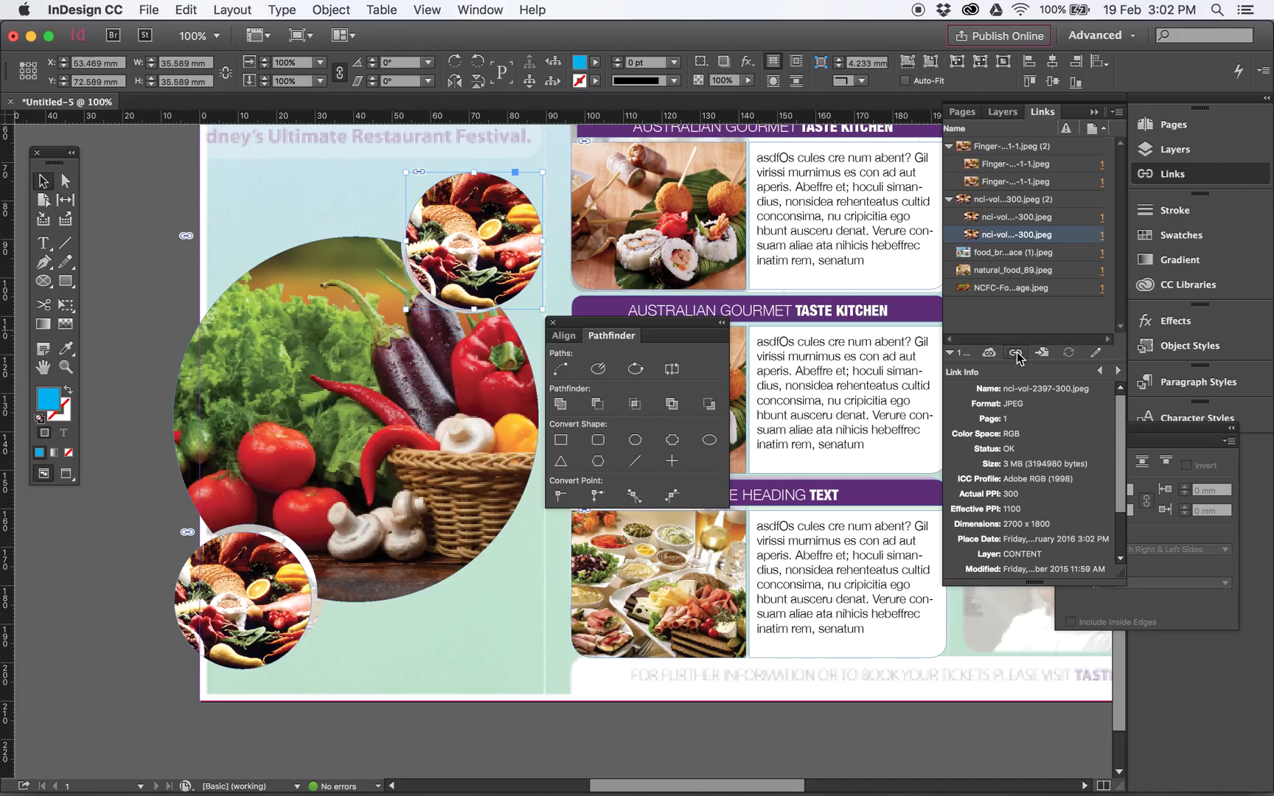
click(1016, 351)
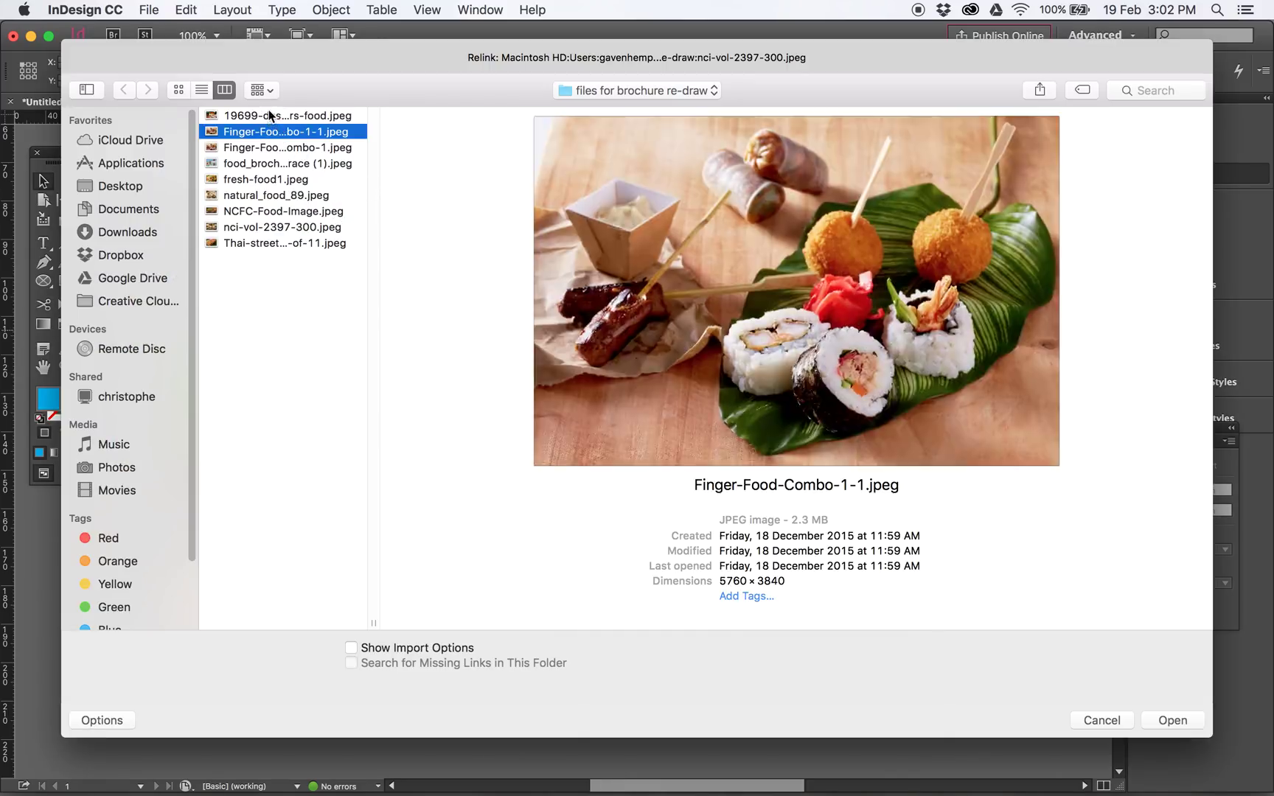
click(1171, 720)
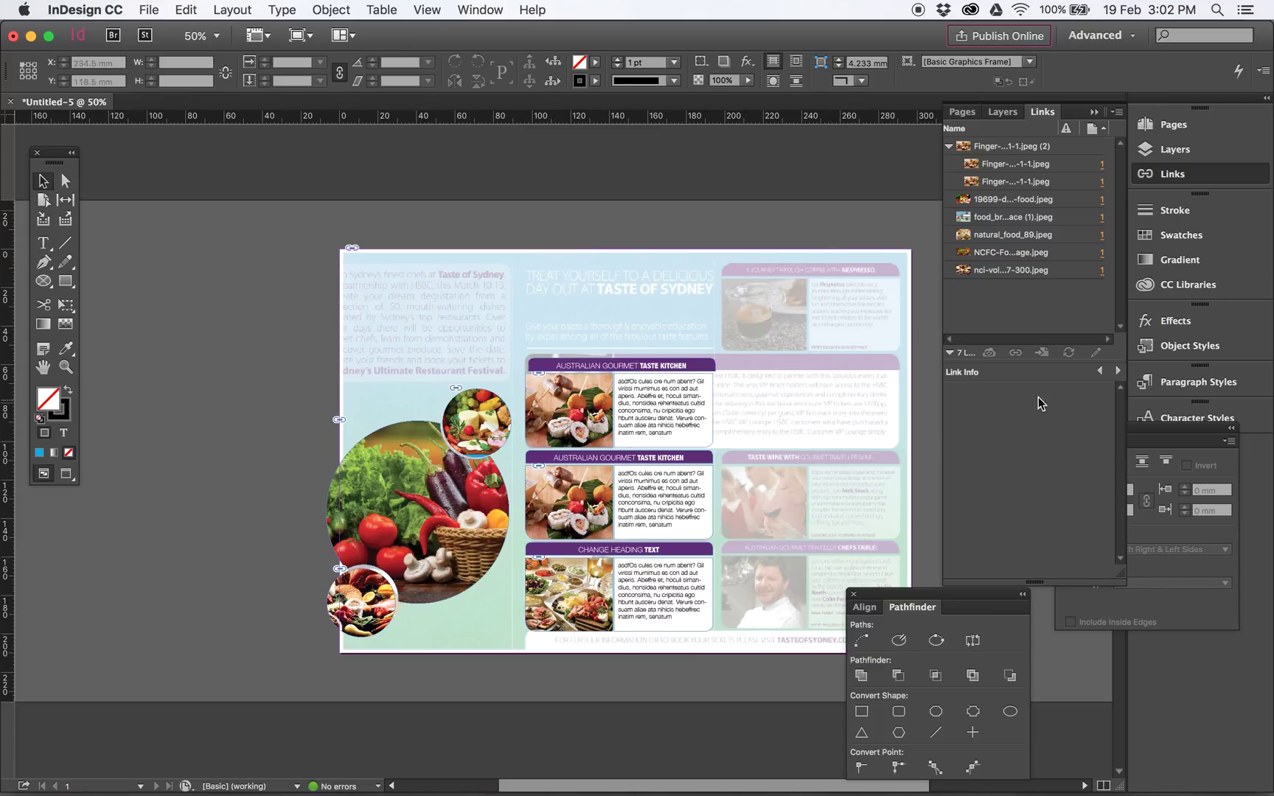
Add a new top layer and name it GRADIENT, keeping the green layer colour.
click(1003, 111)
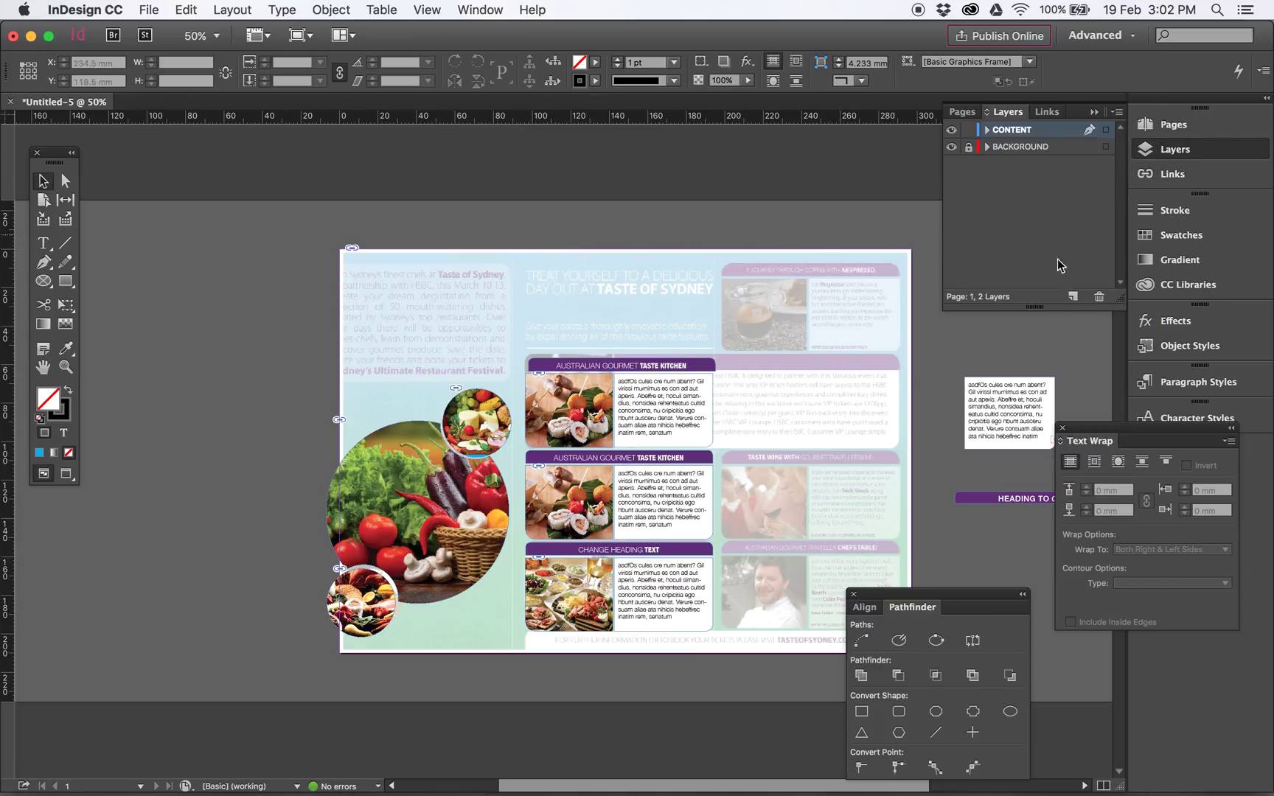
click(1072, 296)
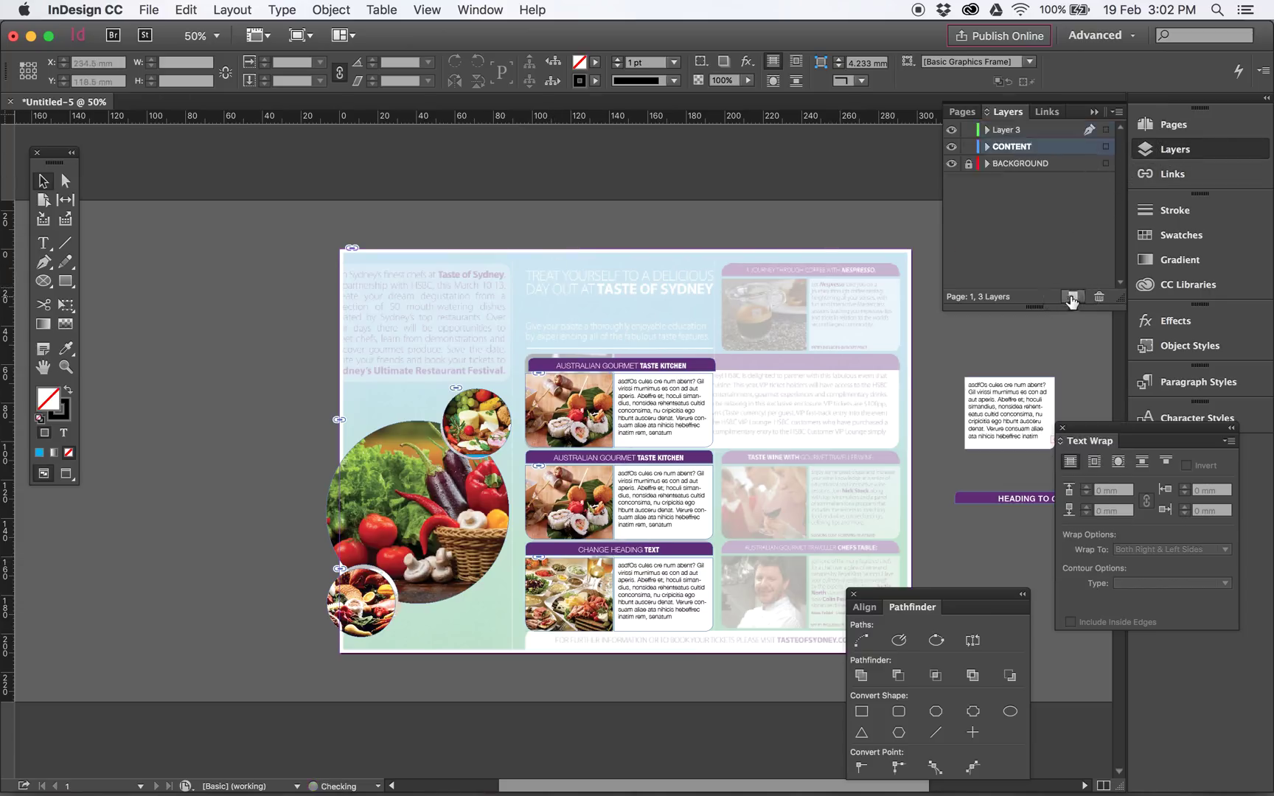
double_click(1008, 129)
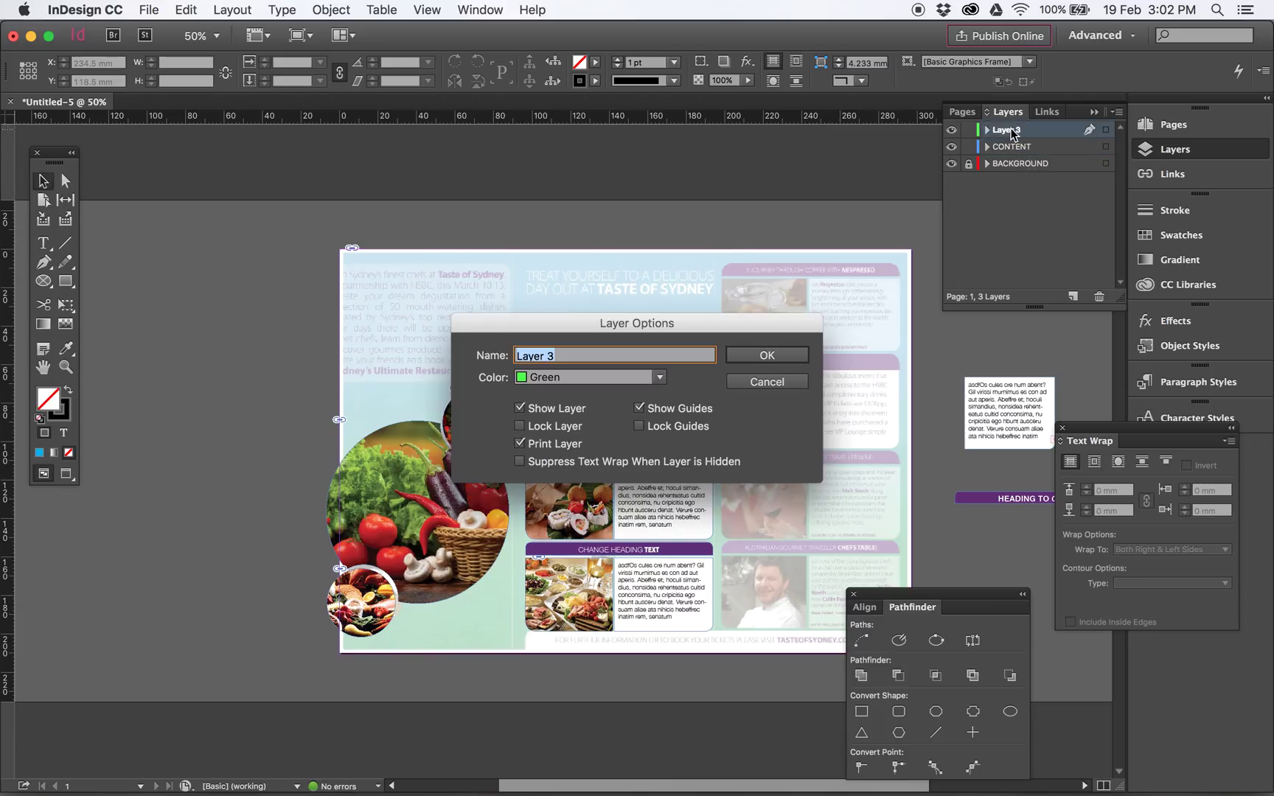
text(GRADIENT)
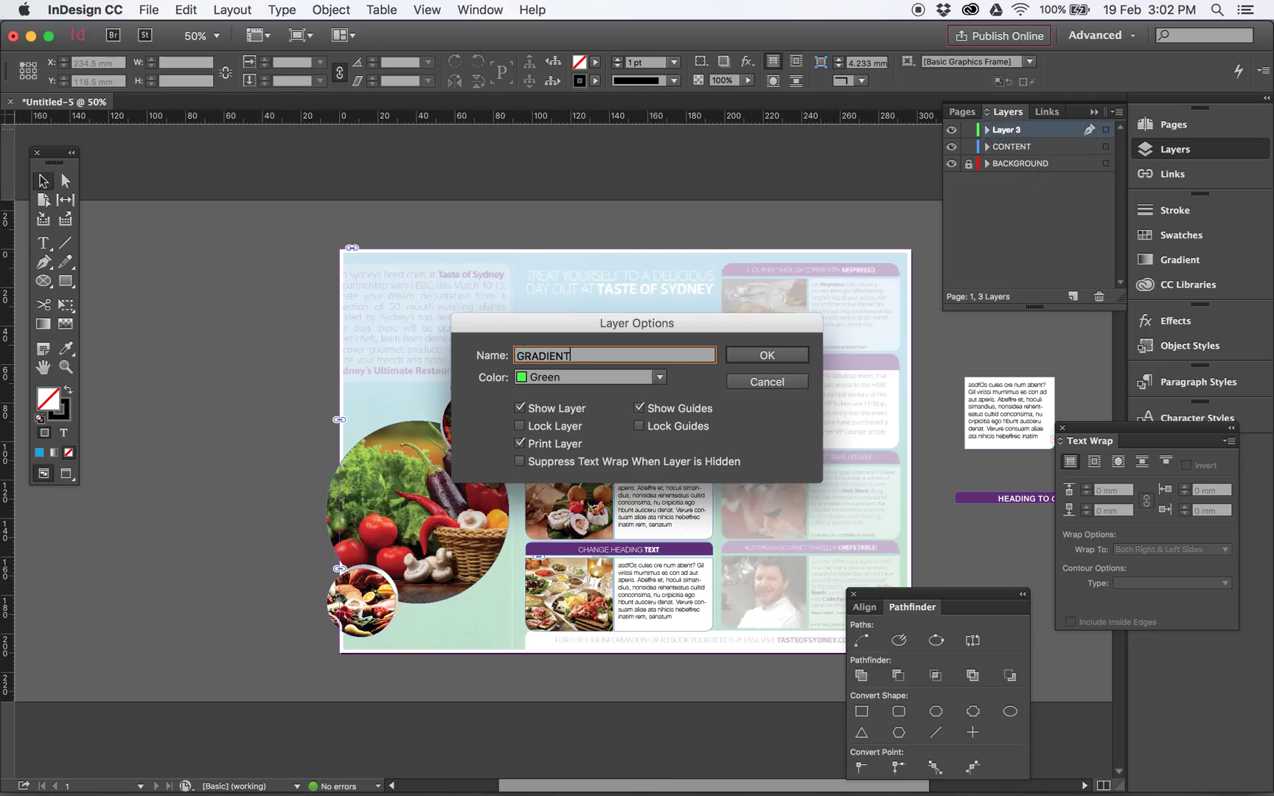
click(763, 356)
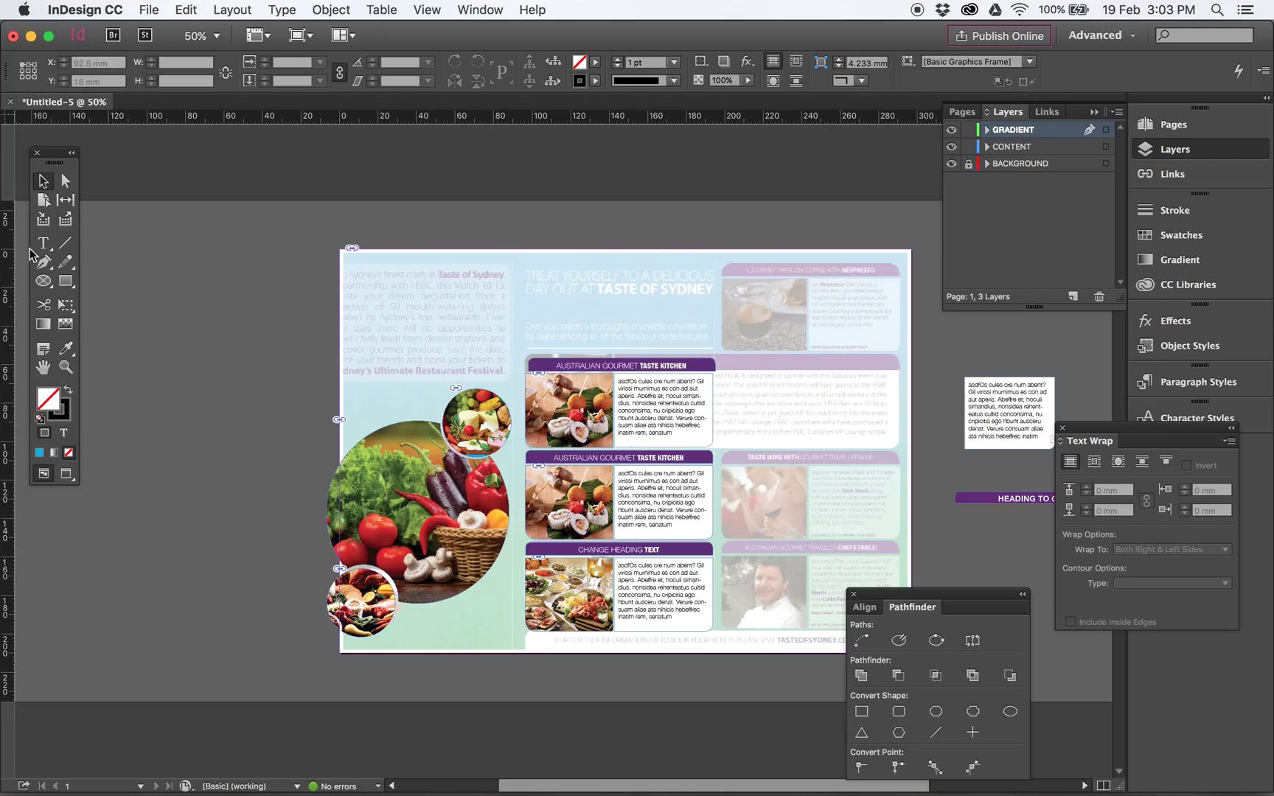
Draw a rectangle over the left page and apply a linear white-to-black gradient fill.
drag(317, 269, 444, 439)
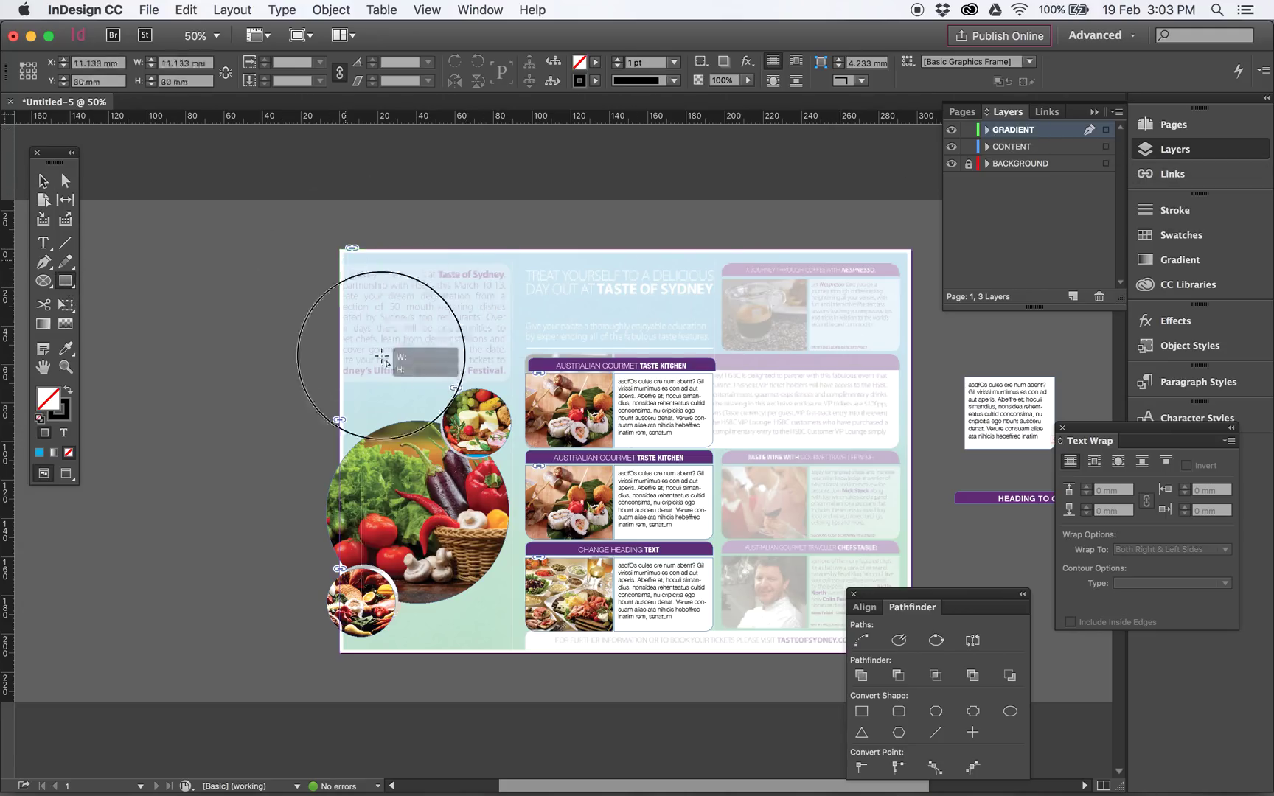
drag(382, 353, 694, 658)
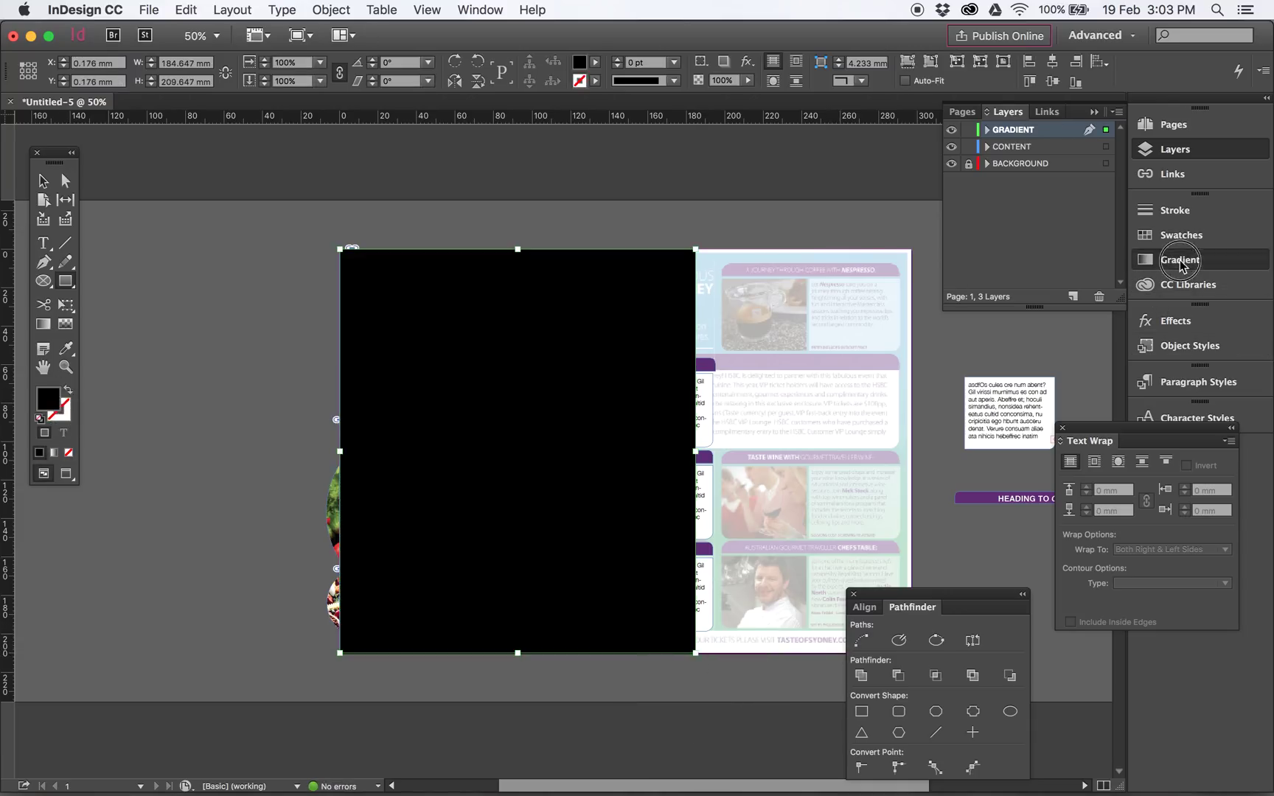
click(1178, 260)
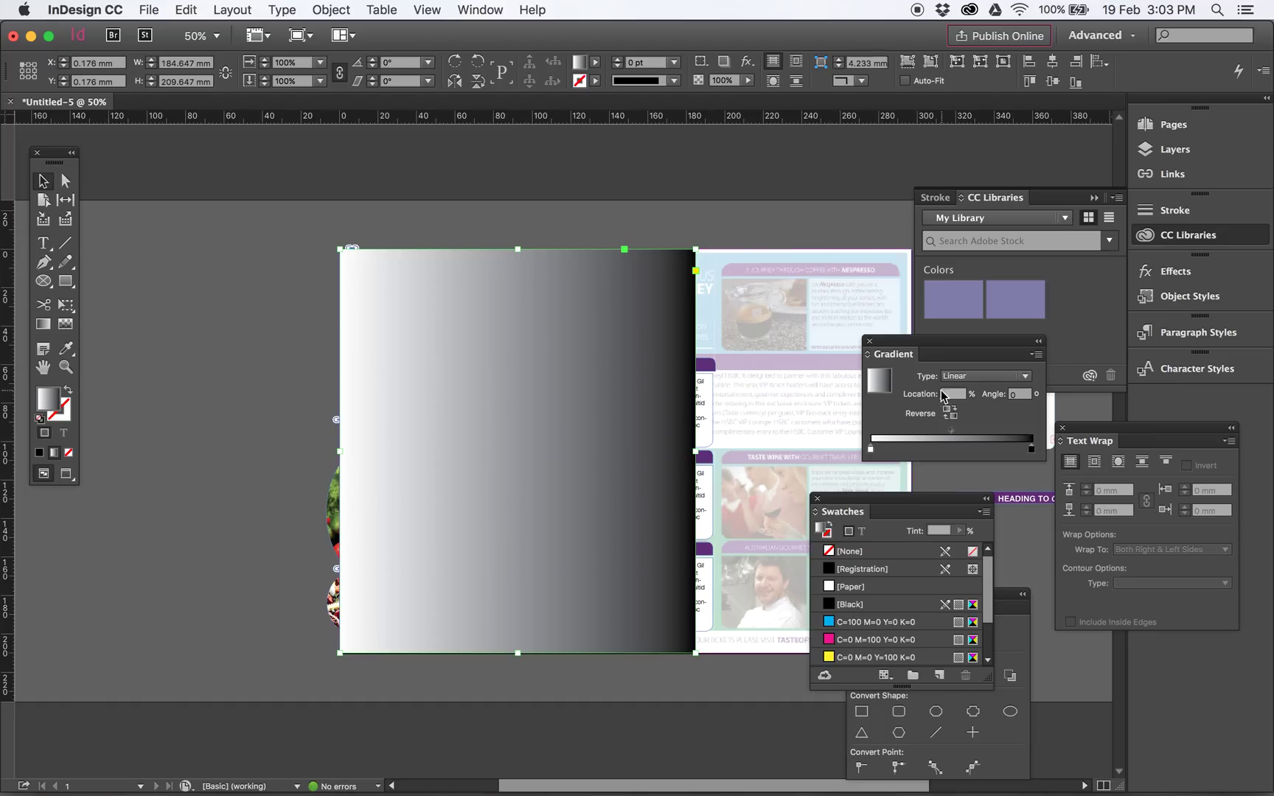
click(982, 375)
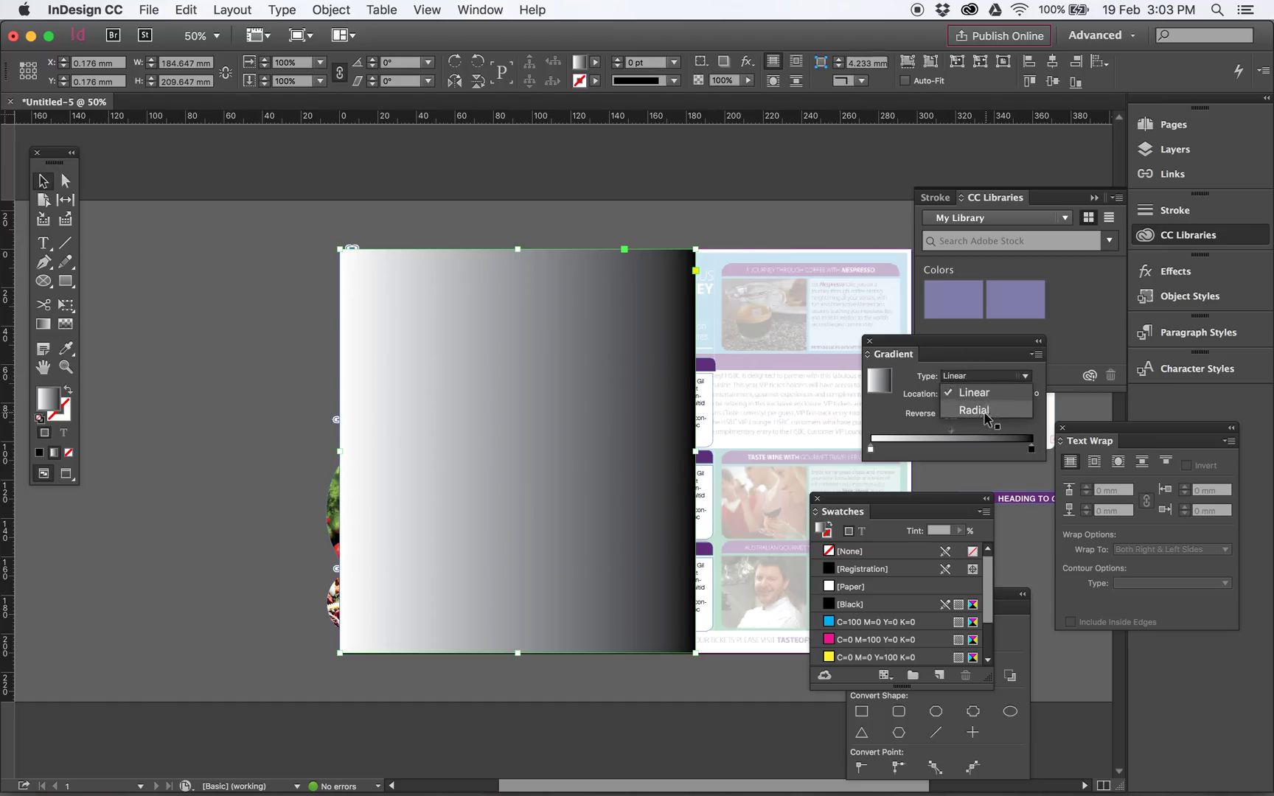
click(973, 410)
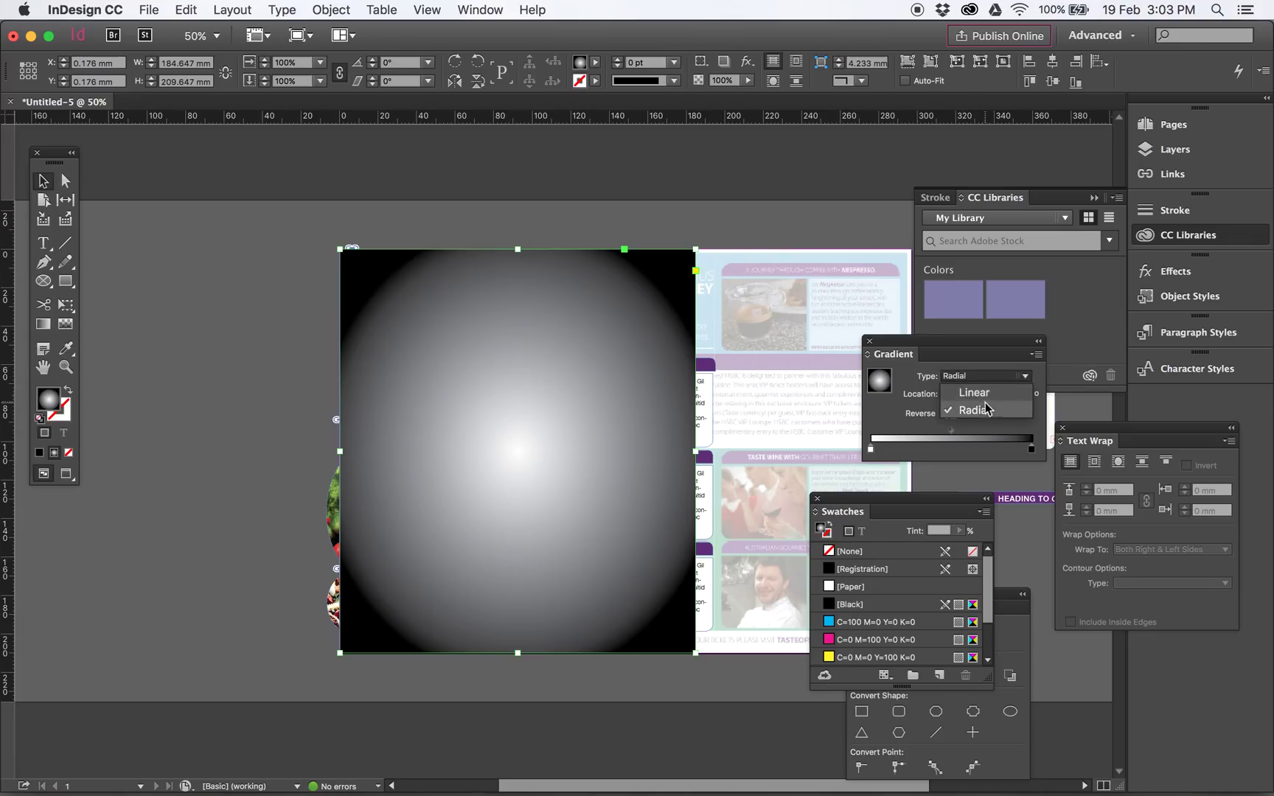
click(972, 392)
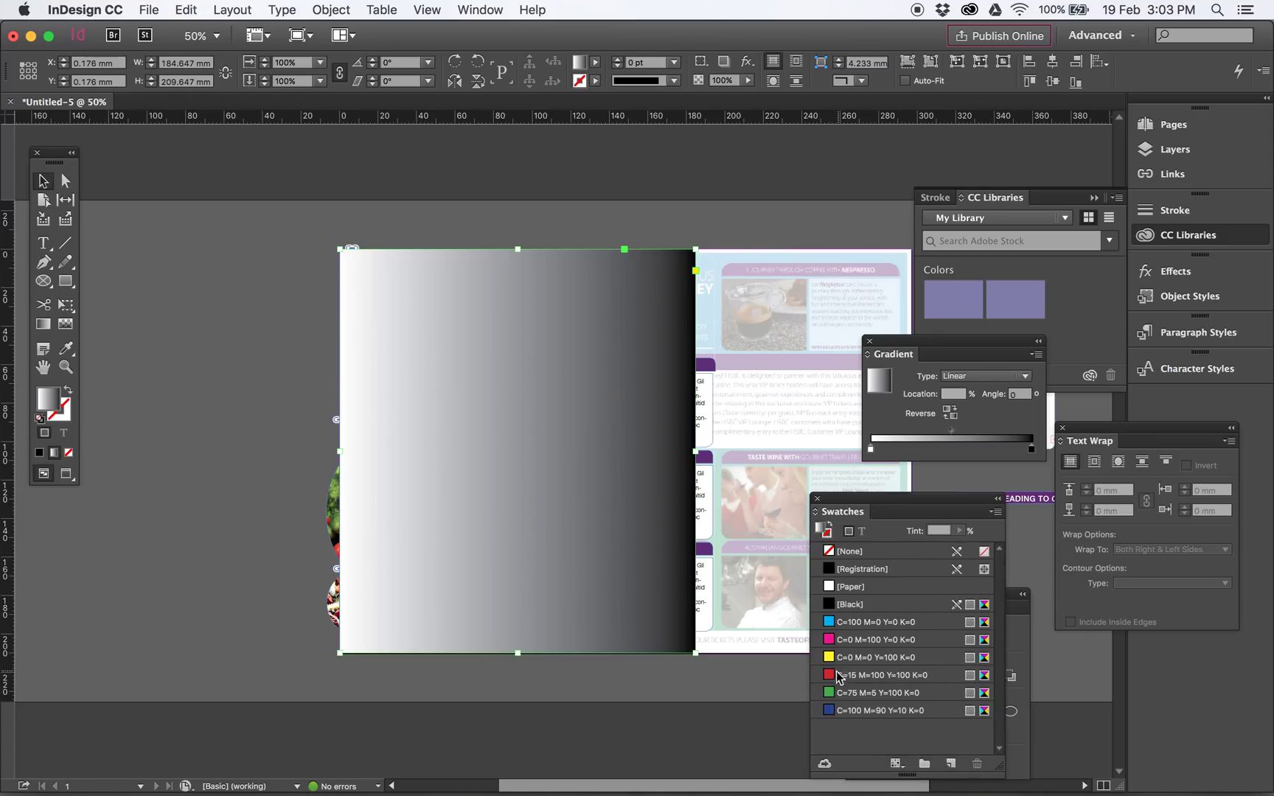
mouse_move(839, 653)
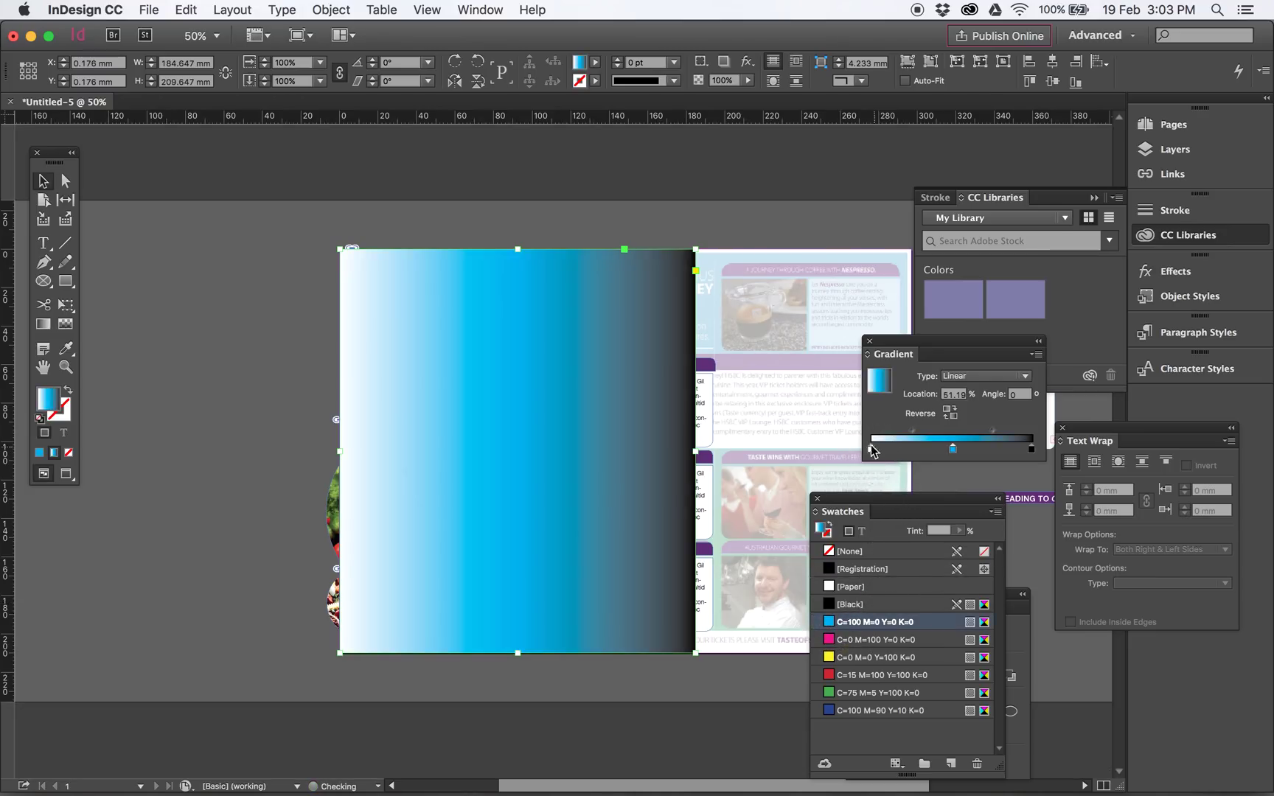
Set the gradient stops to cyan and green and drag the gradient top-to-bottom.
drag(953, 447, 871, 448)
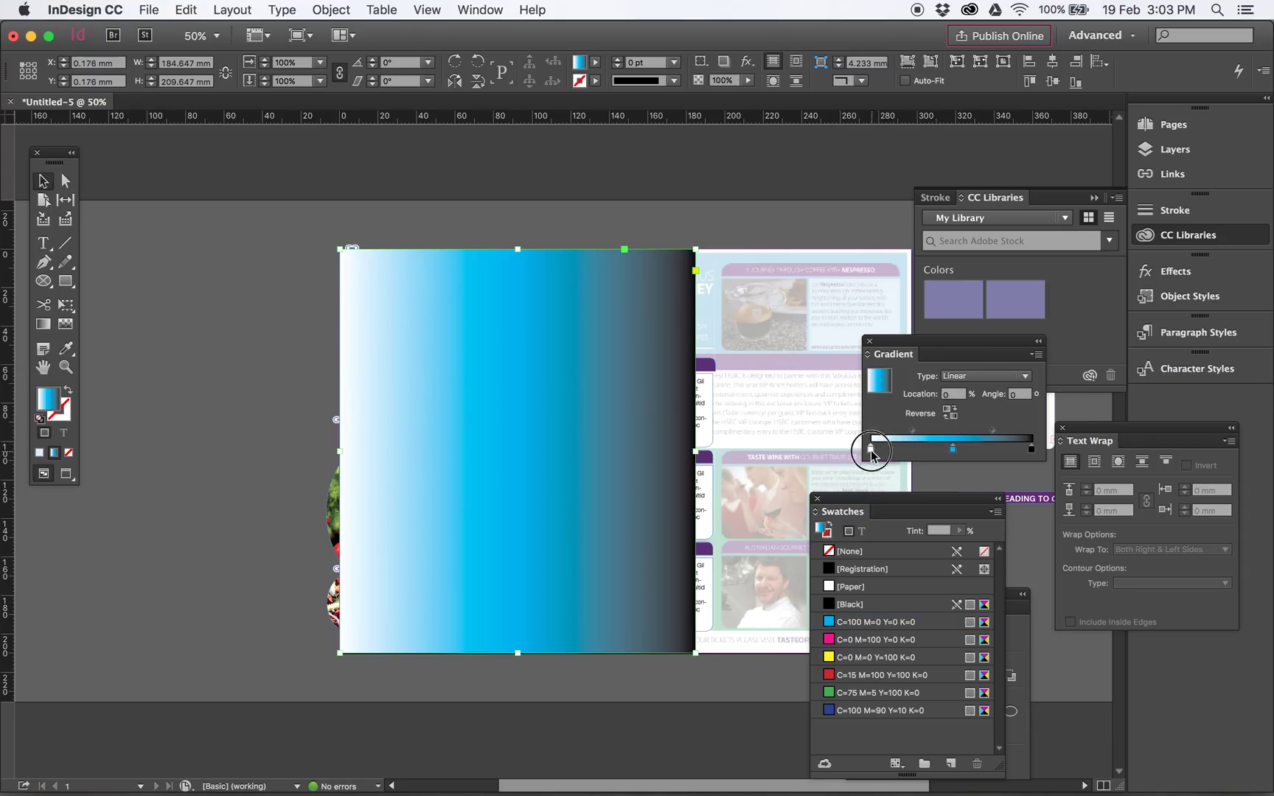
drag(871, 448, 897, 445)
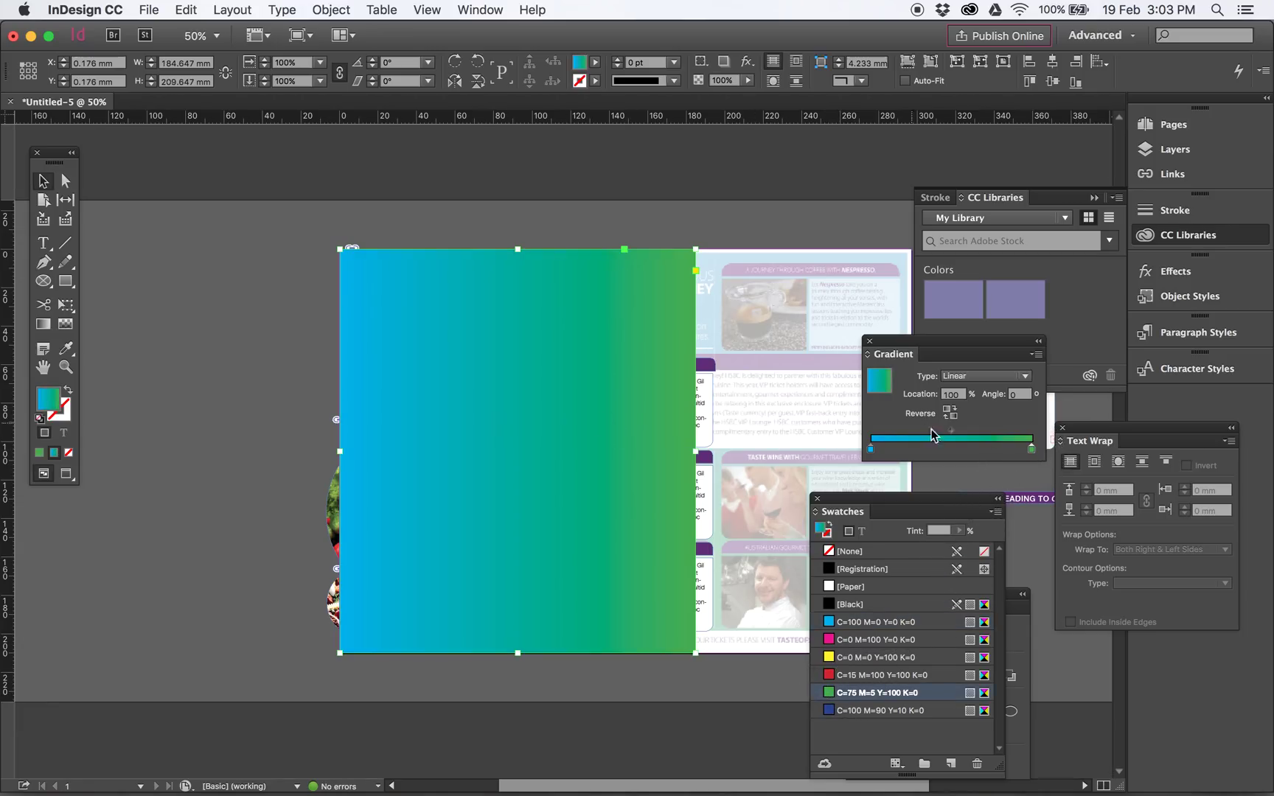
mouse_move(186, 388)
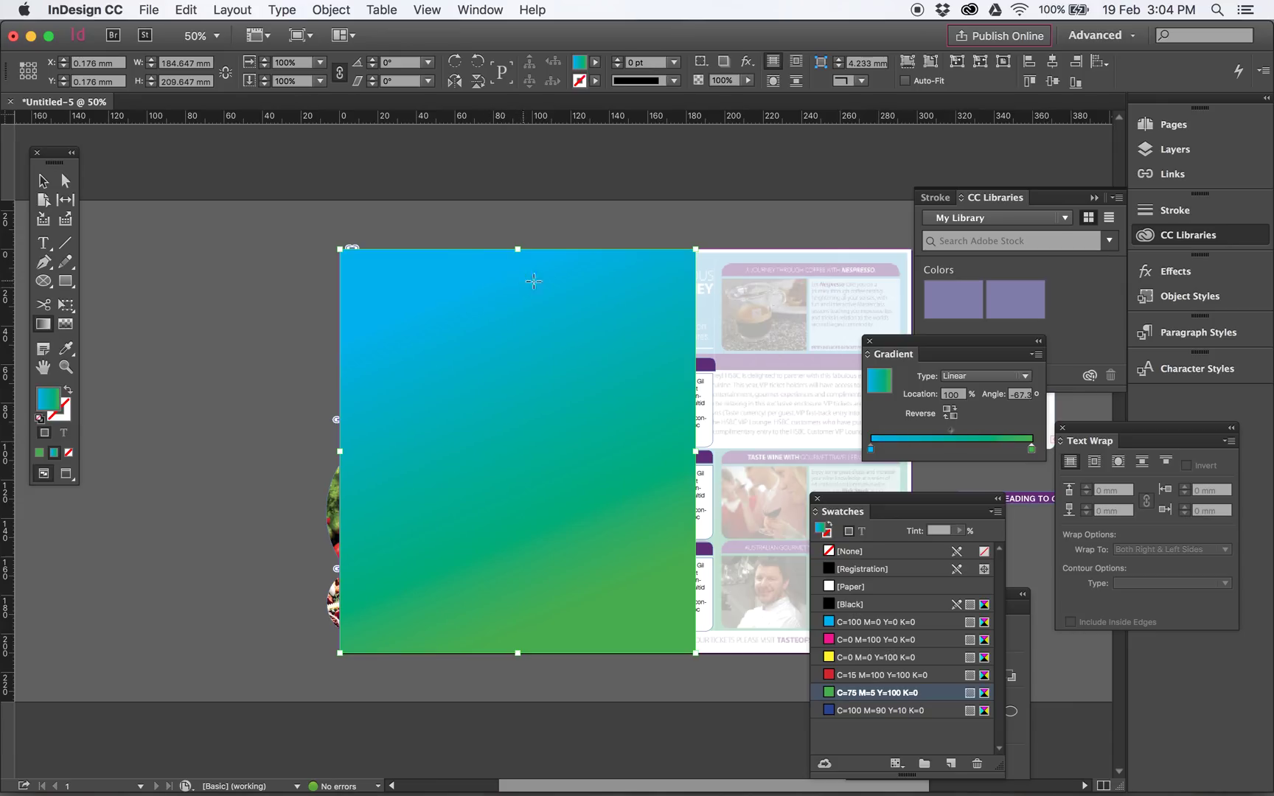
drag(534, 282, 469, 403)
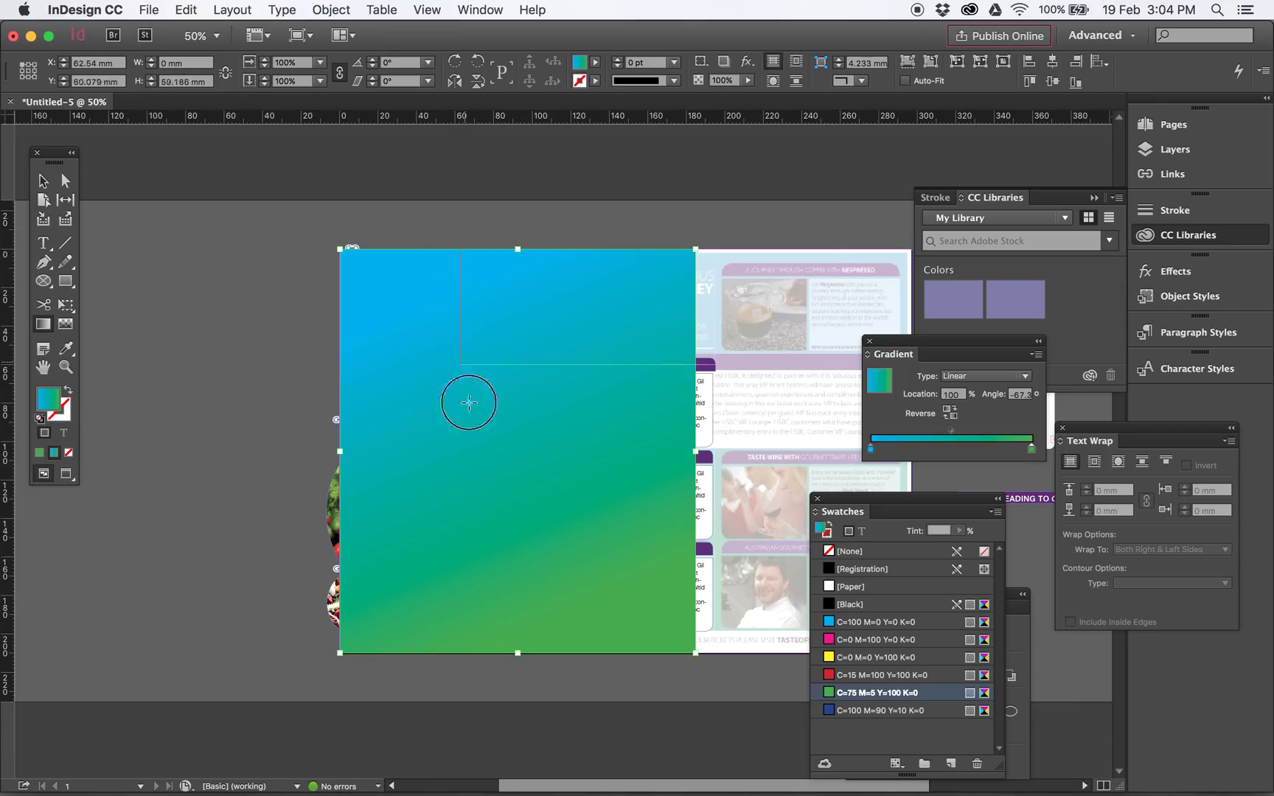
drag(467, 402, 601, 548)
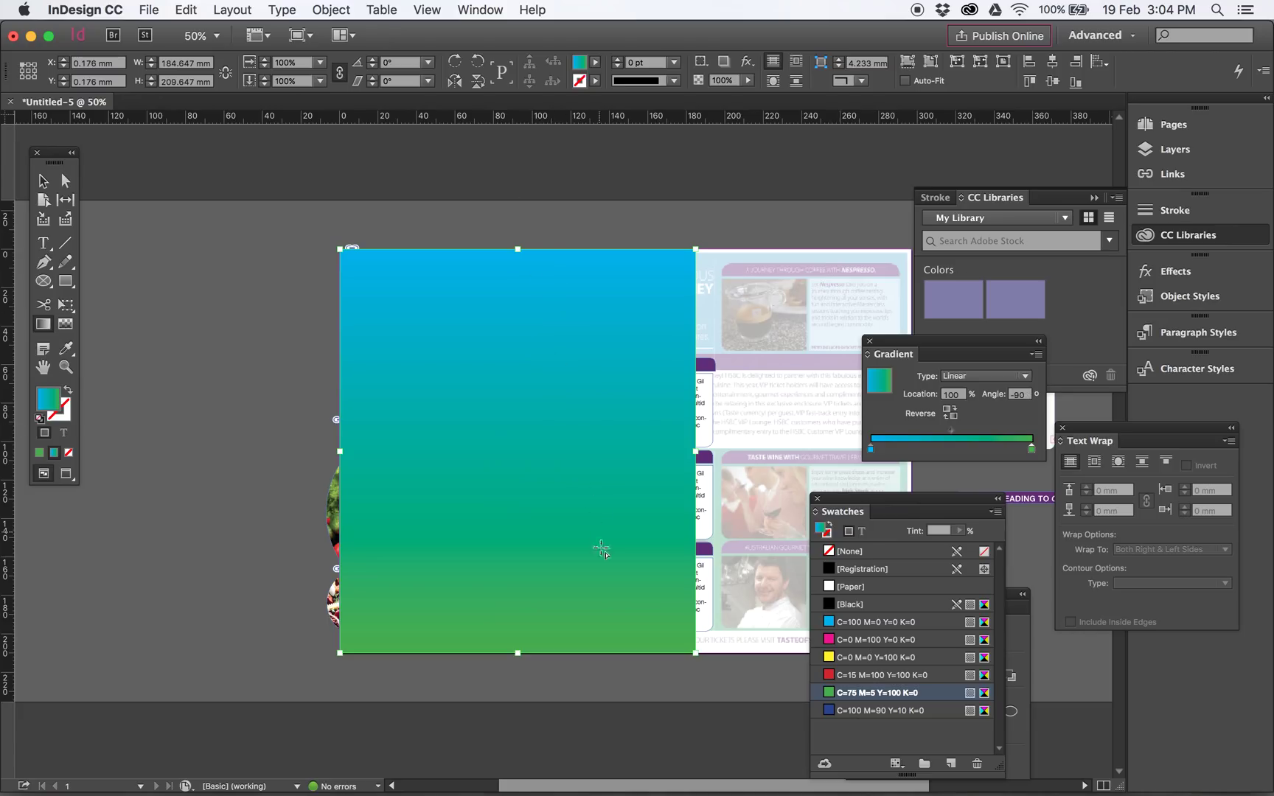
mouse_move(66, 200)
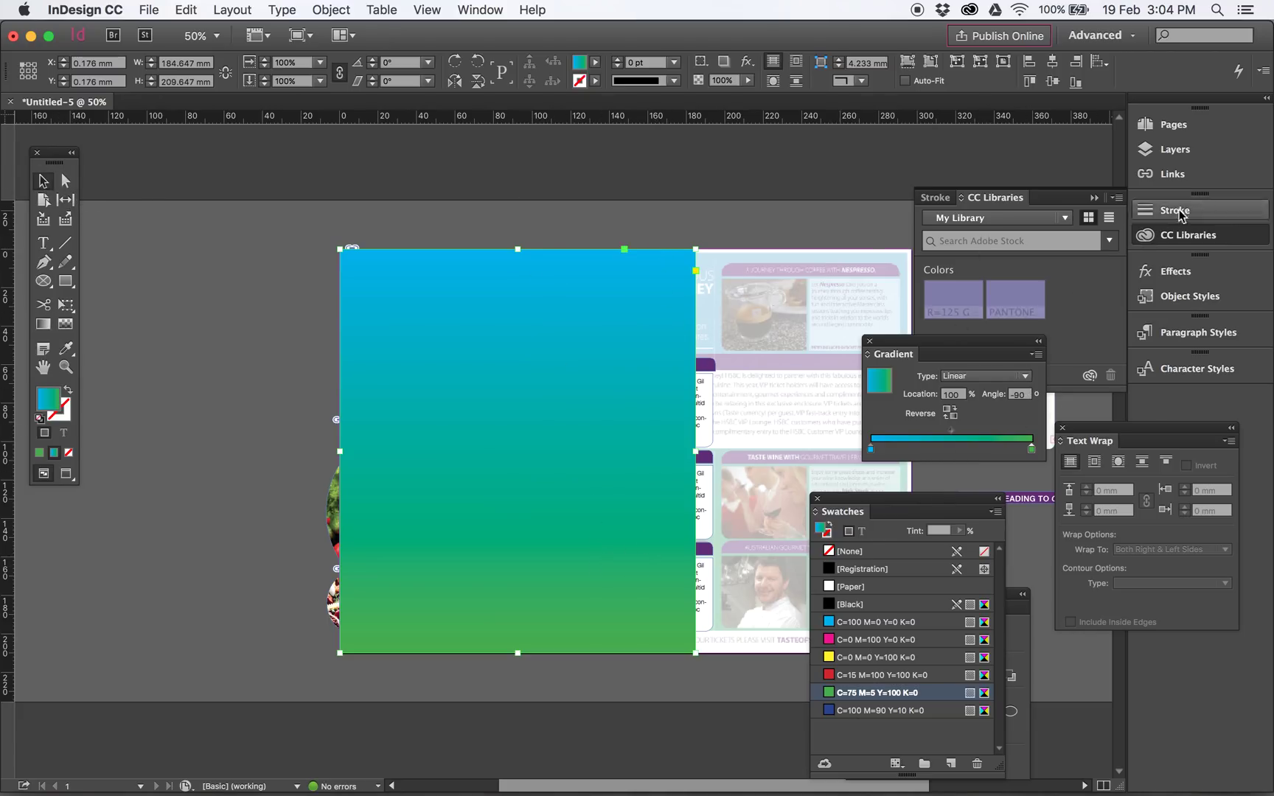
Bring up the Layers panel to work with the GRADIENT and CONTENT layers.
click(1175, 149)
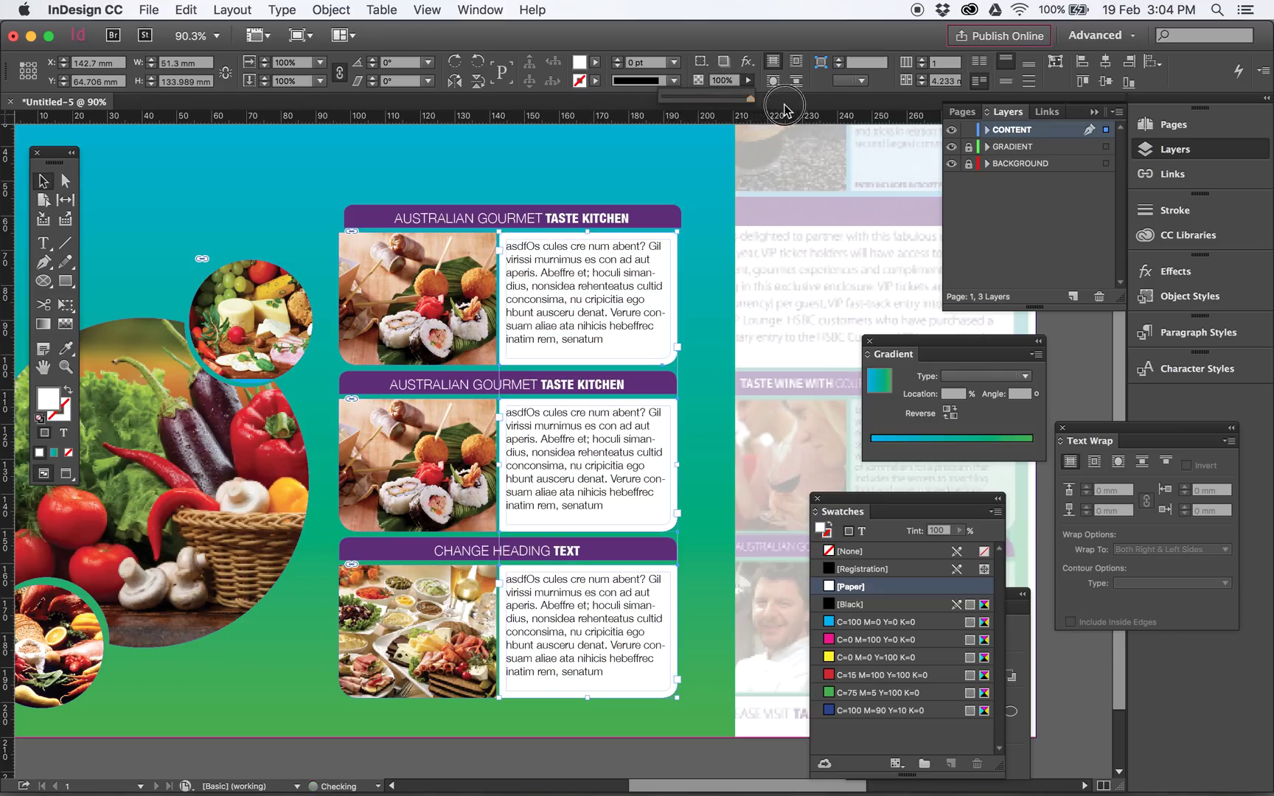
Set the text boxes' Fill opacity to 43% and show the GRADIENT layer again.
click(478, 9)
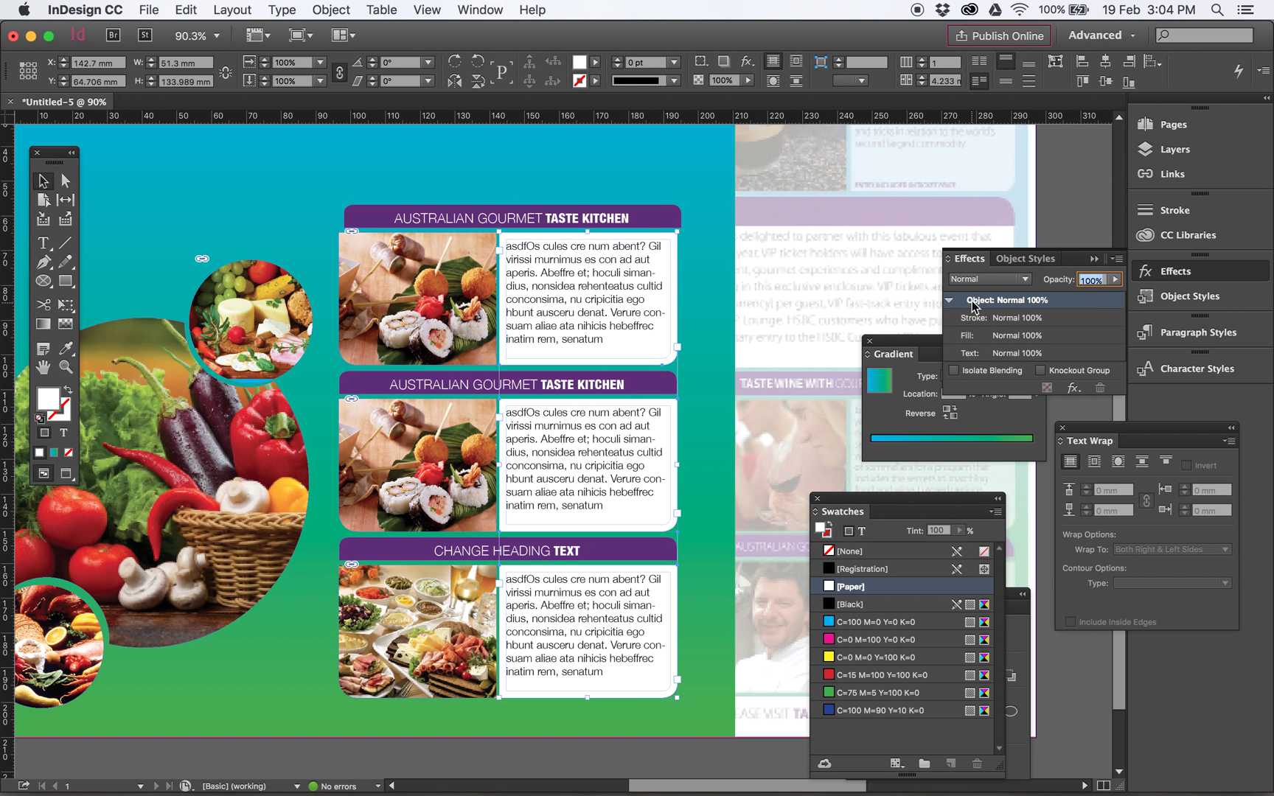
mouse_move(1024, 325)
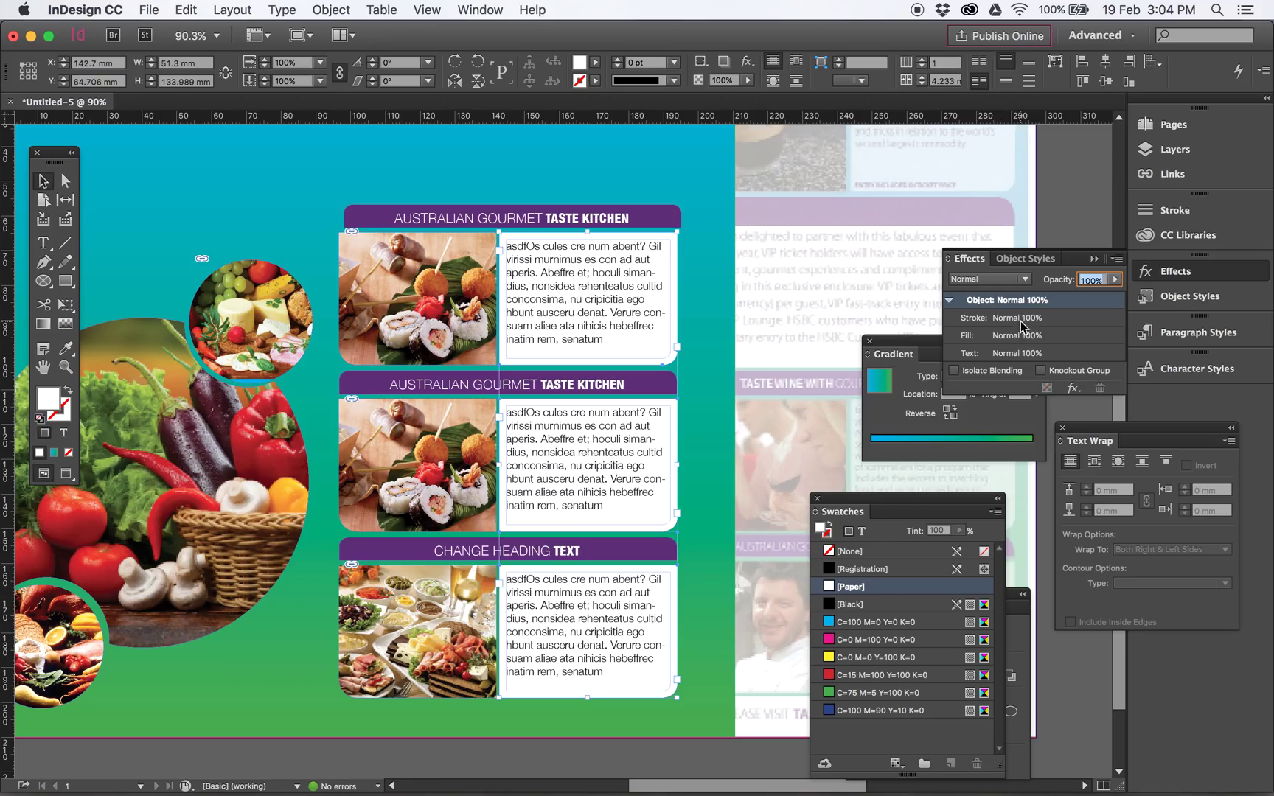
mouse_move(1013, 337)
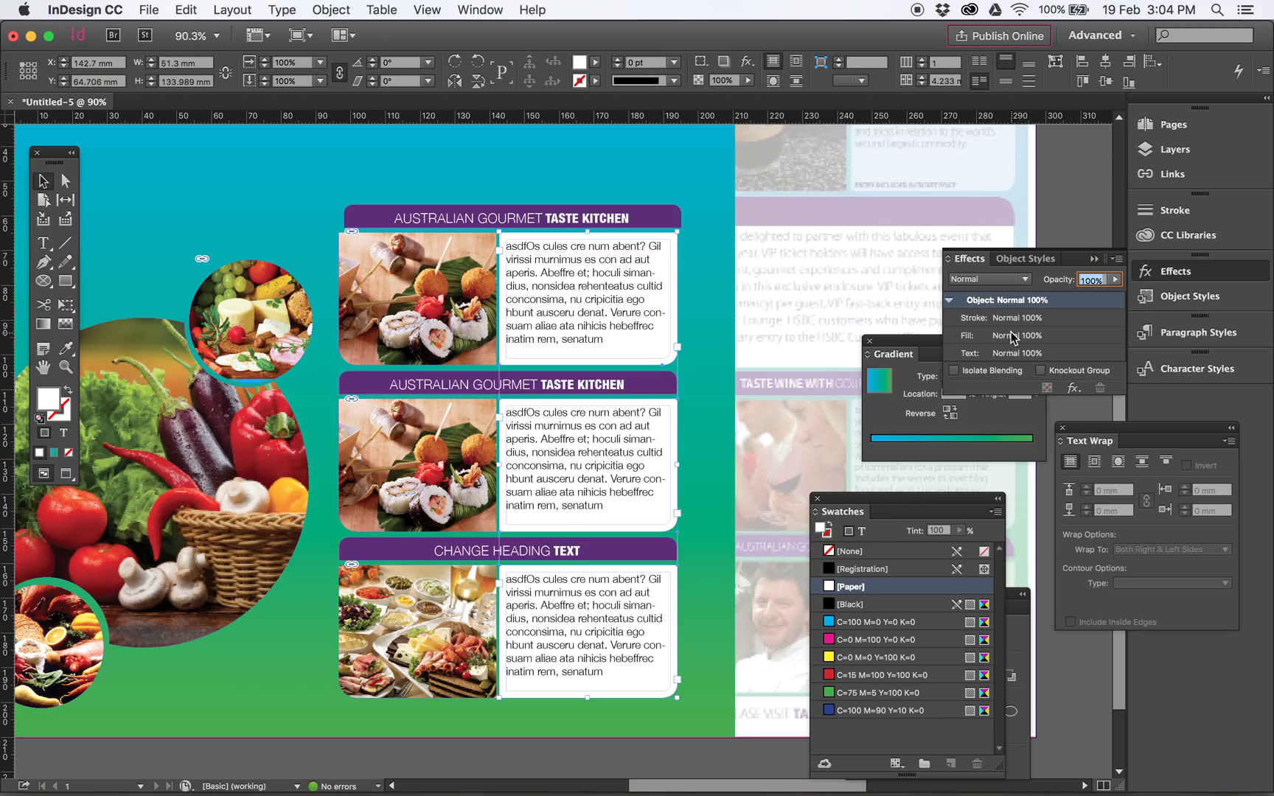
click(1017, 335)
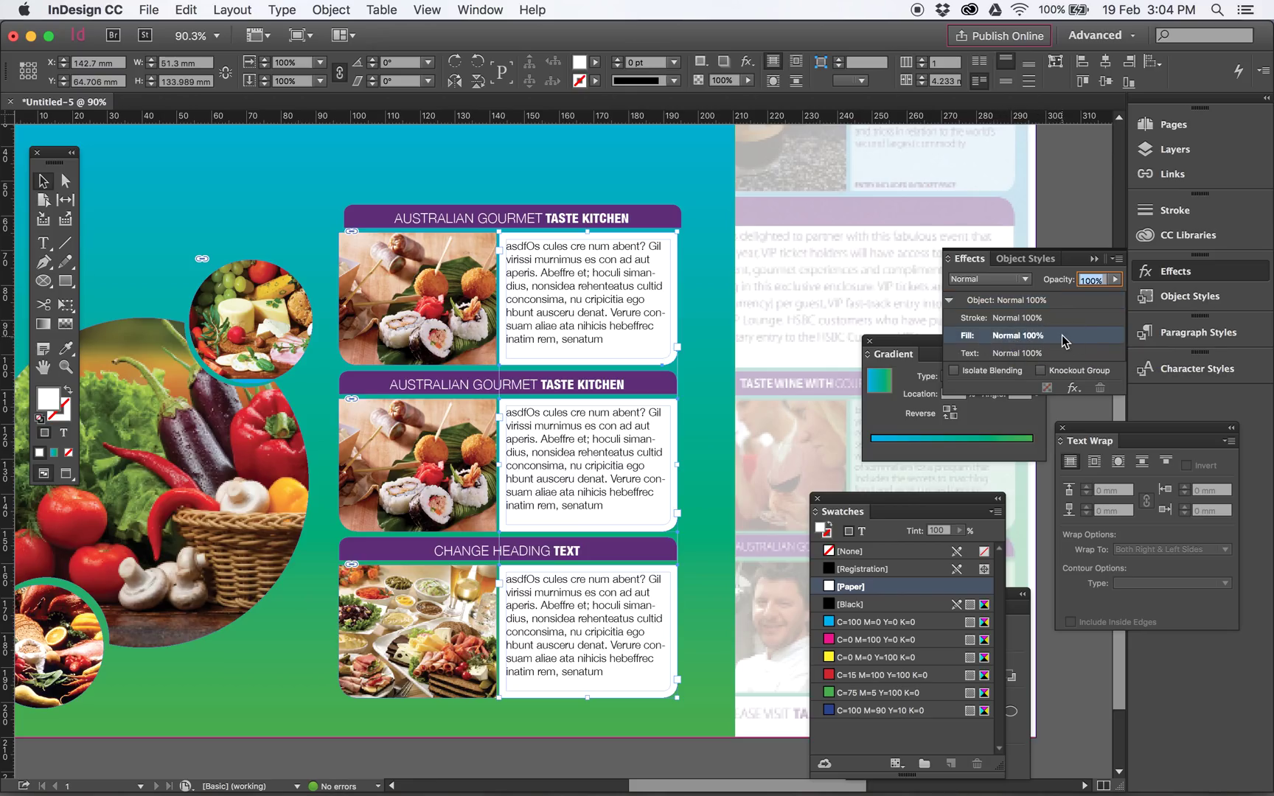
drag(1108, 302, 1072, 302)
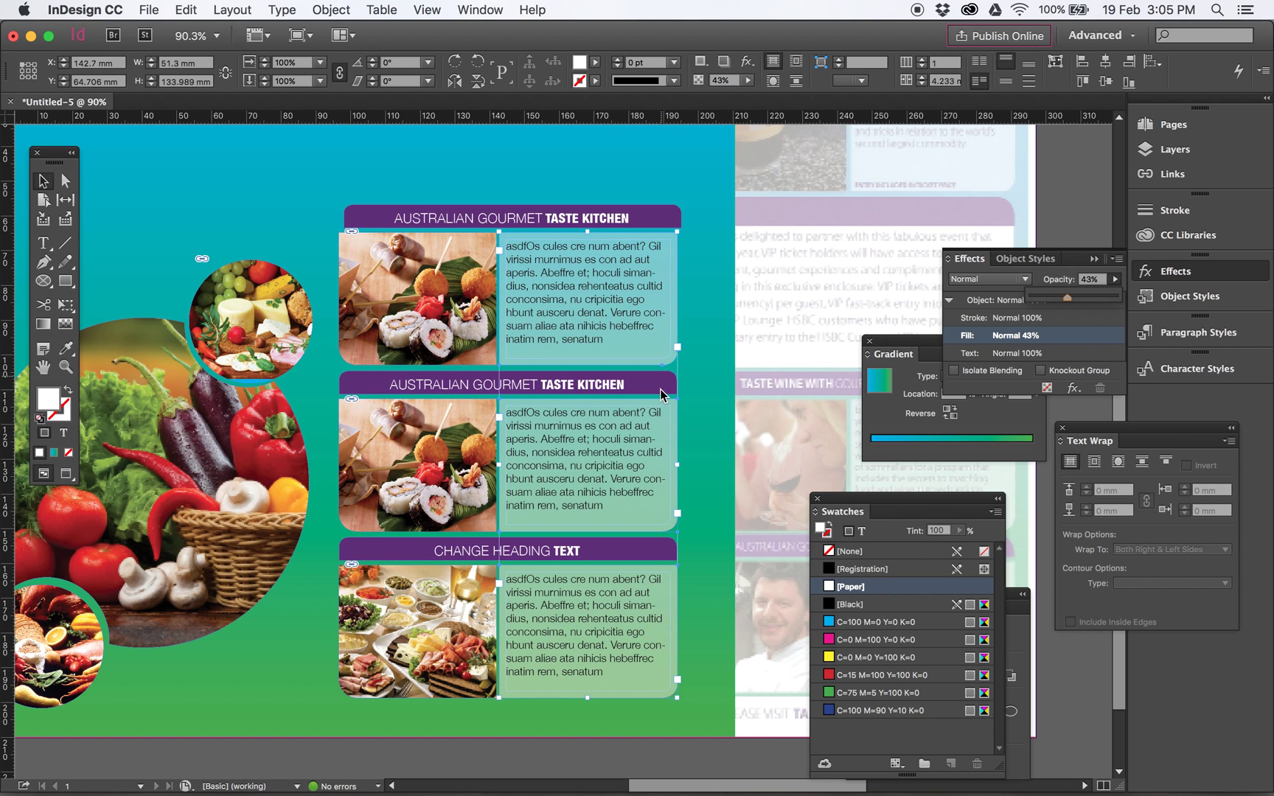
mouse_move(94, 159)
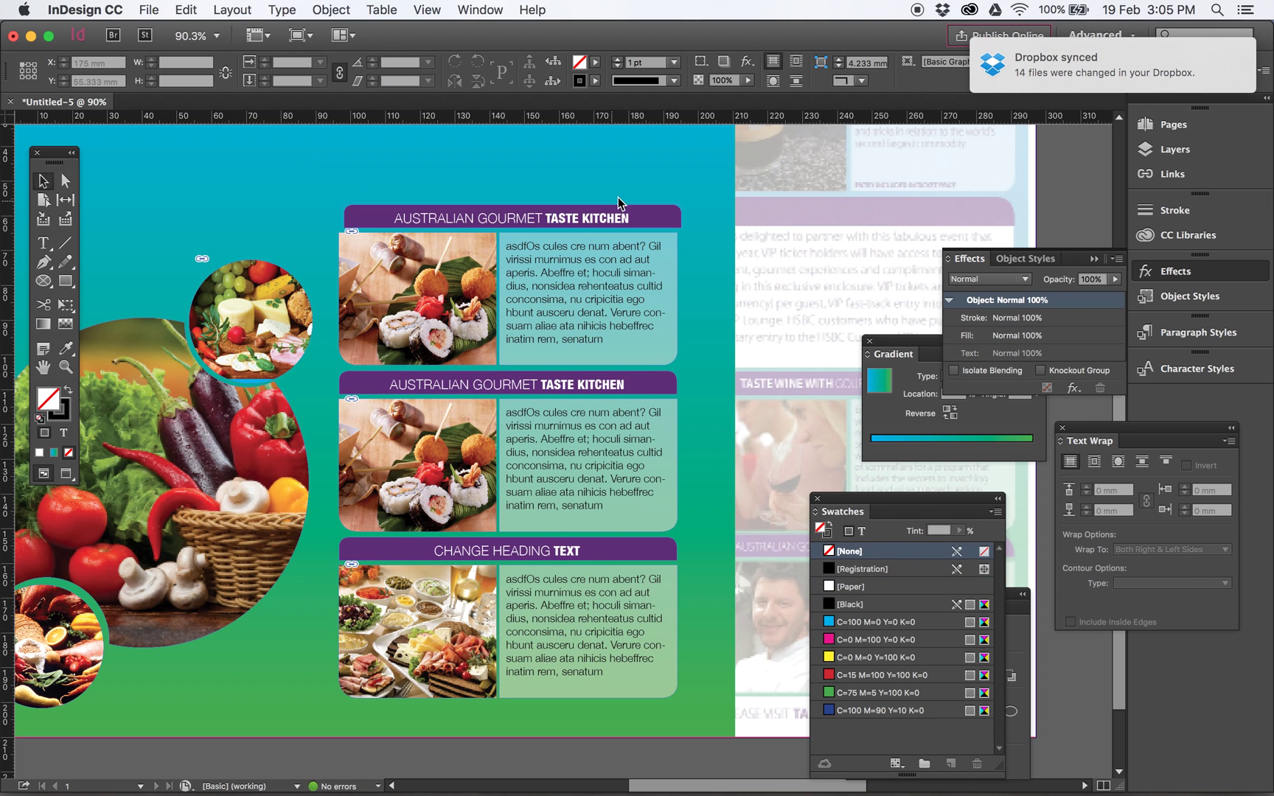
click(510, 217)
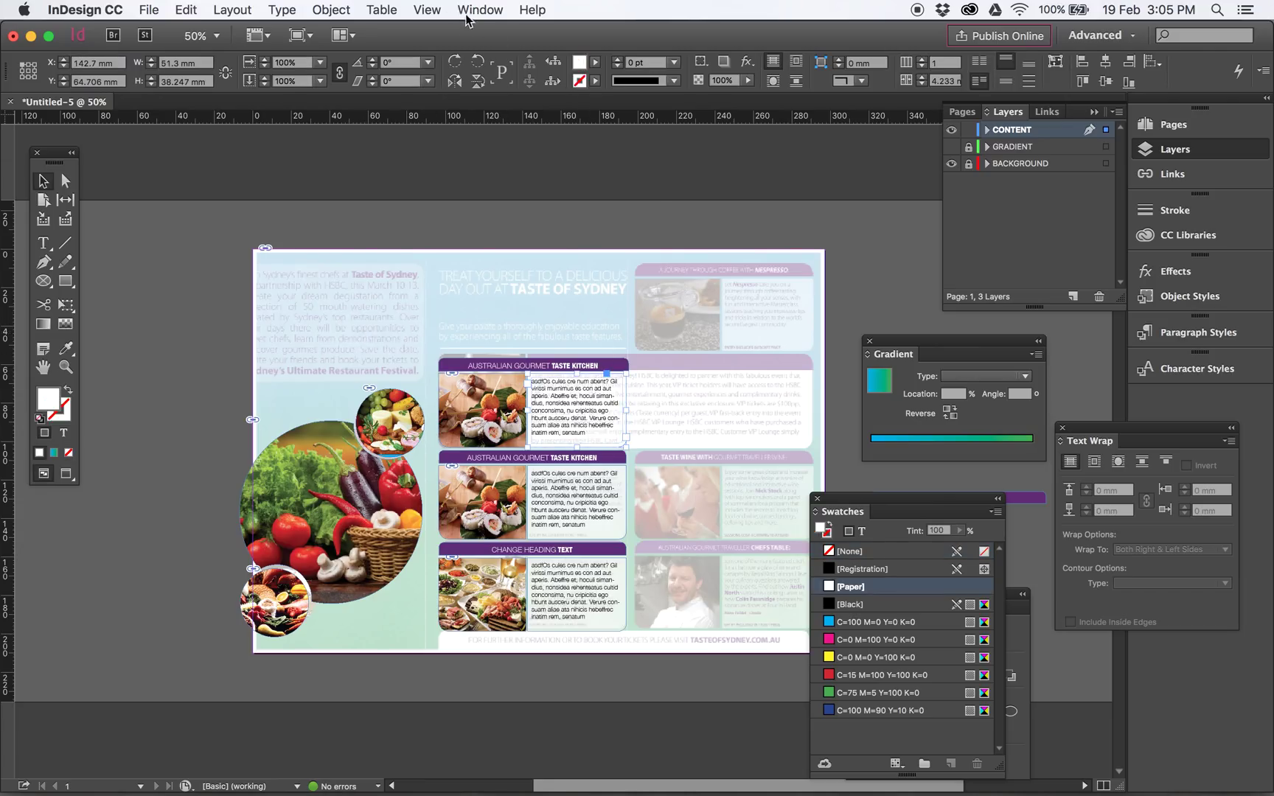
mouse_move(535, 297)
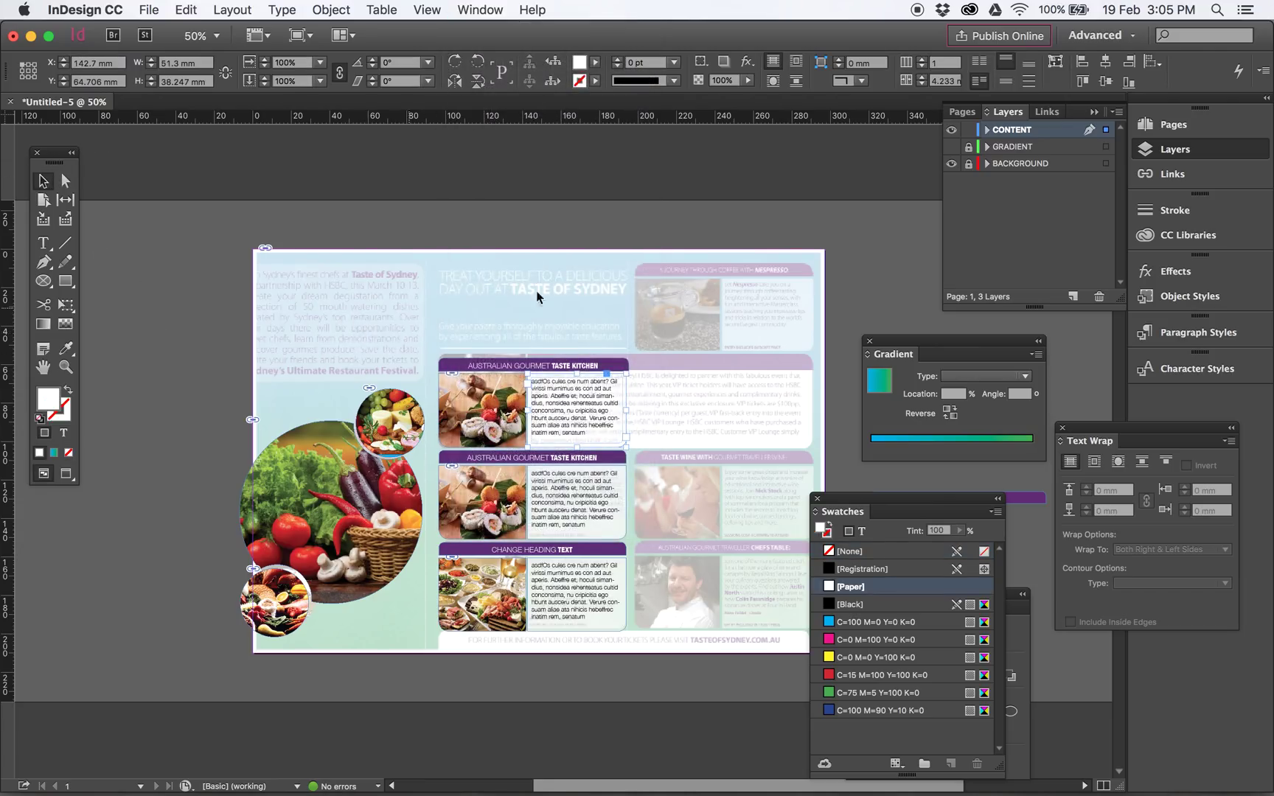
click(950, 146)
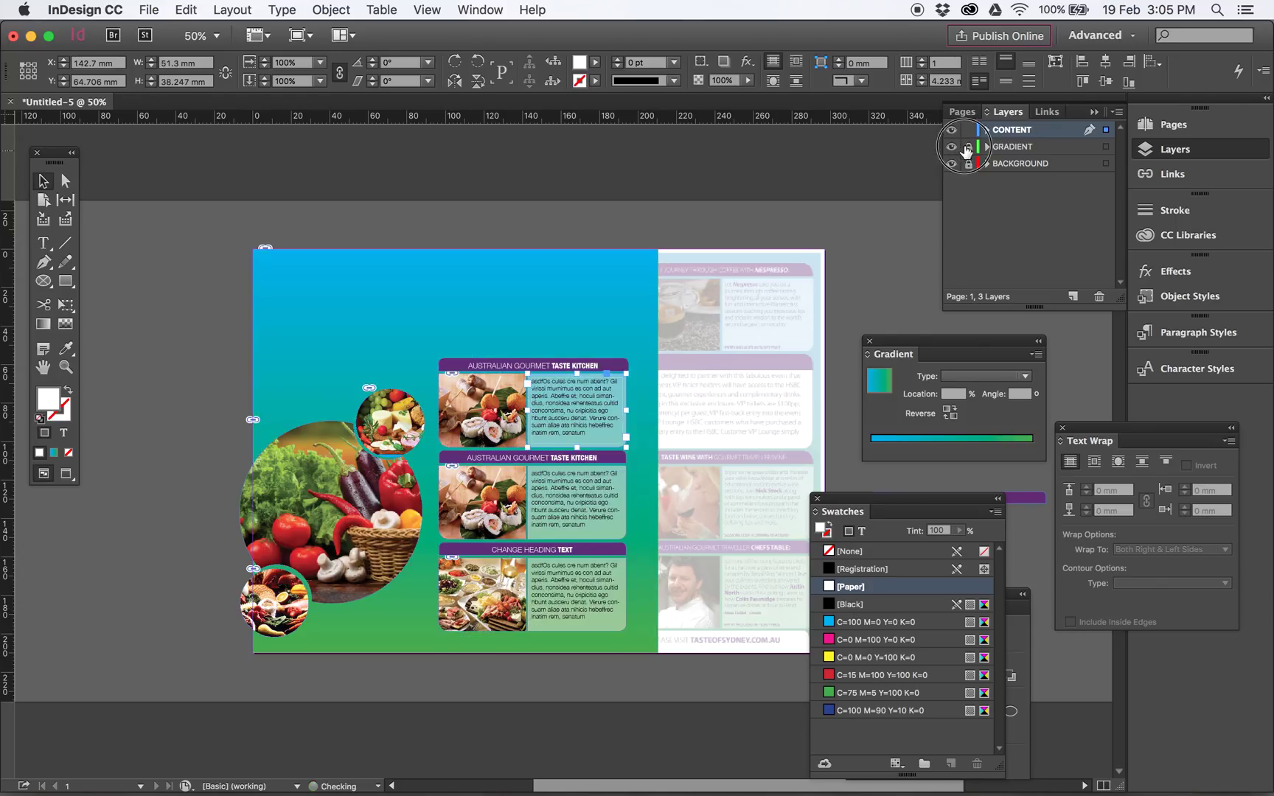